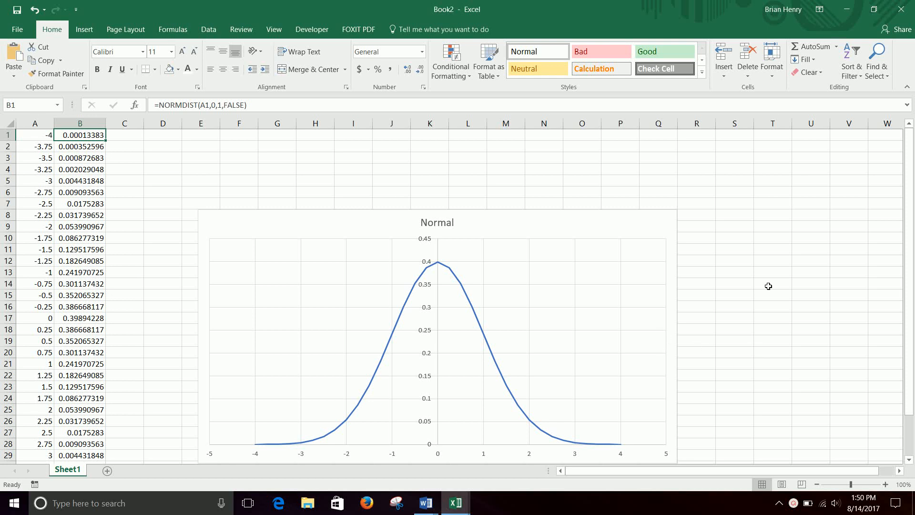
mouse_move(767, 295)
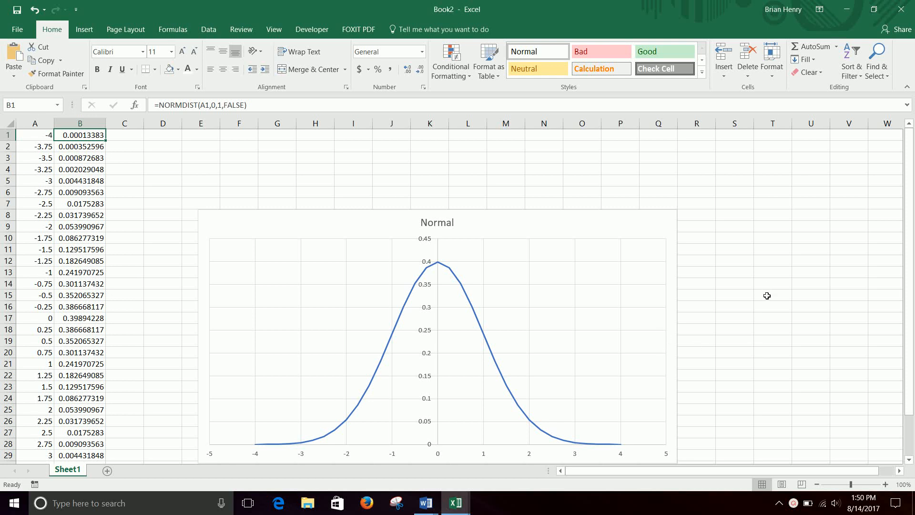
mouse_move(738, 246)
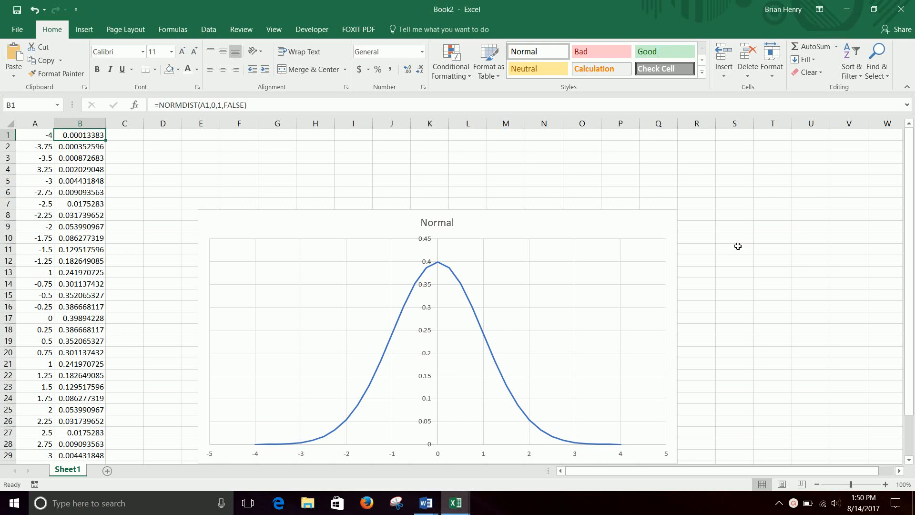
Review the x values starting at -4 in A1 and the chart area, leaving them unchanged
scroll("down", 3)
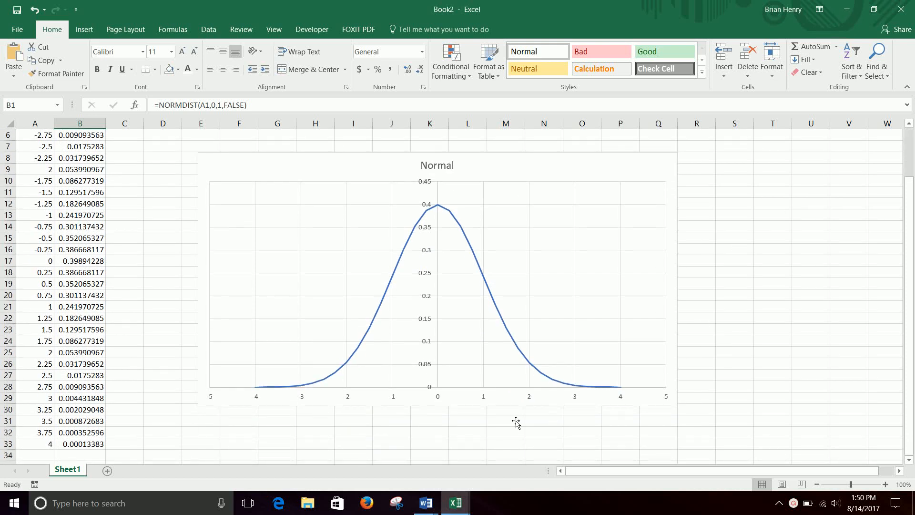
mouse_move(820, 341)
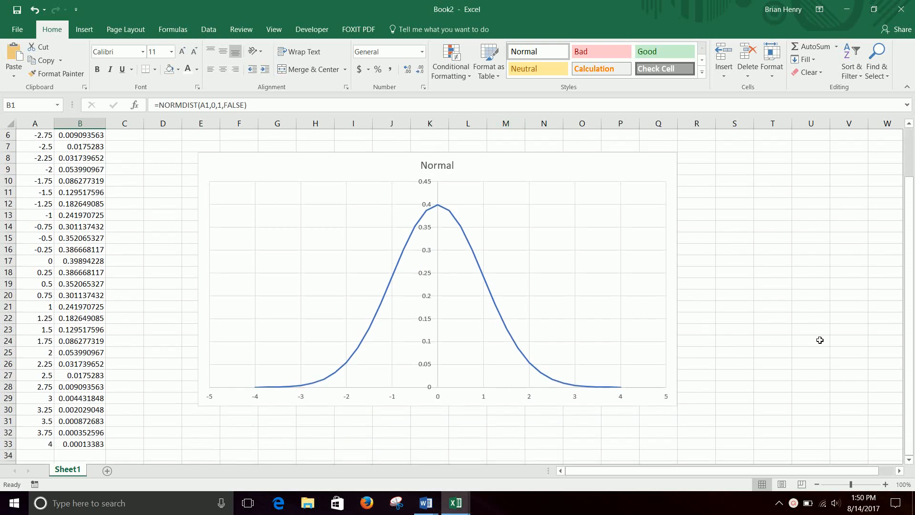
mouse_move(532, 372)
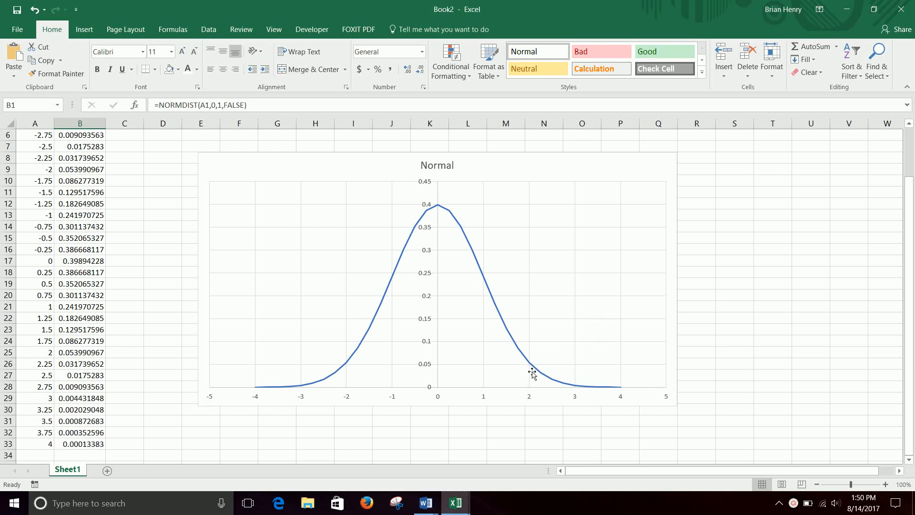
mouse_move(499, 353)
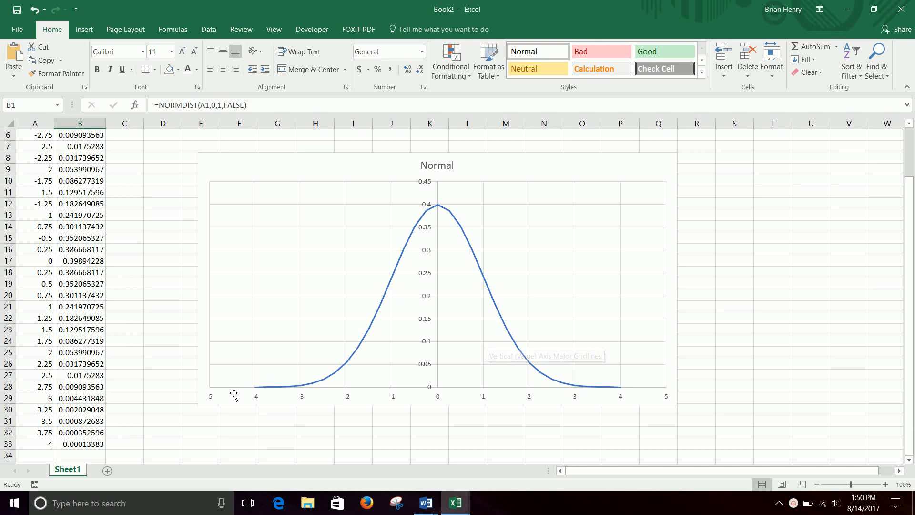
scroll("up", 3)
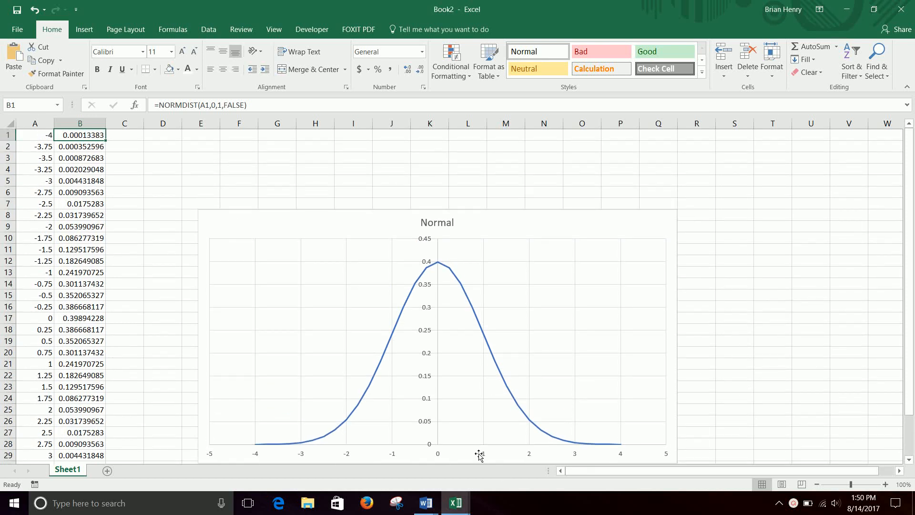
mouse_move(280, 299)
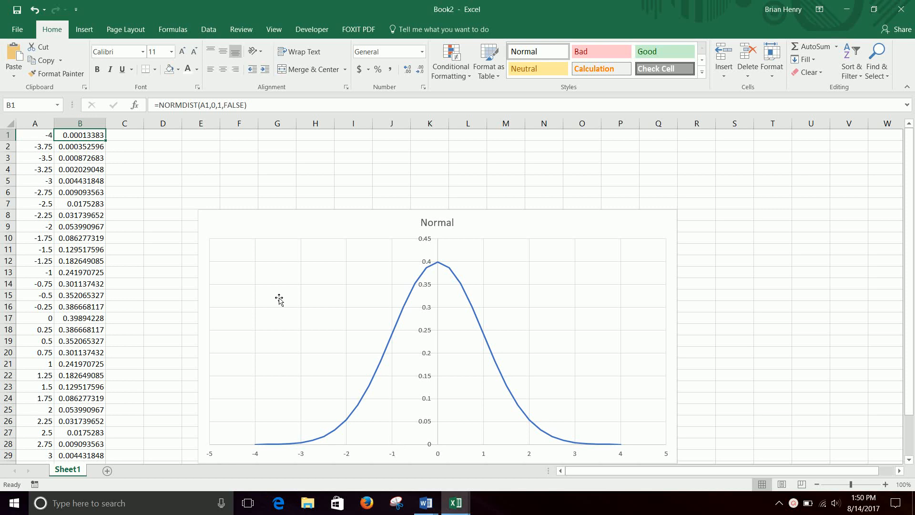
left_click(34, 135)
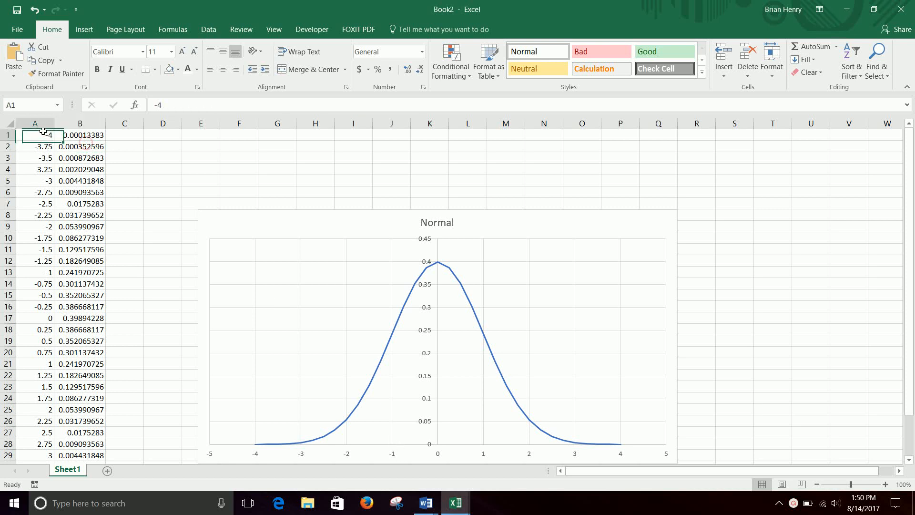
left_click(79, 203)
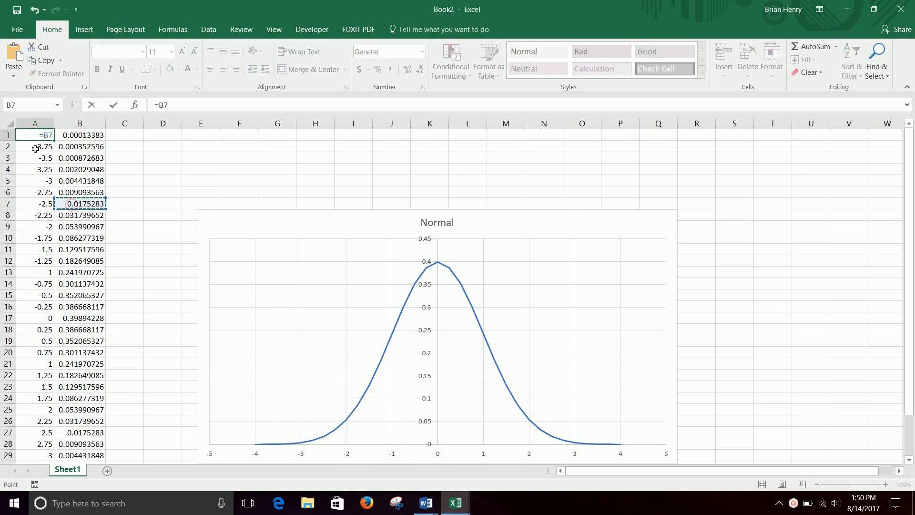
left_click(34, 134)
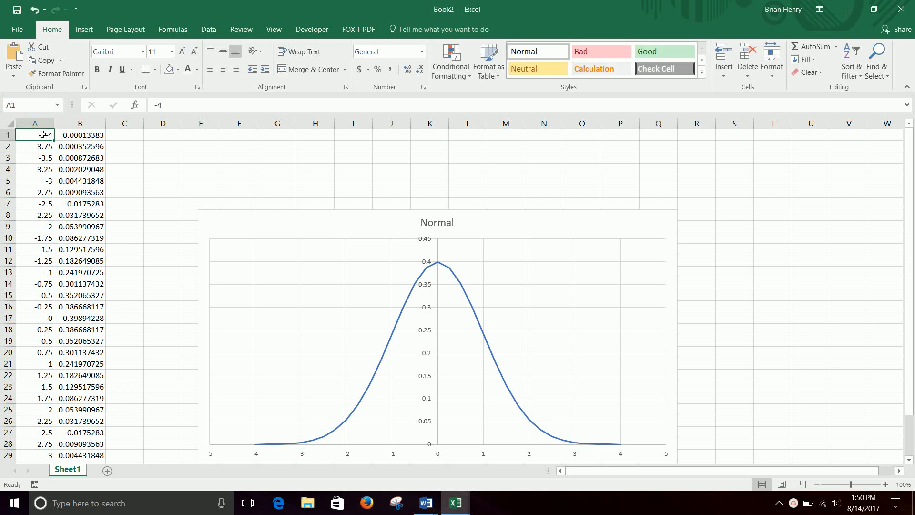
scroll("down", 3)
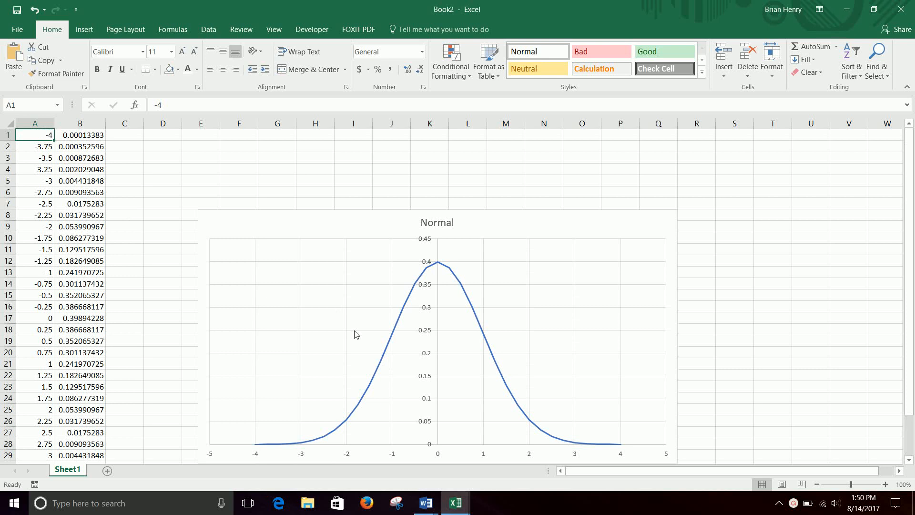
mouse_move(480, 434)
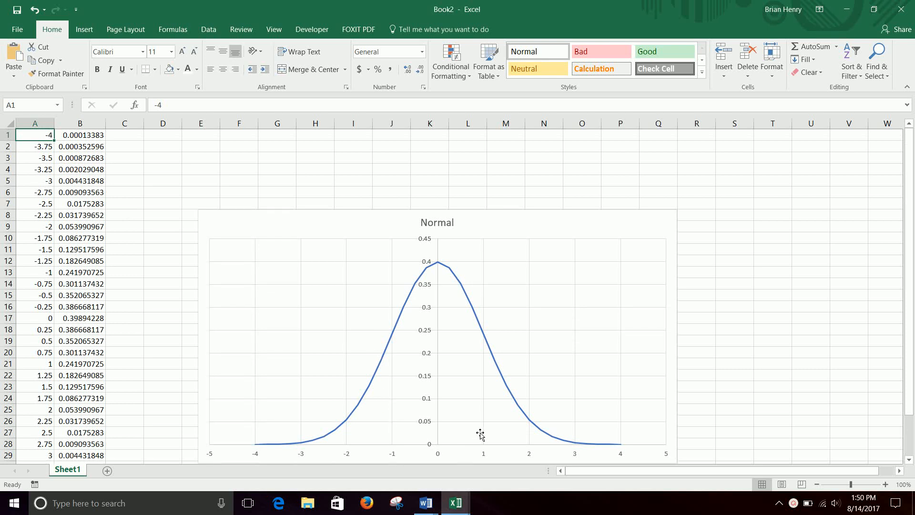
mouse_move(418, 306)
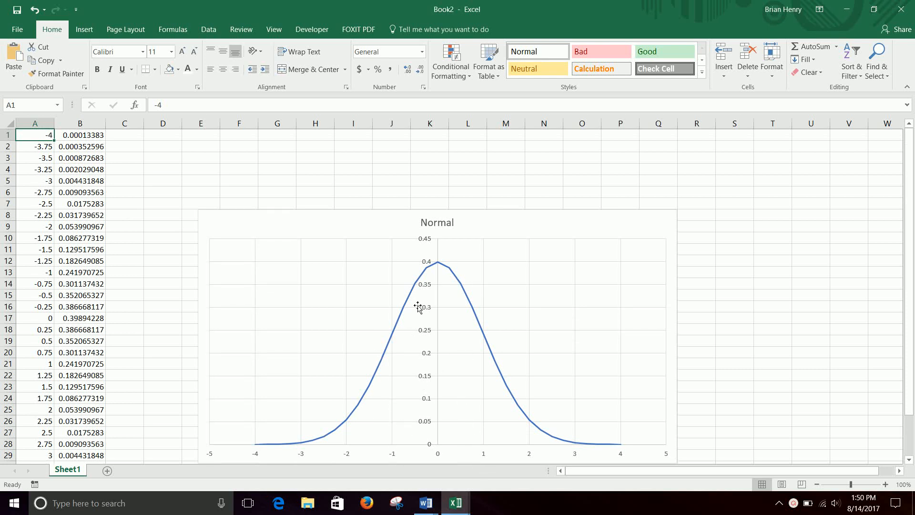
mouse_move(467, 449)
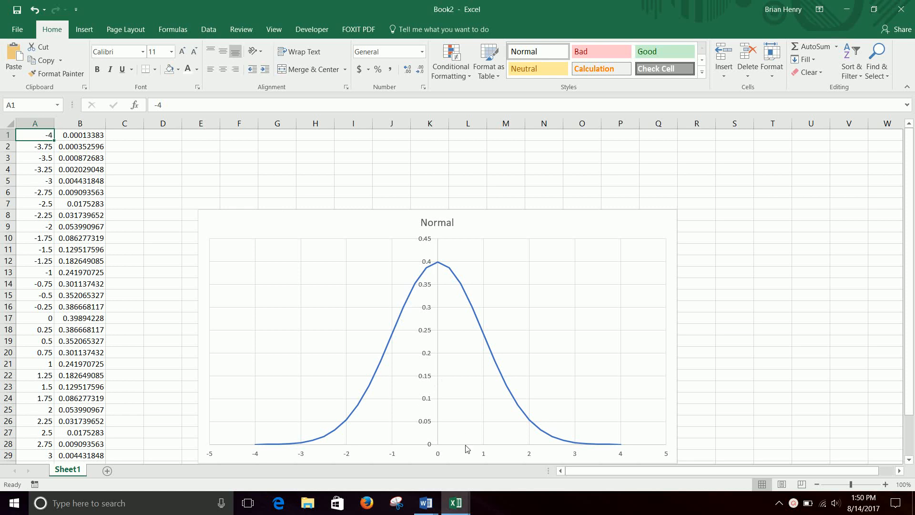
mouse_move(432, 320)
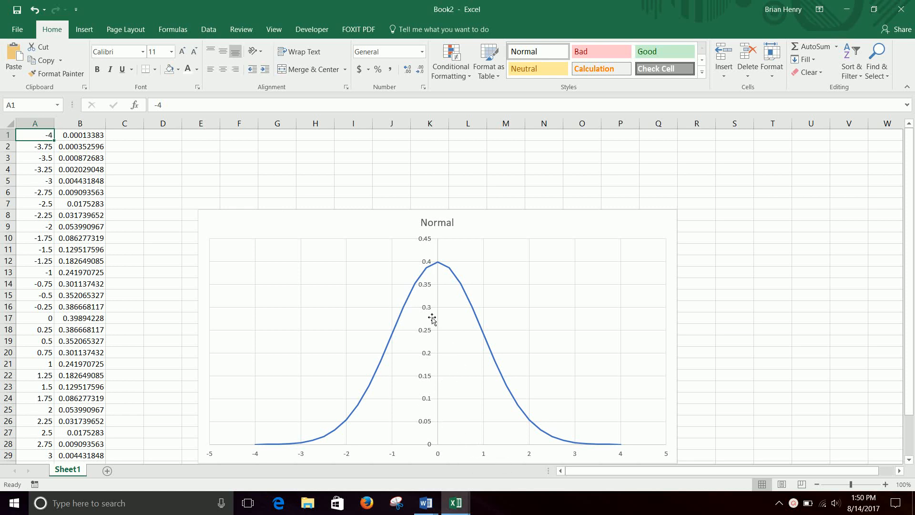
mouse_move(854, 217)
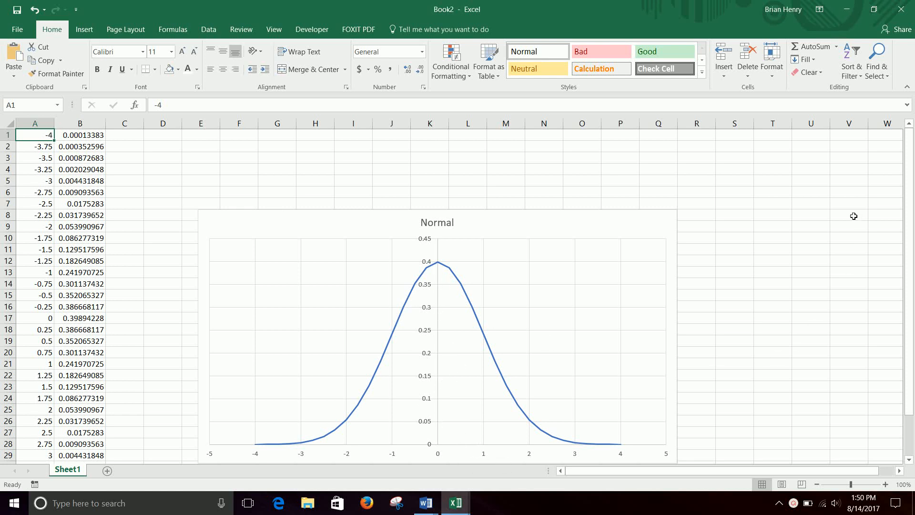
mouse_move(492, 341)
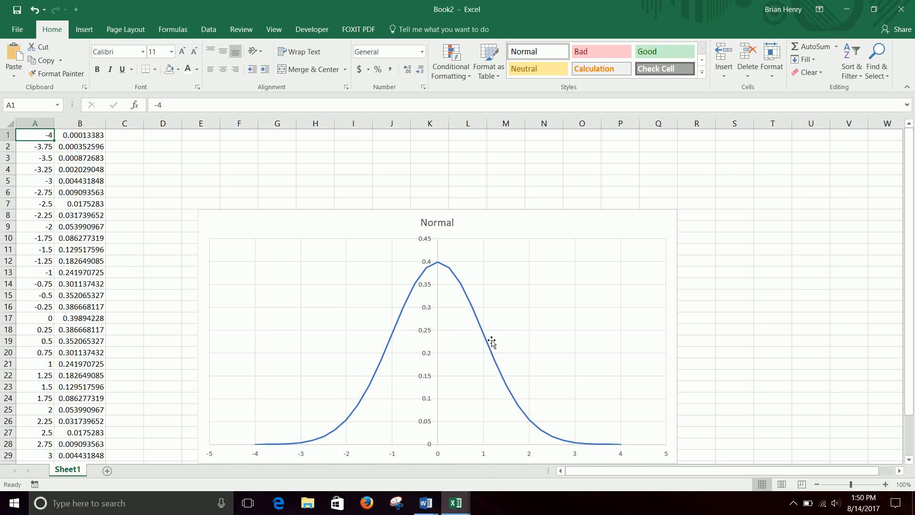
mouse_move(732, 147)
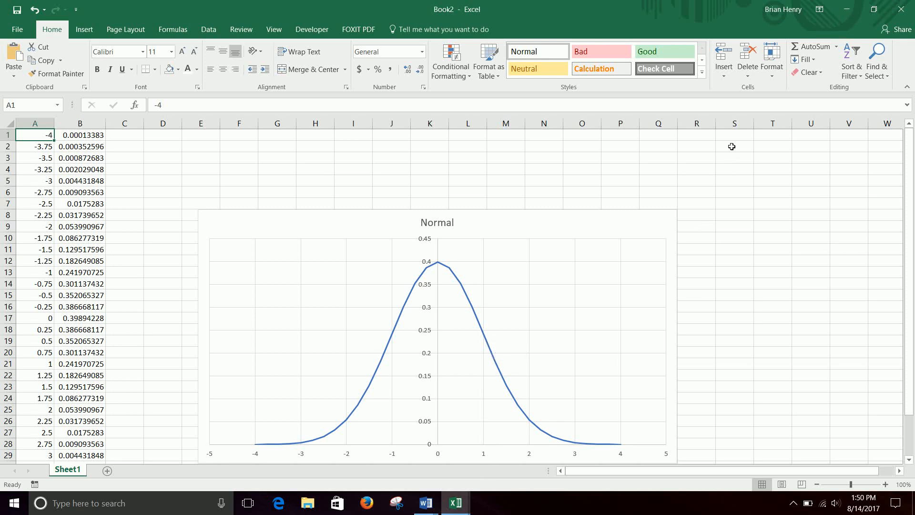
mouse_move(705, 136)
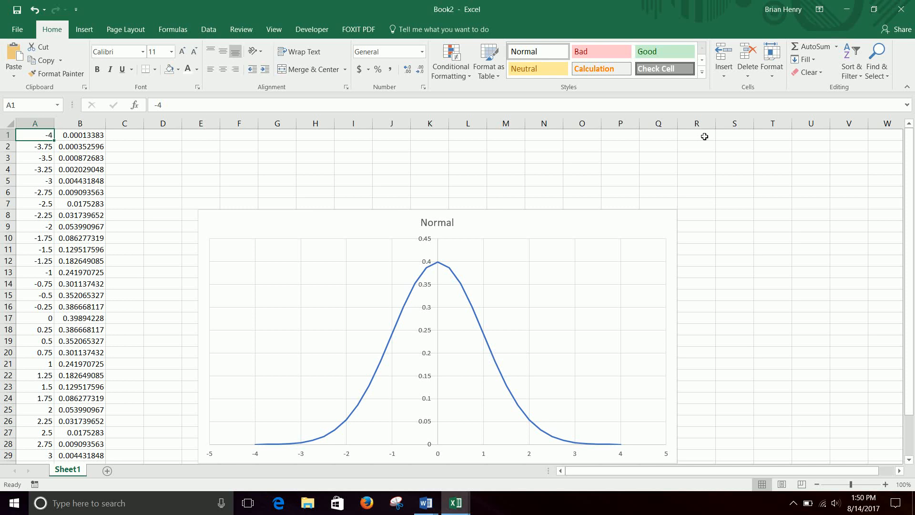
Enter the labels Average in R1 and Stdev in R2 beside the chart
left_click(696, 134)
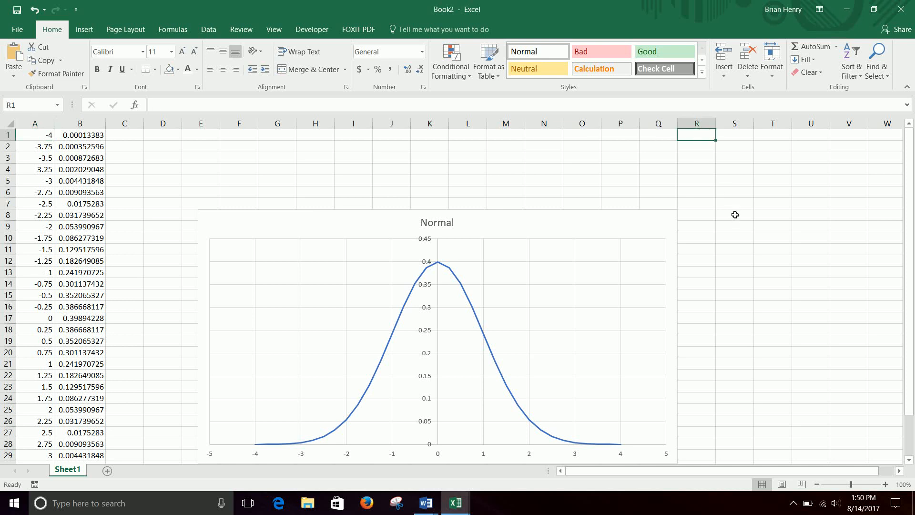
type("Average")
left_click(696, 145)
type("Stdev")
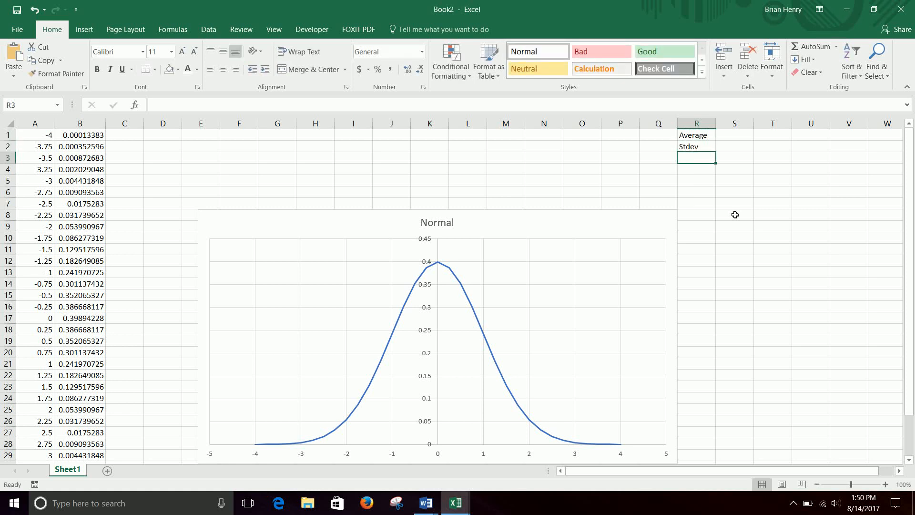
mouse_move(714, 190)
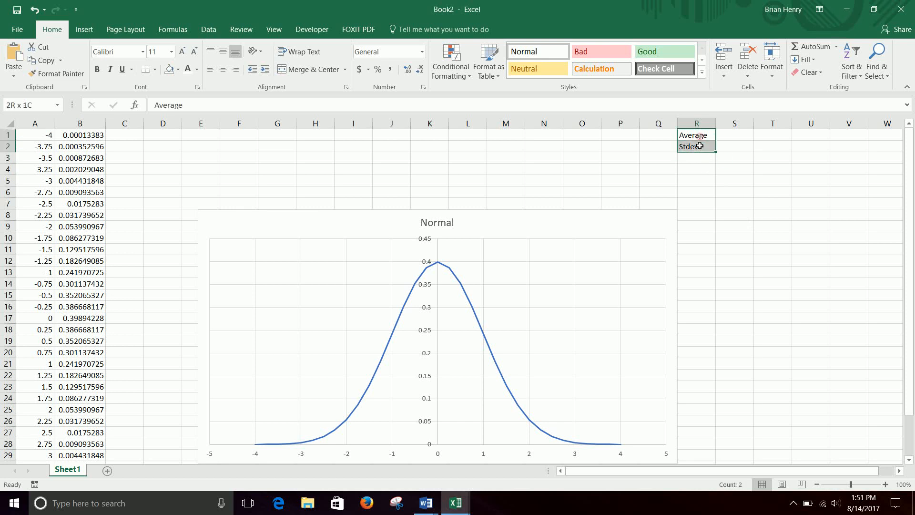
left_click(696, 134)
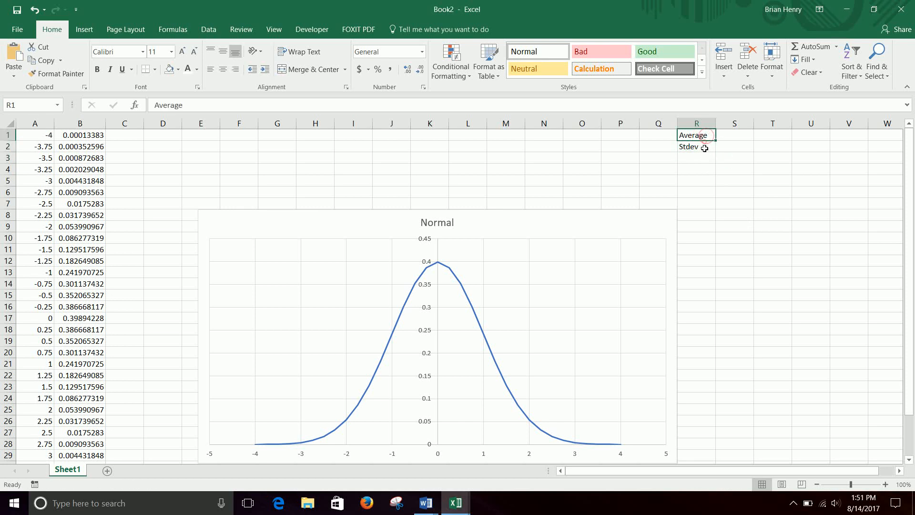
left_click(696, 147)
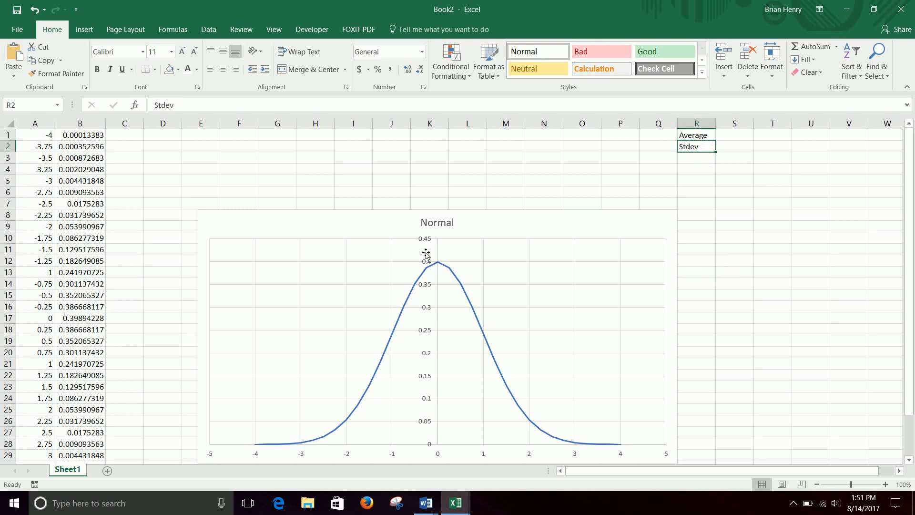
mouse_move(543, 154)
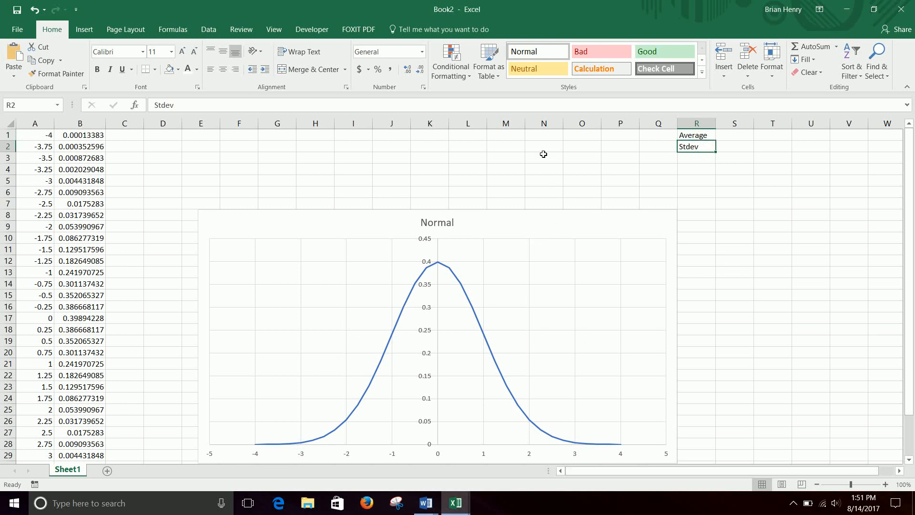
left_click(734, 134)
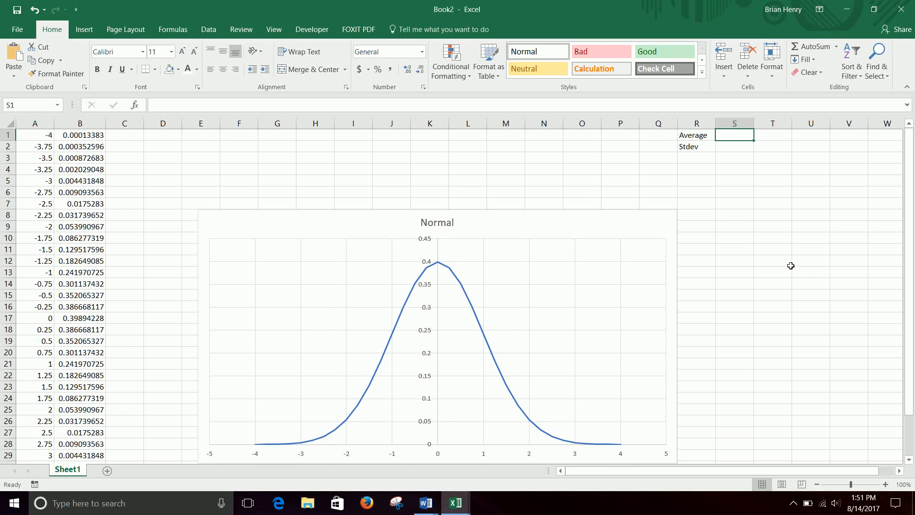
mouse_move(779, 246)
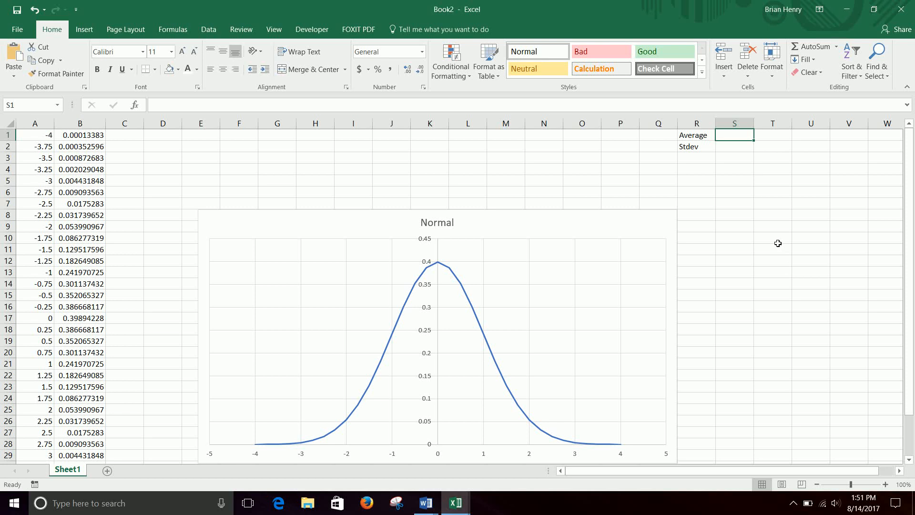
Enter 15000 beside Average in S1 and 1200 beside Stdev in S2
type("15000")
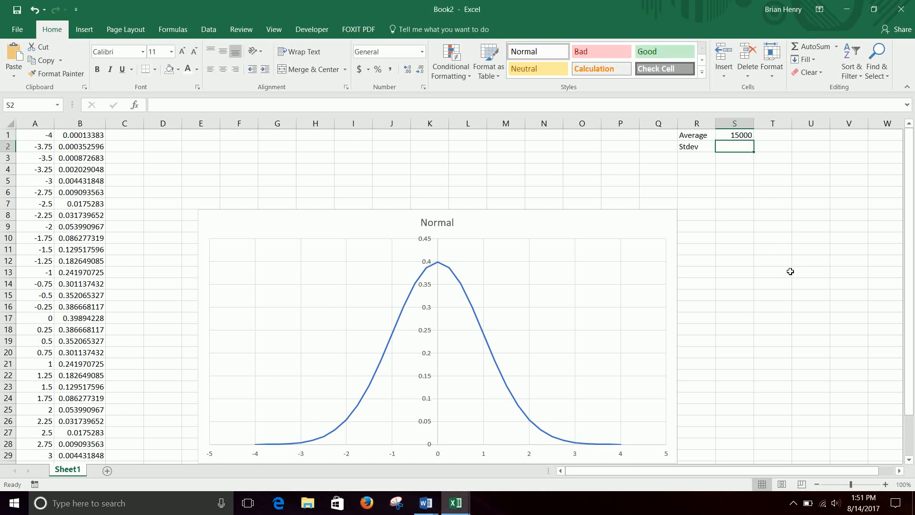
type("1200")
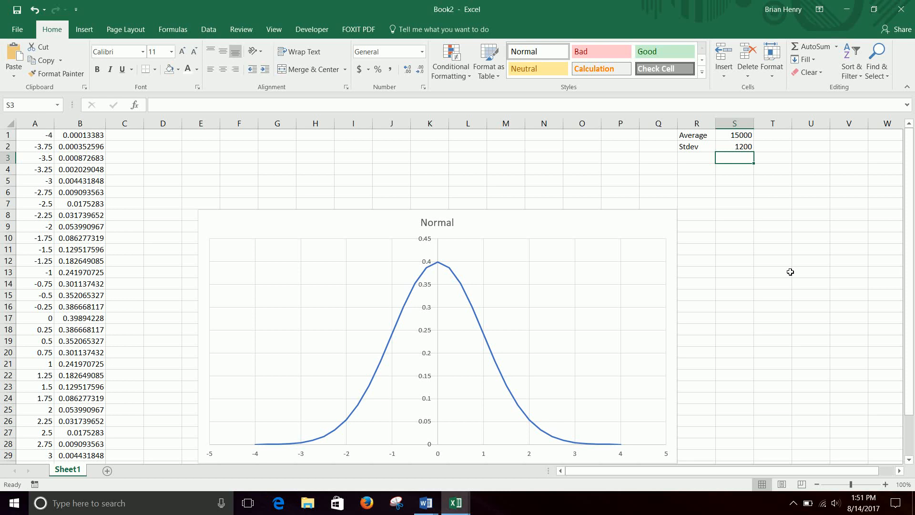
mouse_move(696, 370)
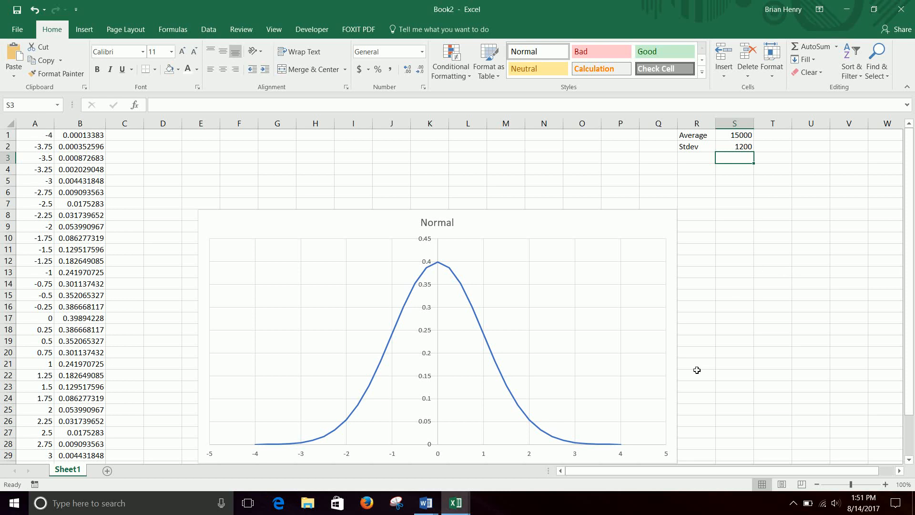
mouse_move(766, 362)
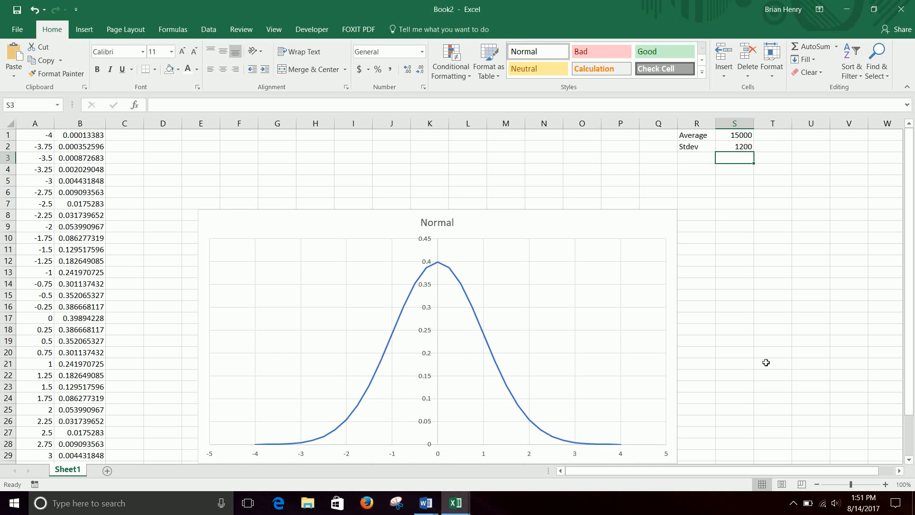
mouse_move(714, 149)
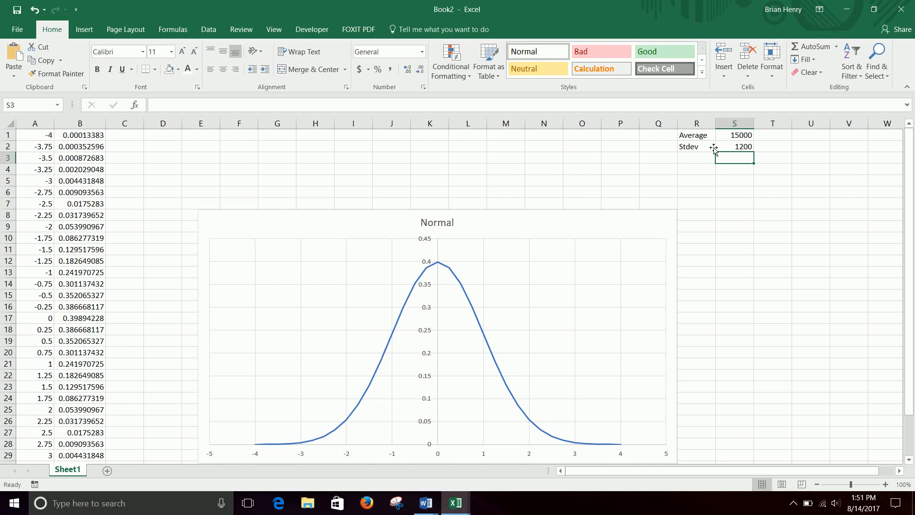
mouse_move(746, 238)
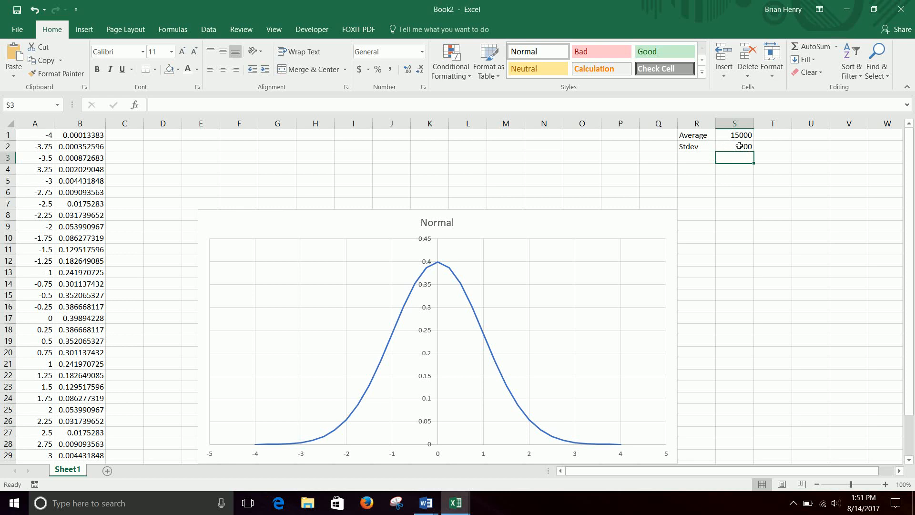
type("1200")
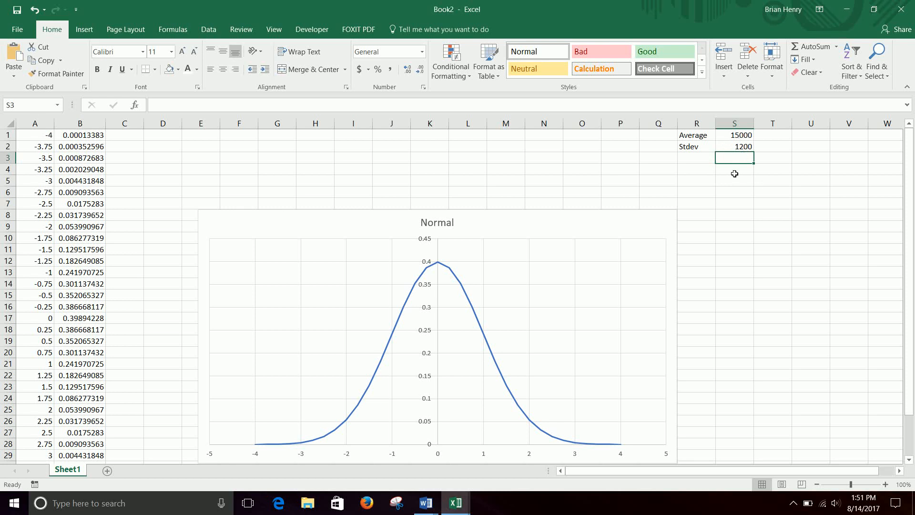
mouse_move(740, 207)
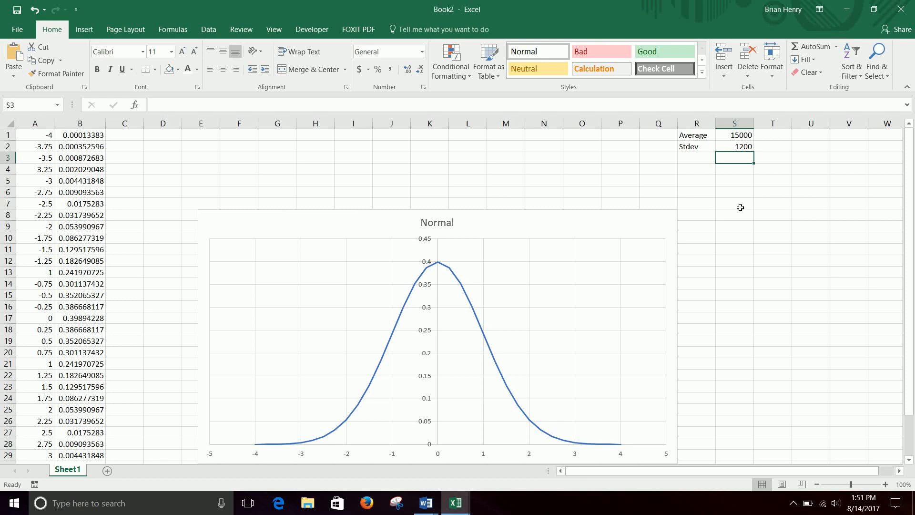
Enter the label P(x<16000) in S6
left_click(735, 192)
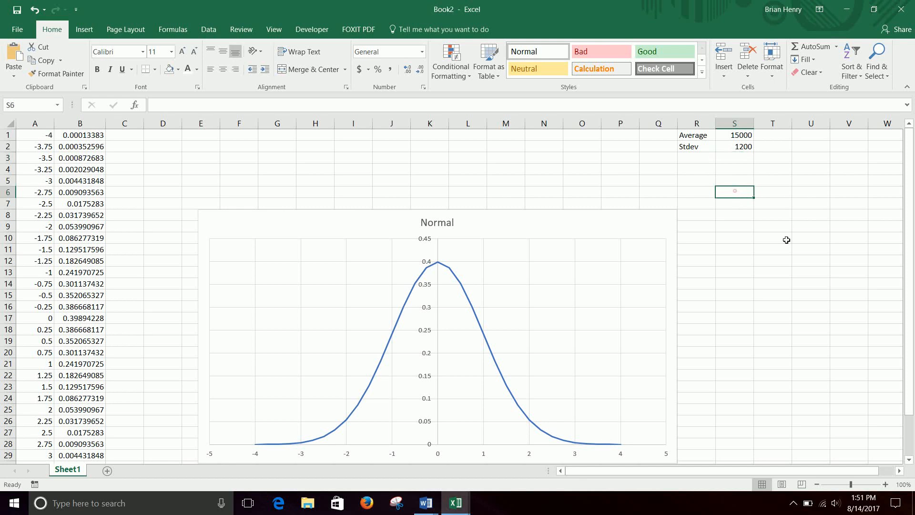
type("P")
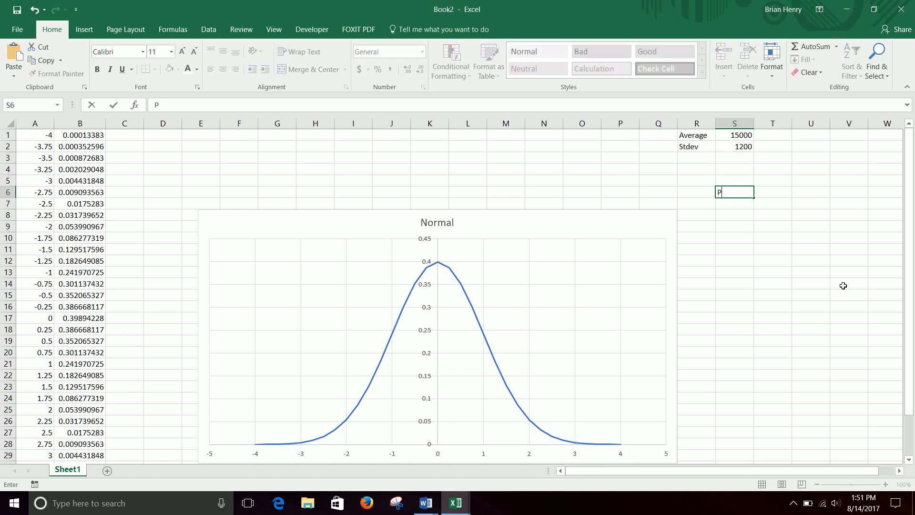
type("(")
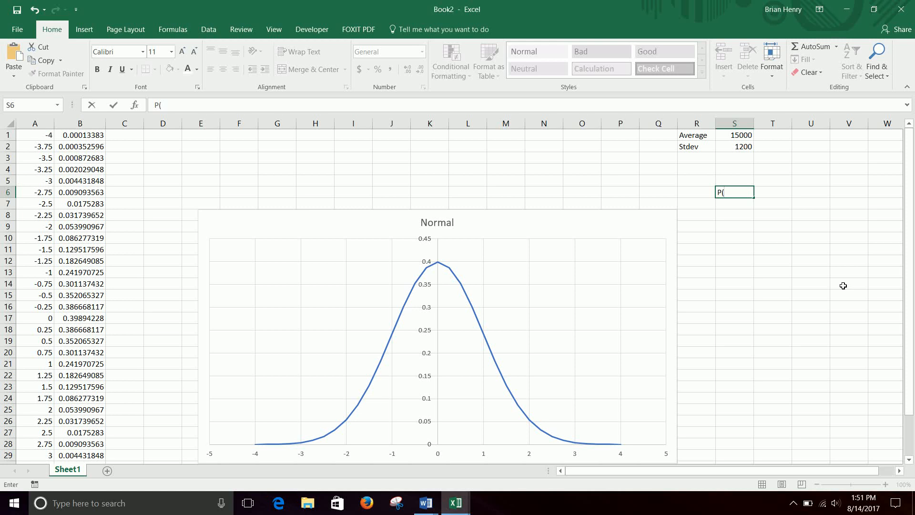
type("x")
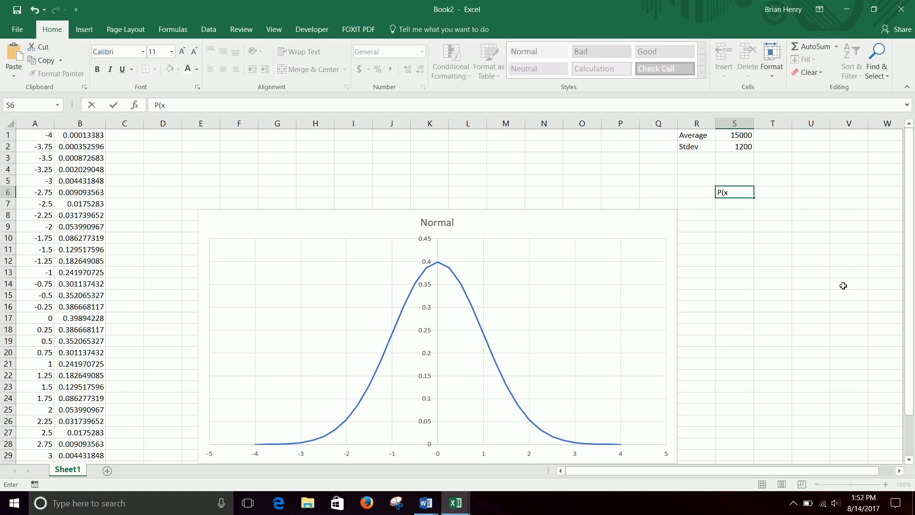
type("<")
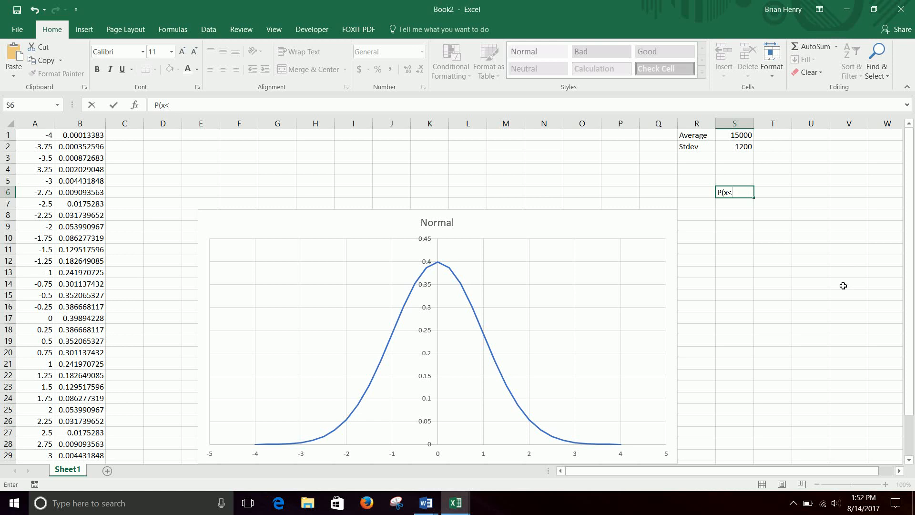
type("16000)")
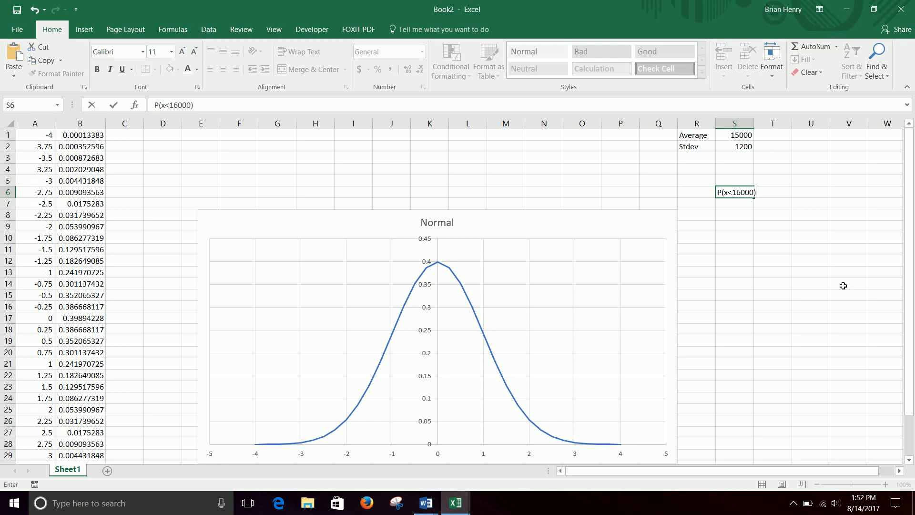
key("Return")
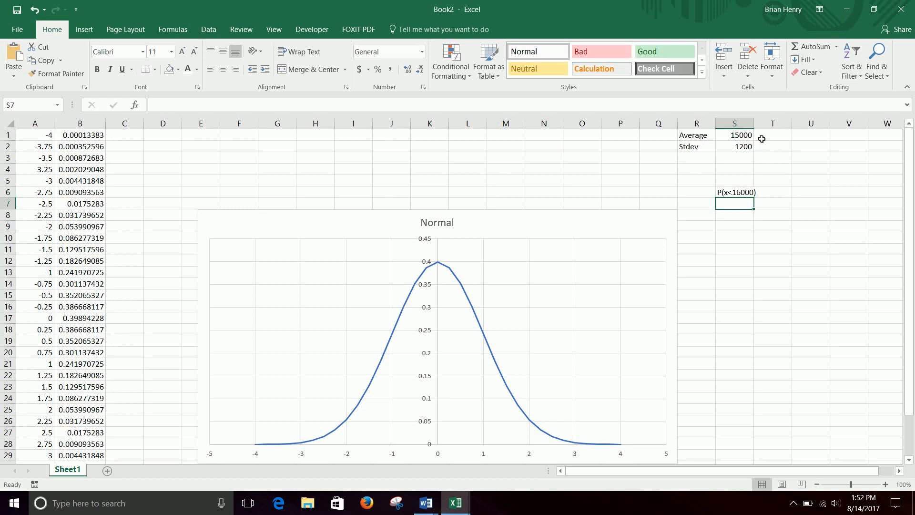
mouse_move(781, 192)
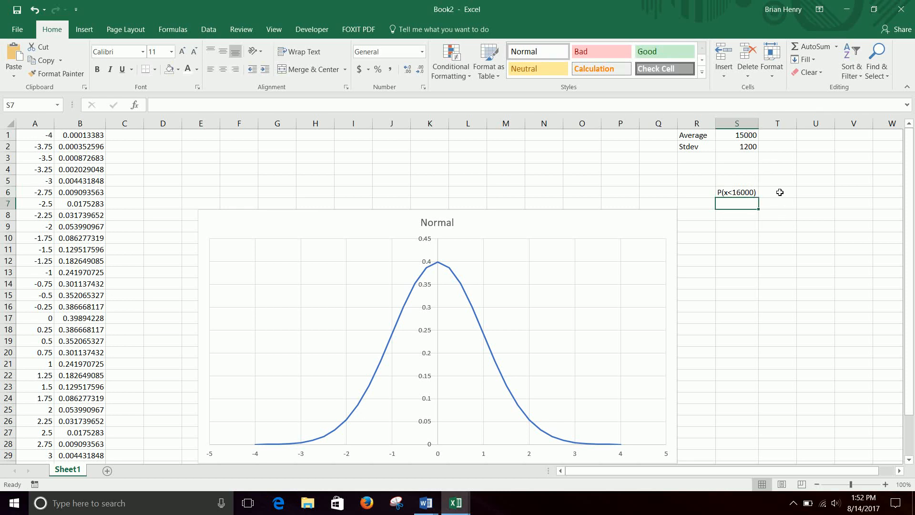
Compute =NORM.DIST(16000,S1,S2,TRUE) in T6, returning about 0.7977
left_click(777, 191)
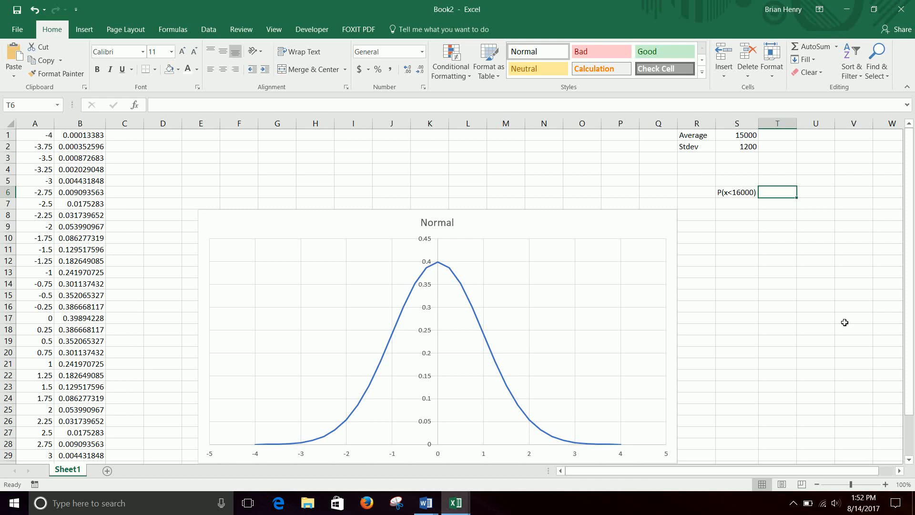
type("=")
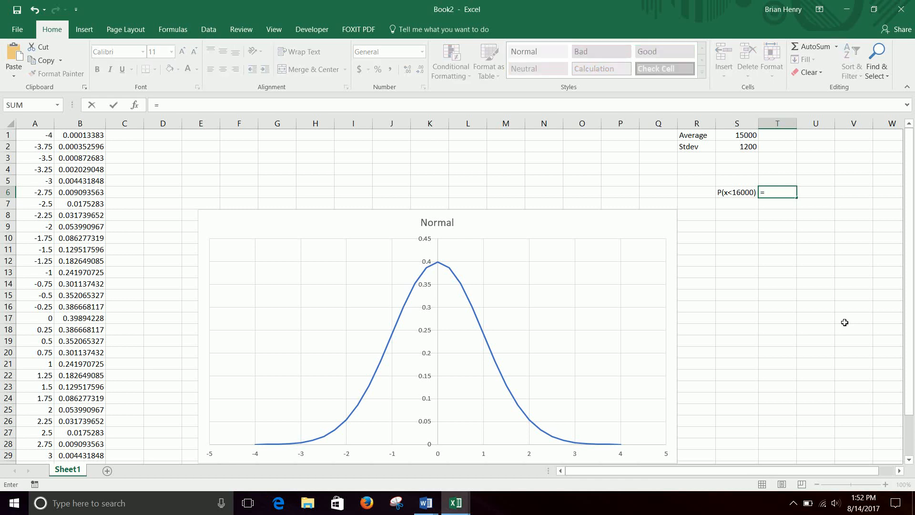
type("normdis")
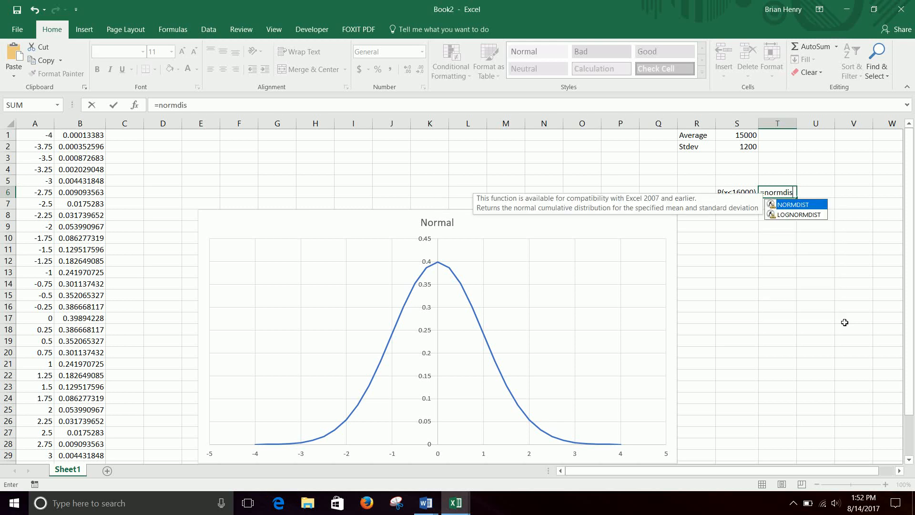
type("t")
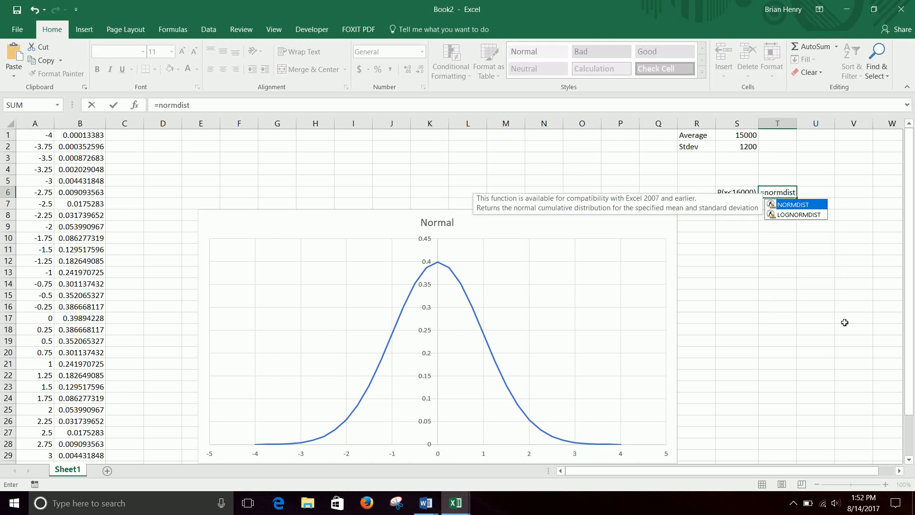
key("BackSpace")
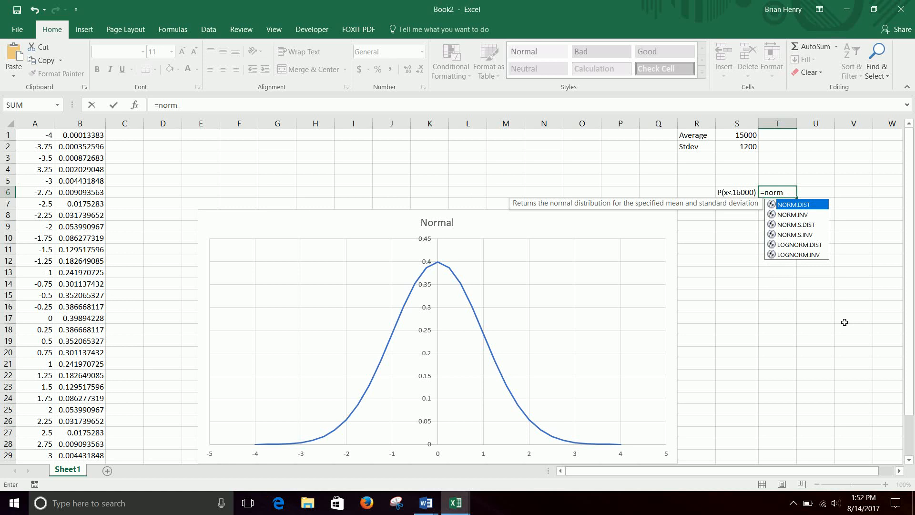
type(".dist(")
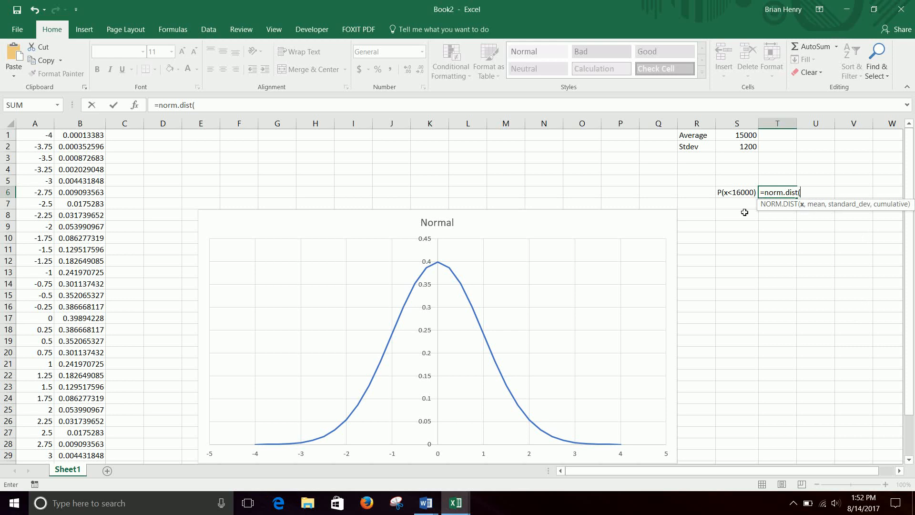
mouse_move(740, 197)
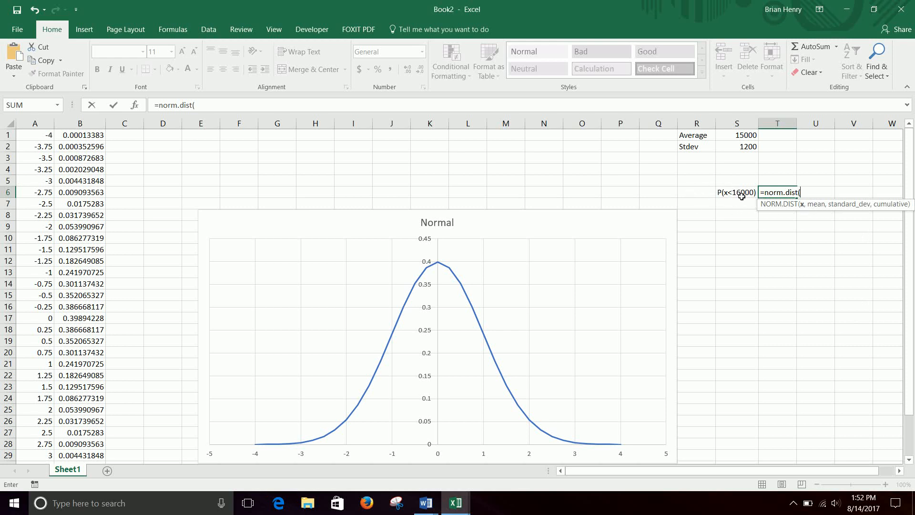
mouse_move(735, 309)
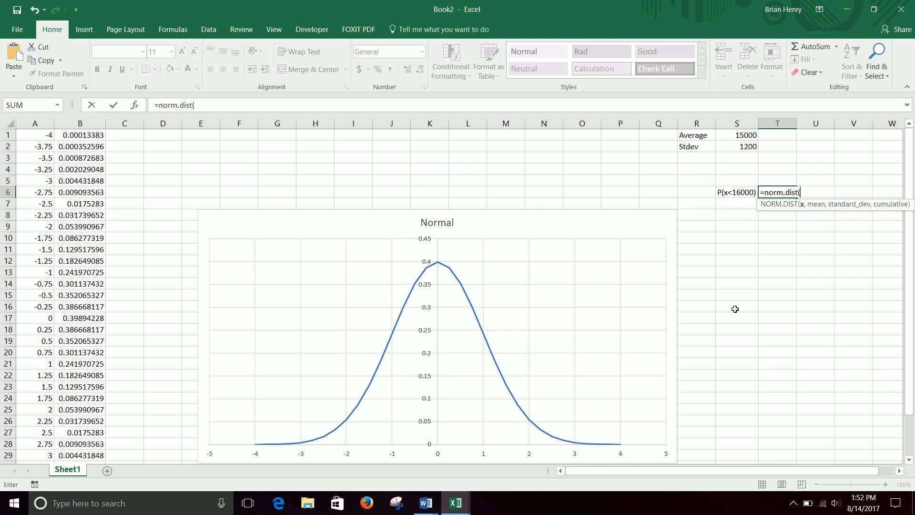
type("16000")
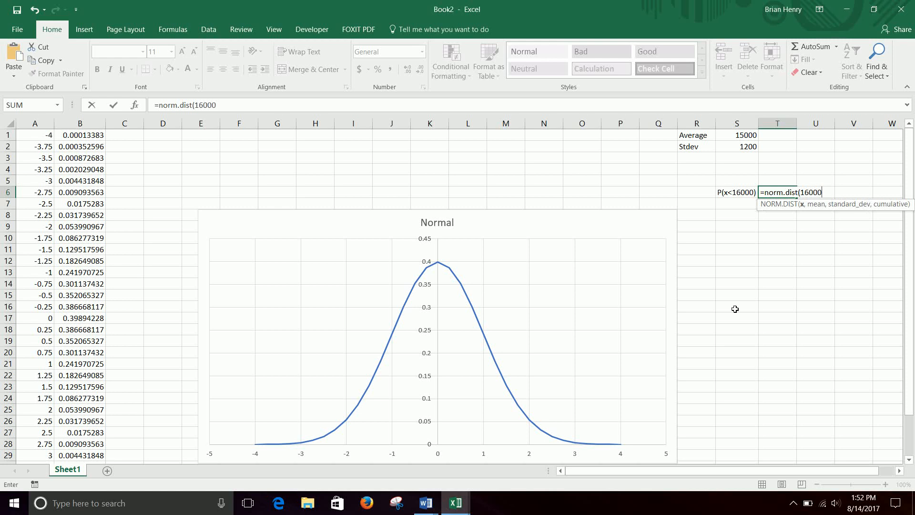
type(",")
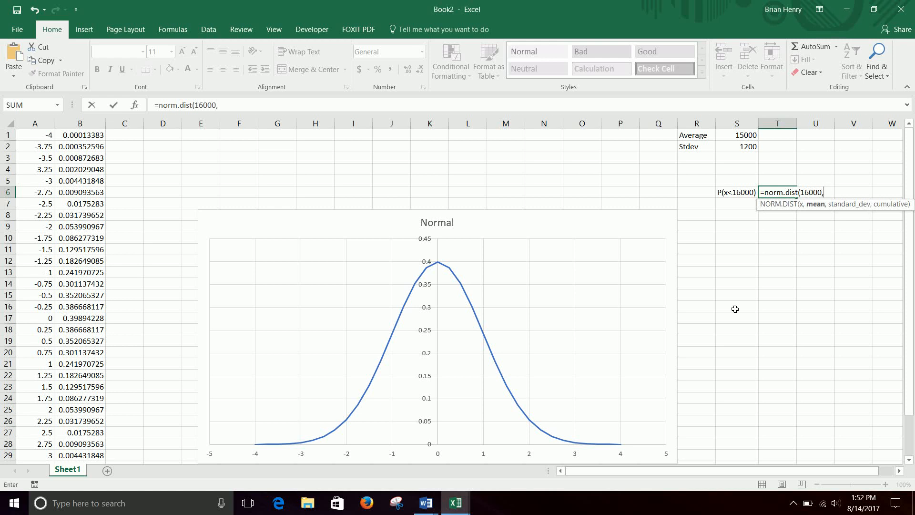
mouse_move(749, 151)
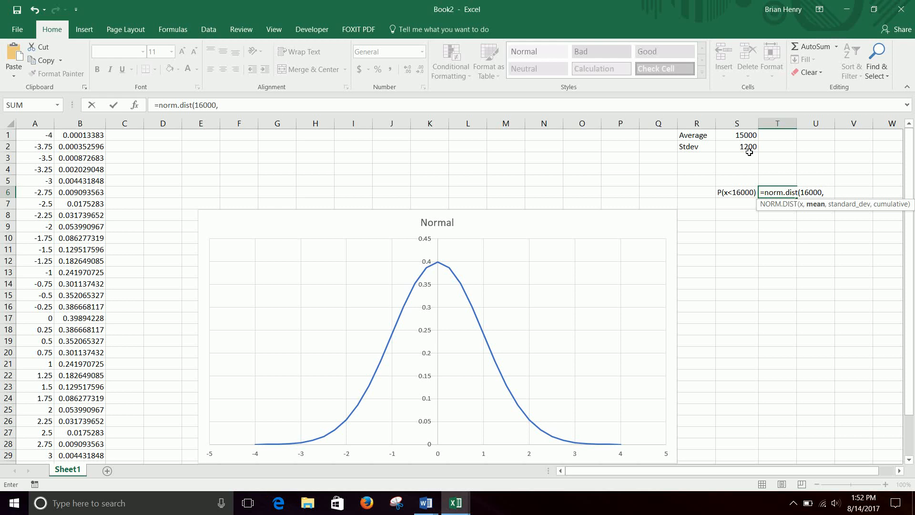
mouse_move(740, 137)
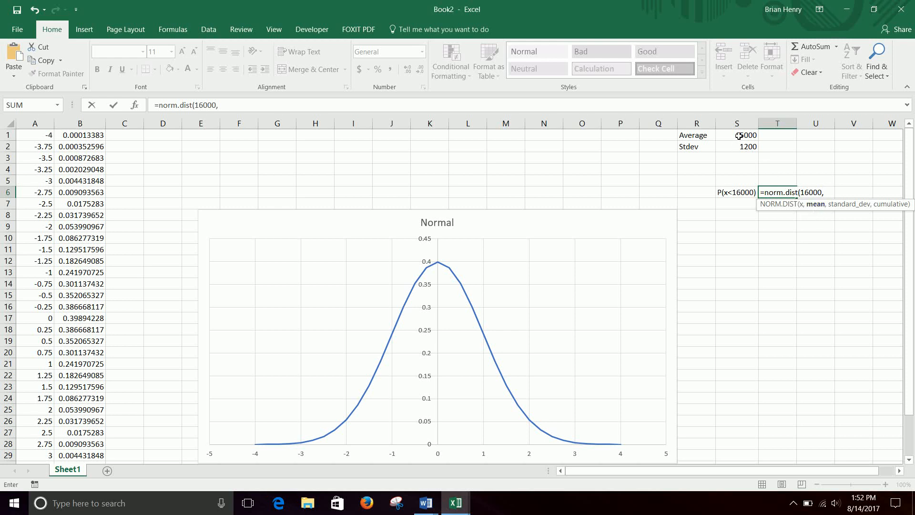
left_click(737, 135)
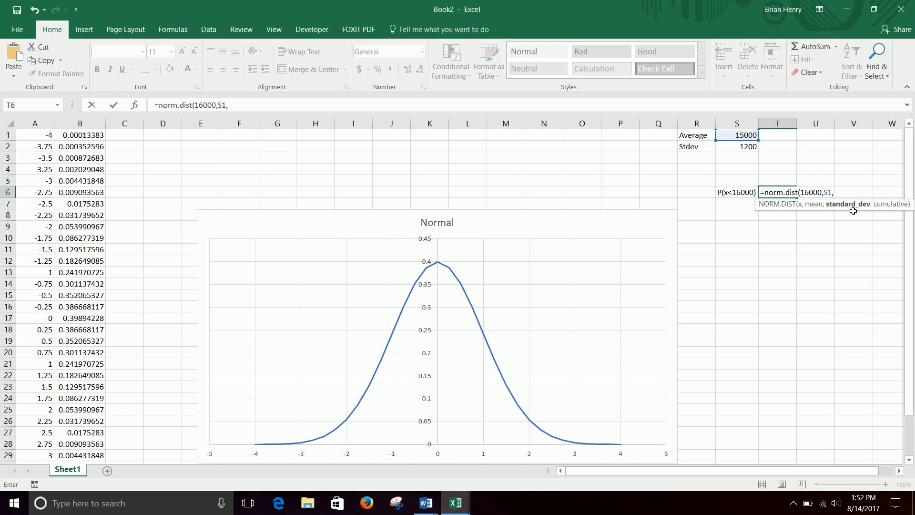
left_click(737, 147)
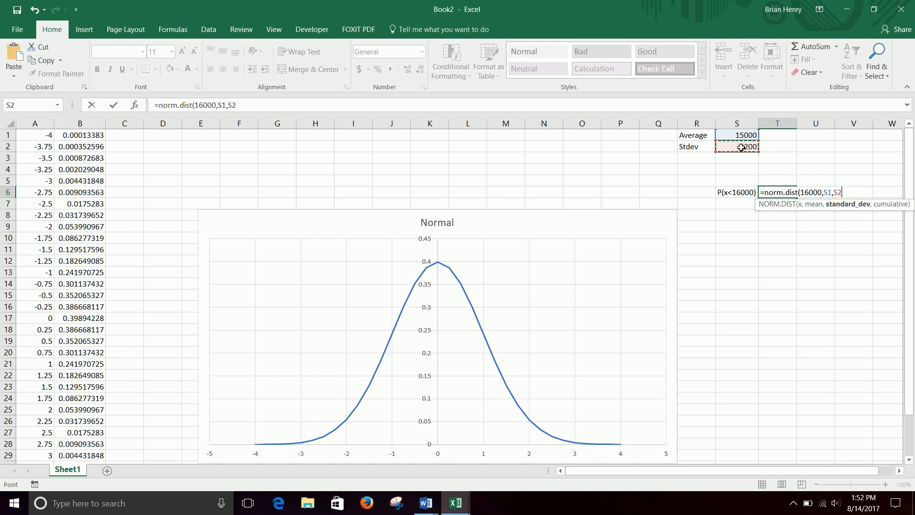
type(",TRUE")
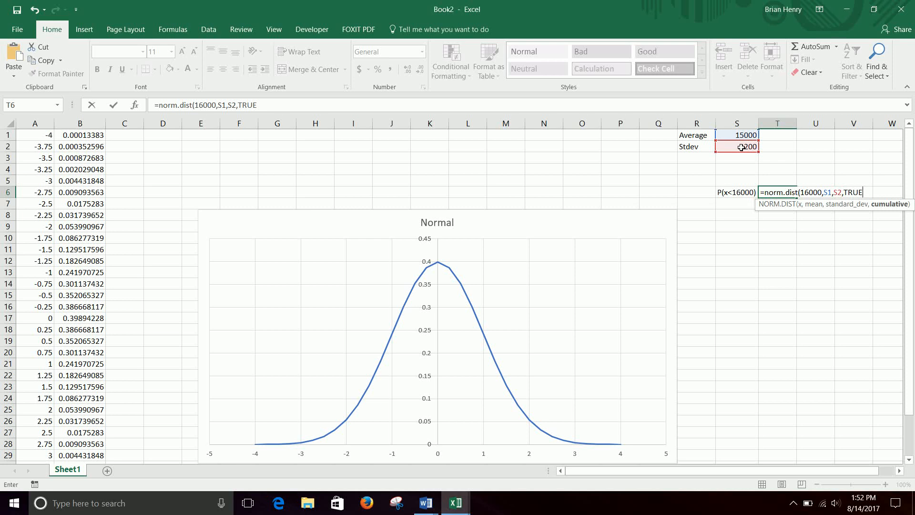
type(")")
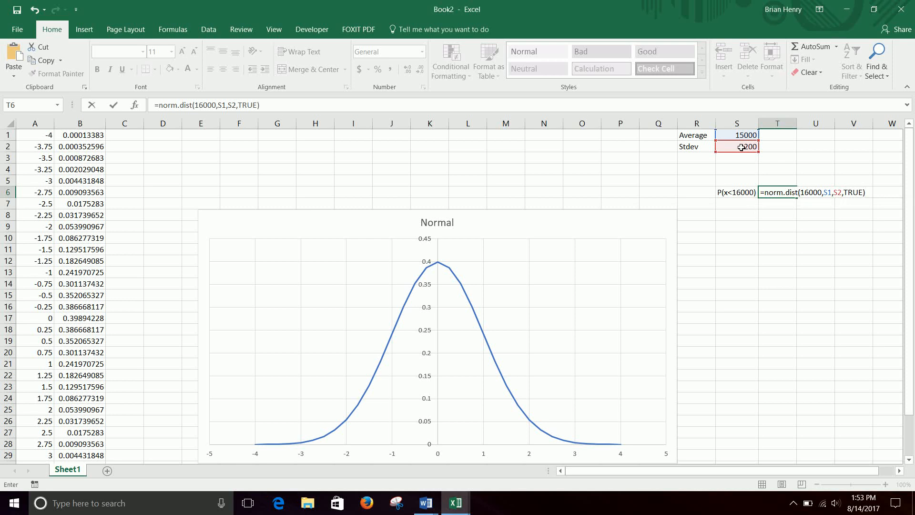
key("Return")
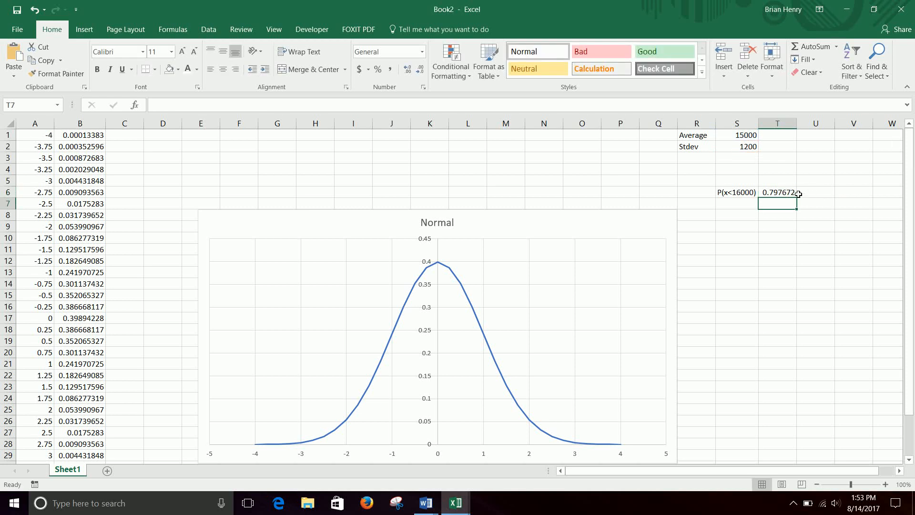
Format the P(x<16000) result as a percentage with one decimal, 79.8%
left_click(777, 192)
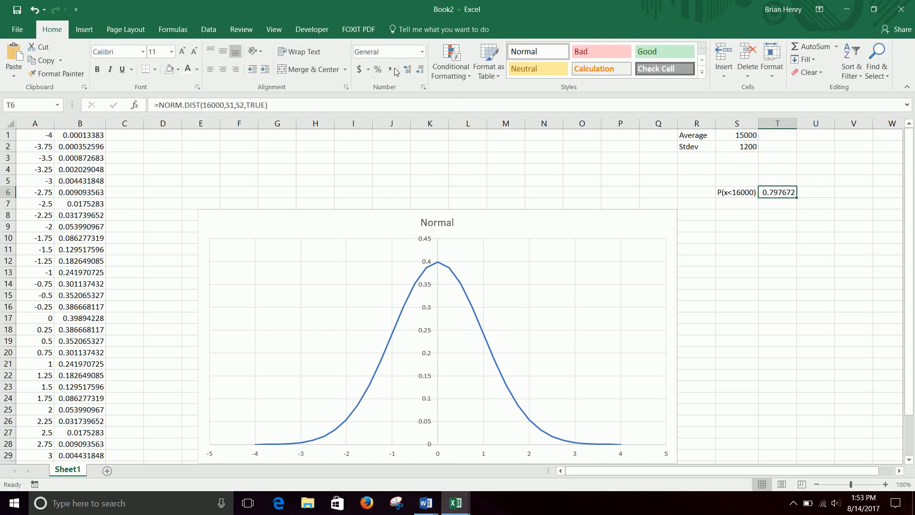
left_click(378, 69)
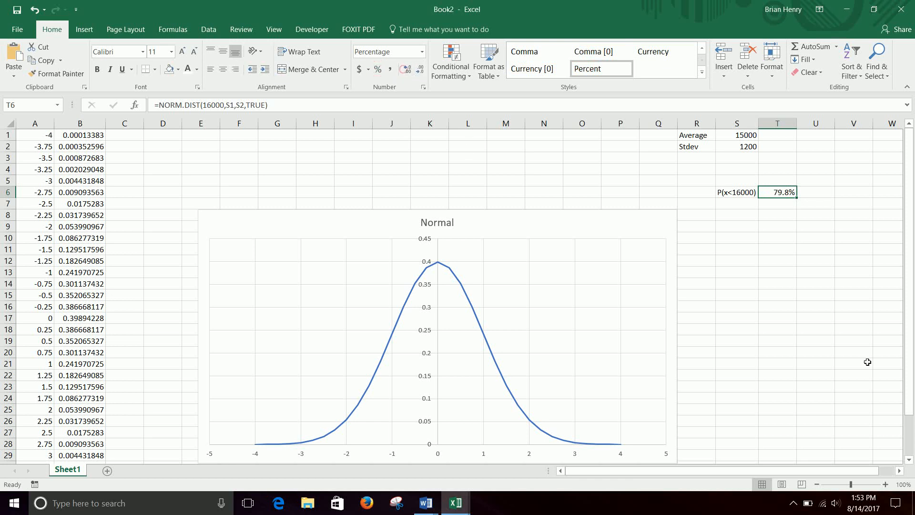
mouse_move(824, 226)
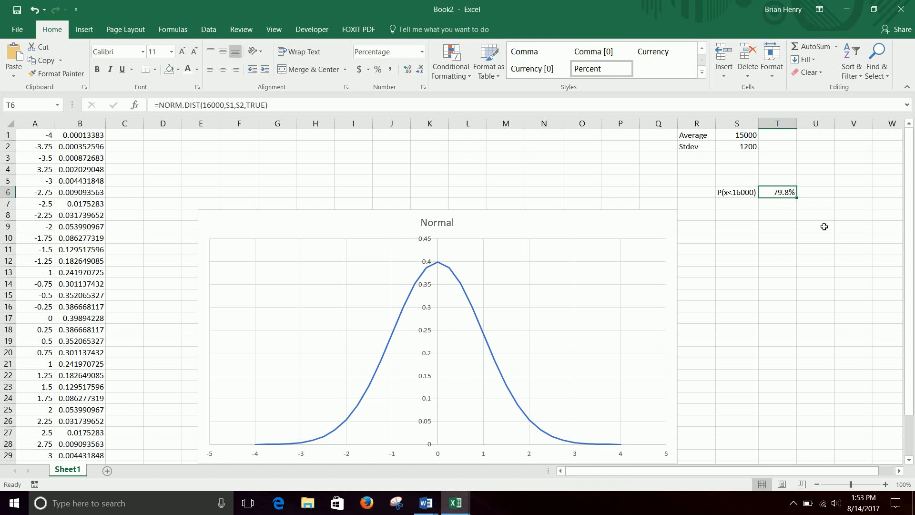
mouse_move(781, 223)
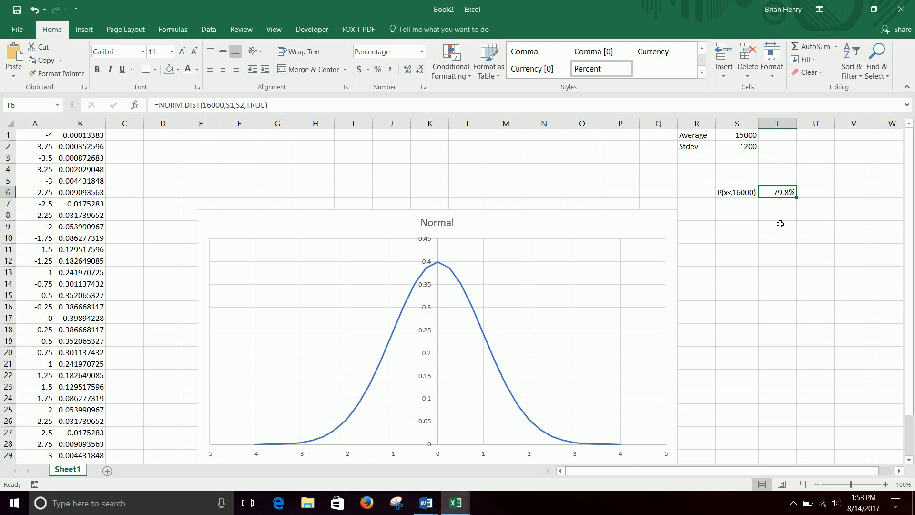
mouse_move(750, 198)
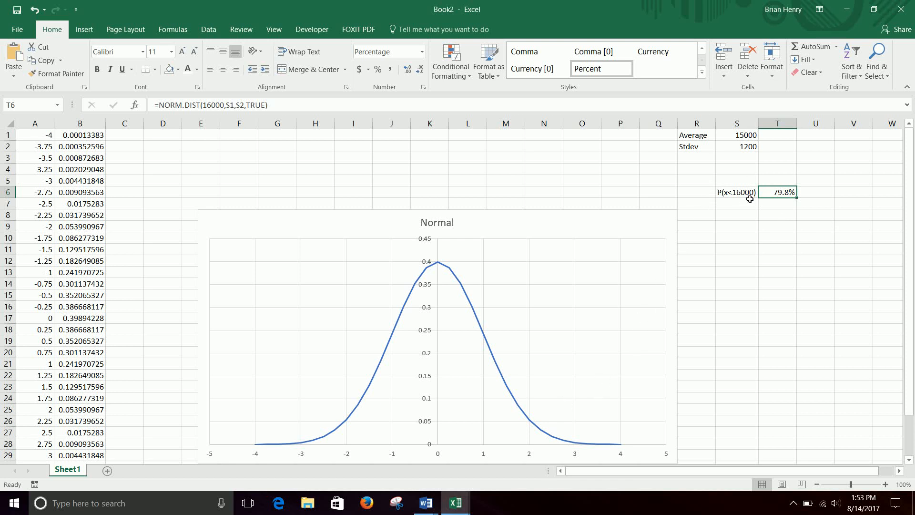
mouse_move(490, 462)
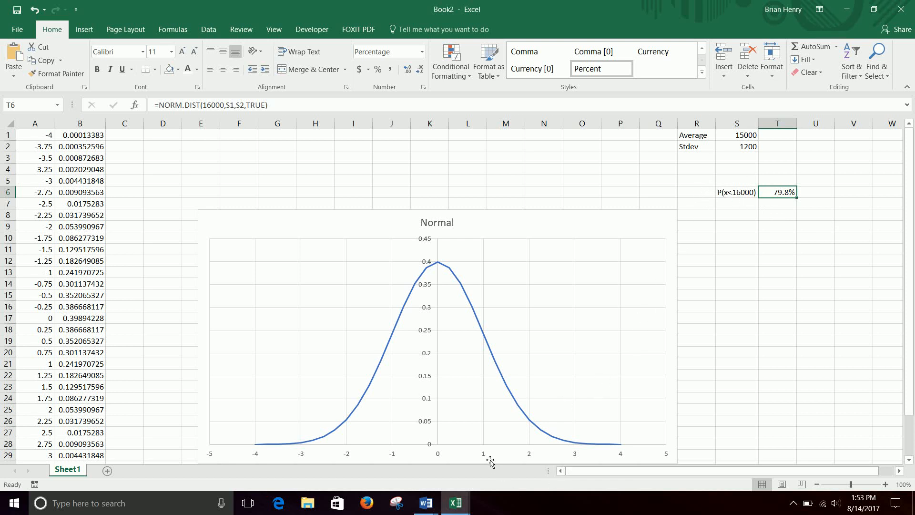
mouse_move(488, 436)
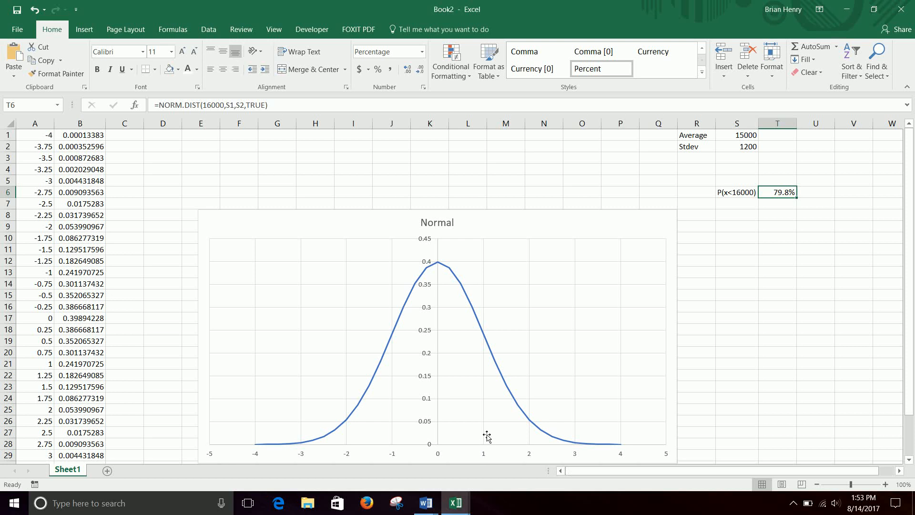
mouse_move(737, 146)
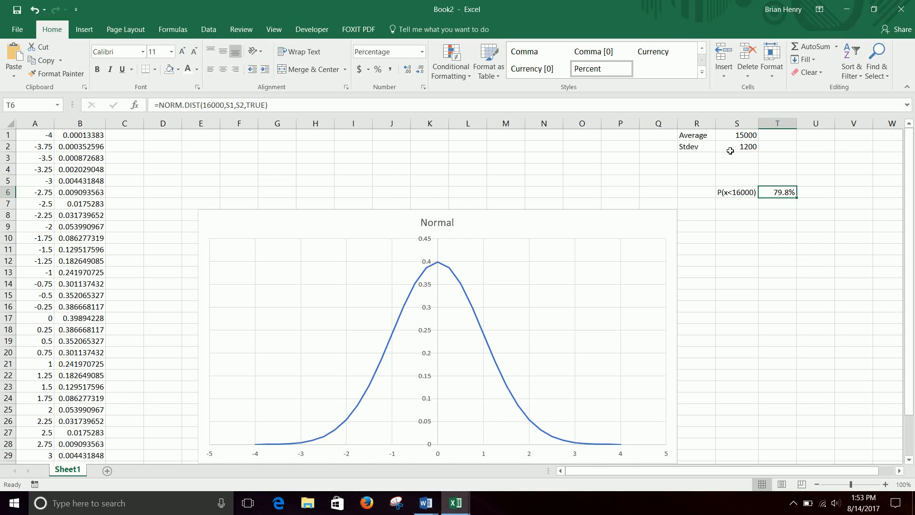
left_click(736, 147)
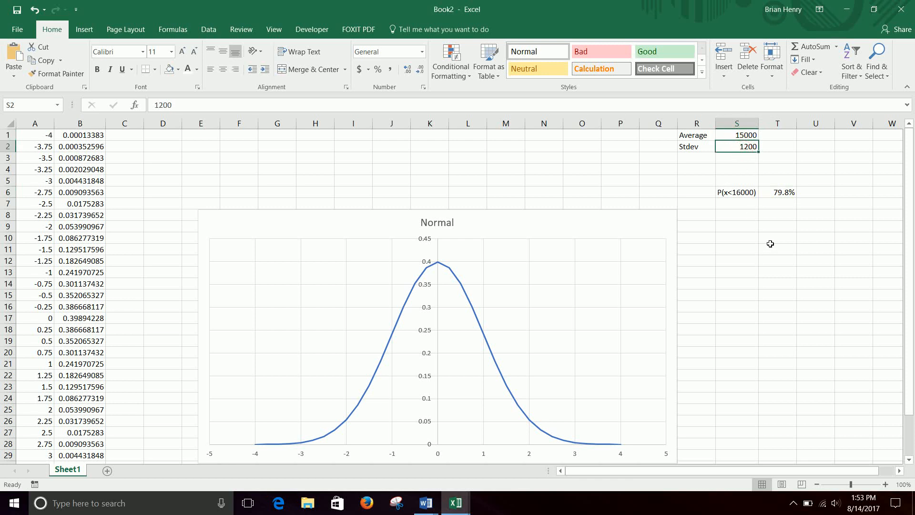
mouse_move(478, 447)
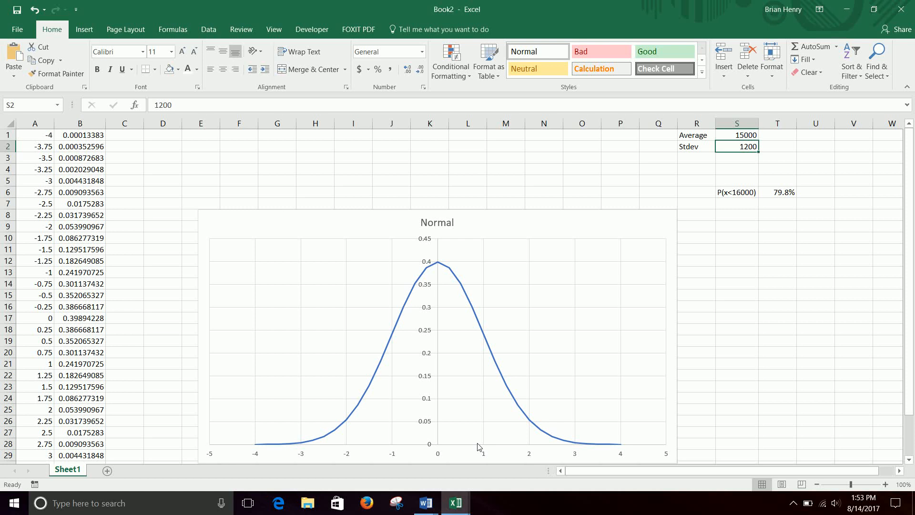
mouse_move(481, 448)
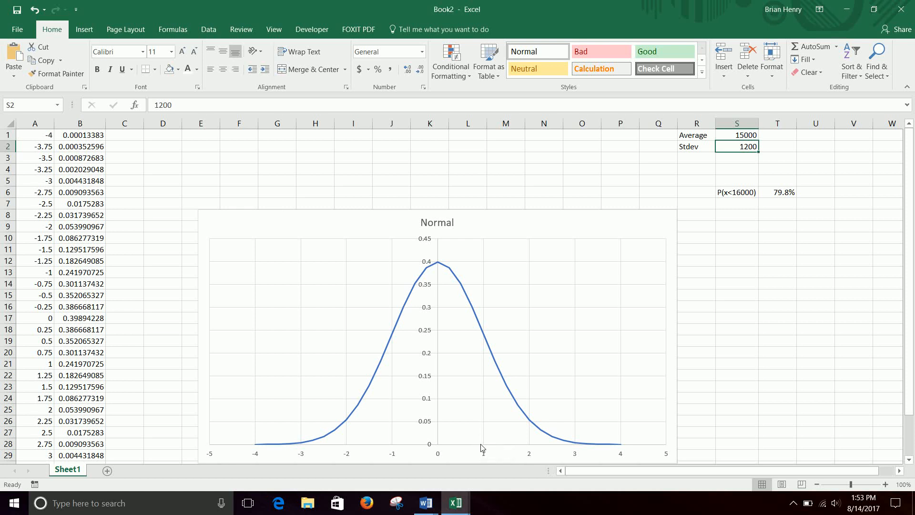
mouse_move(478, 295)
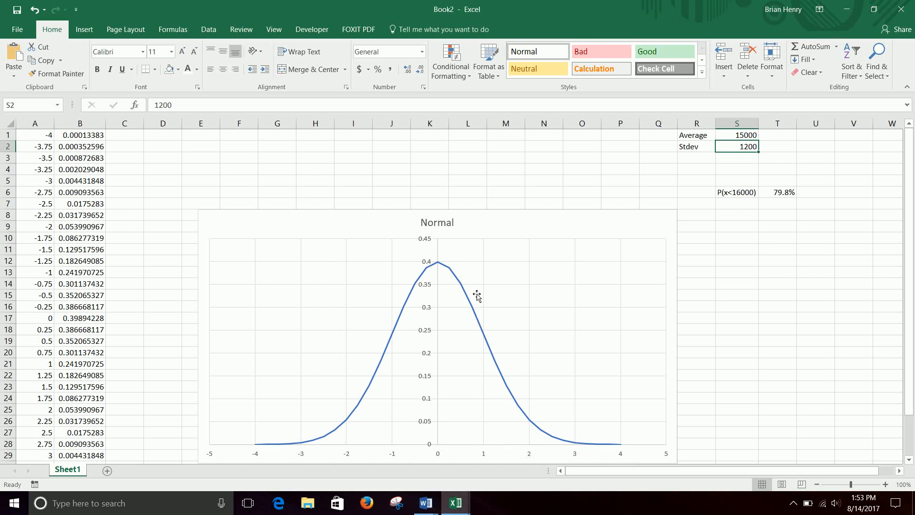
mouse_move(358, 430)
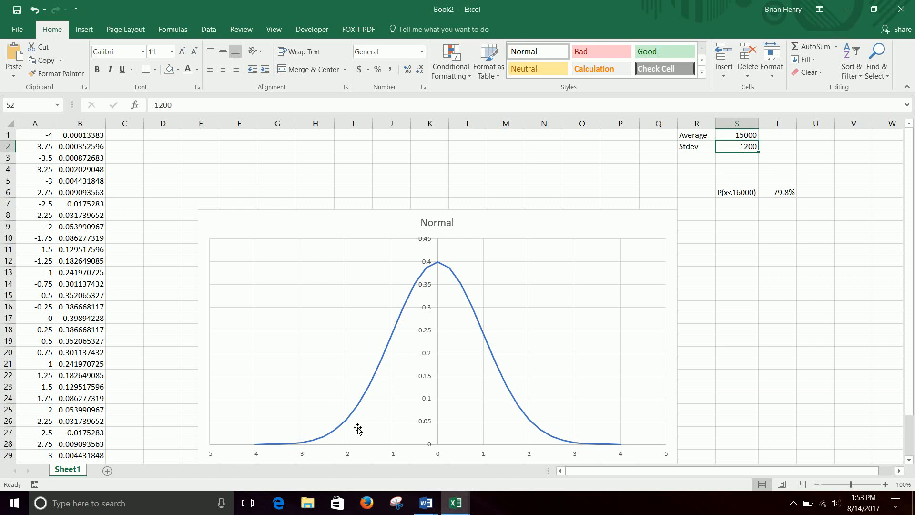
mouse_move(467, 341)
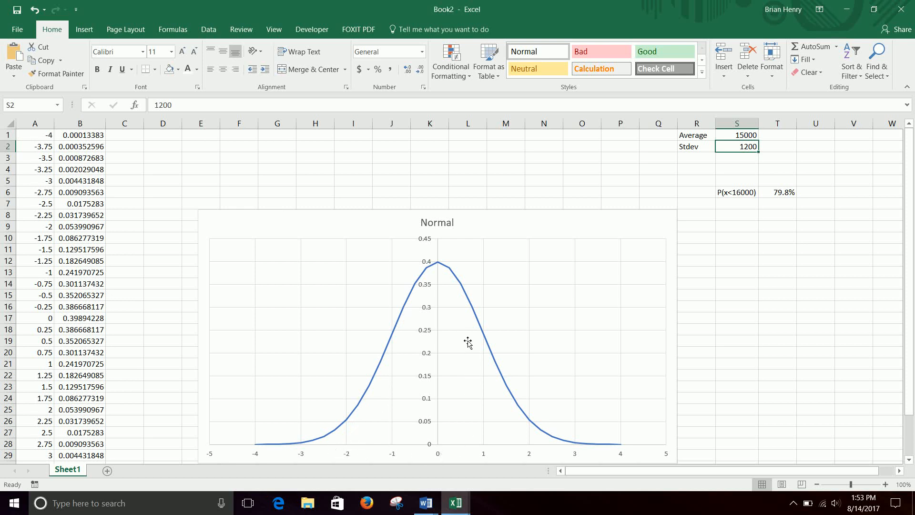
mouse_move(788, 149)
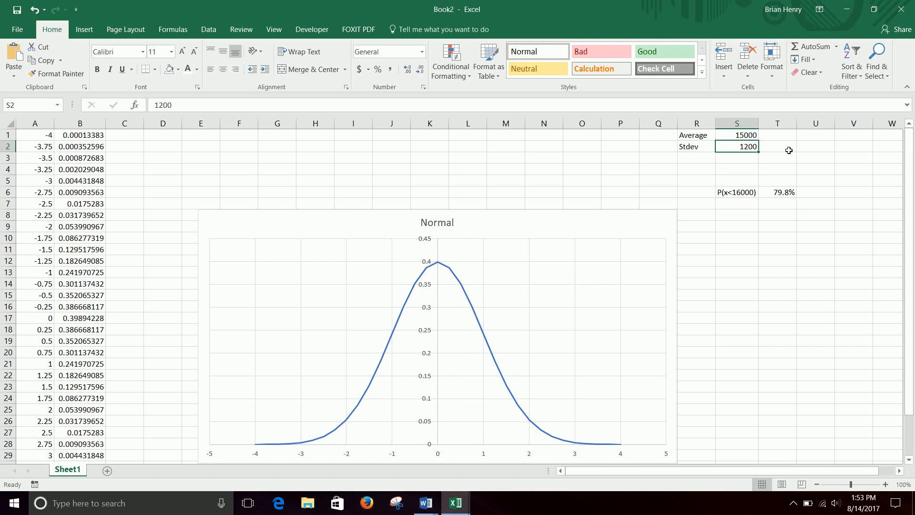
mouse_move(901, 335)
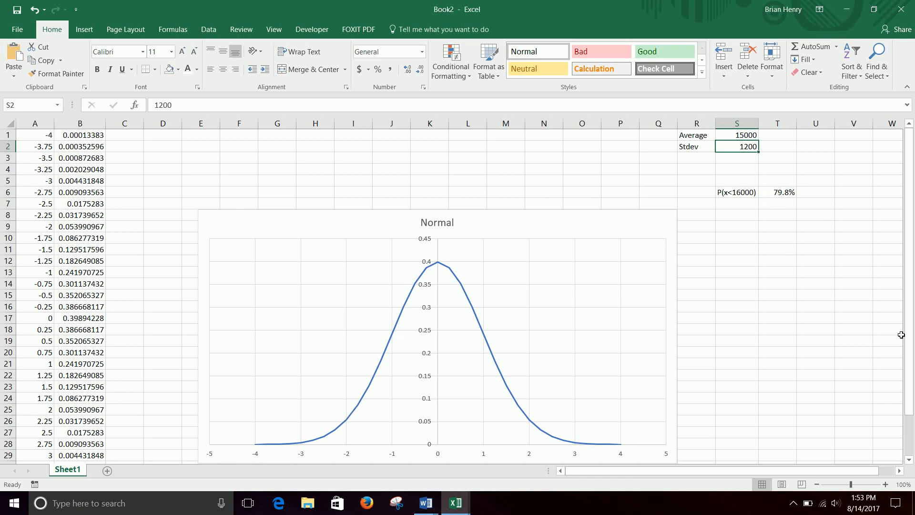
mouse_move(476, 454)
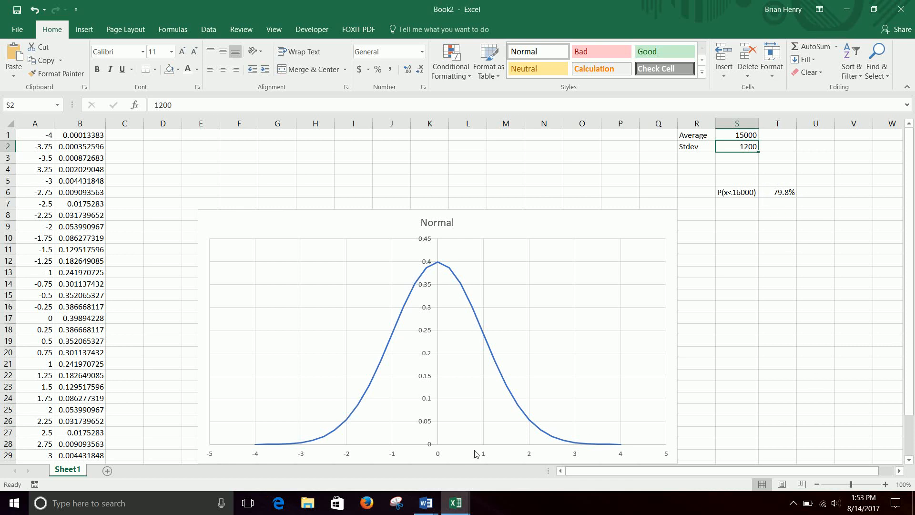
mouse_move(480, 445)
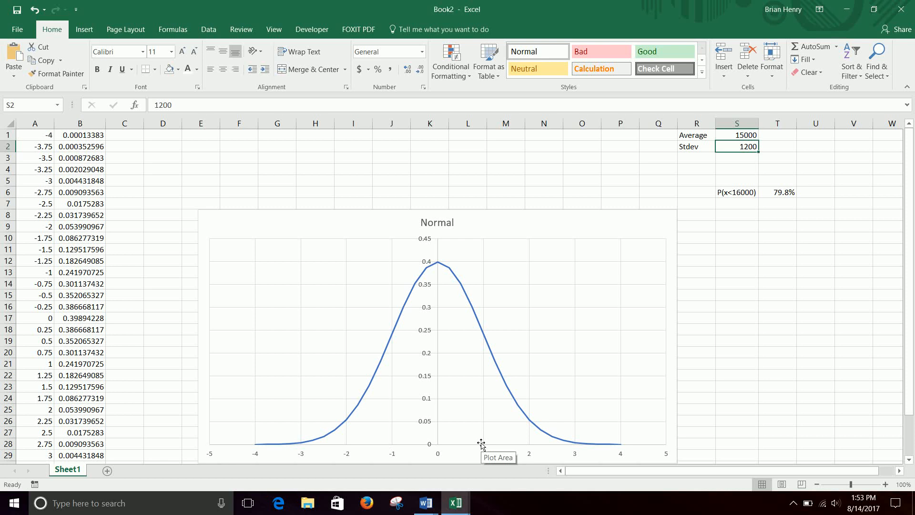
mouse_move(488, 452)
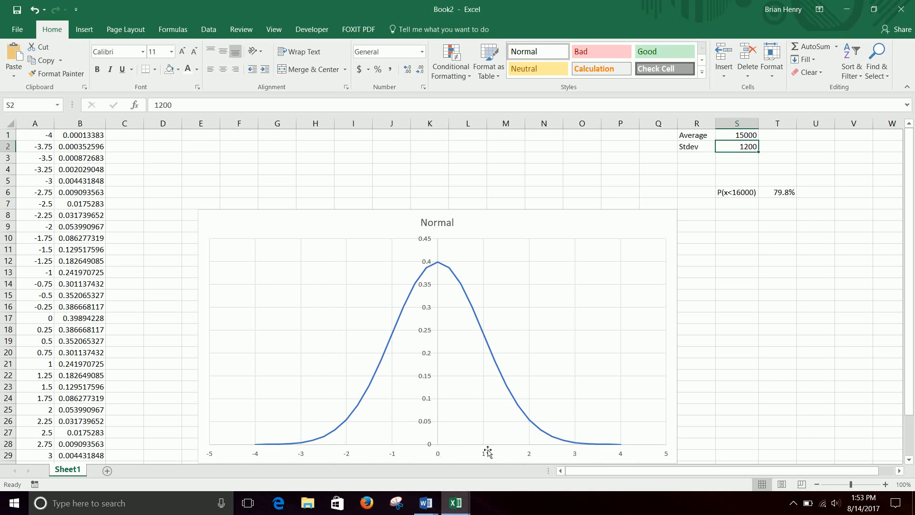
mouse_move(485, 454)
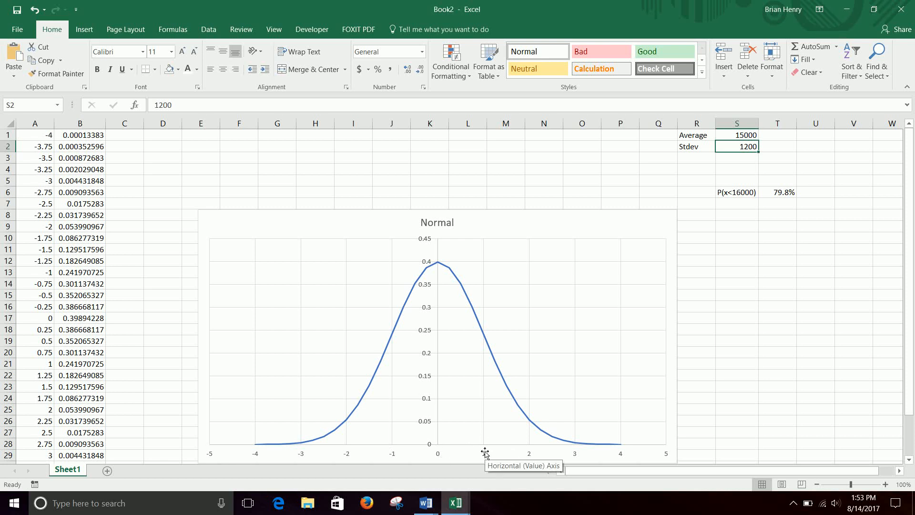
mouse_move(289, 444)
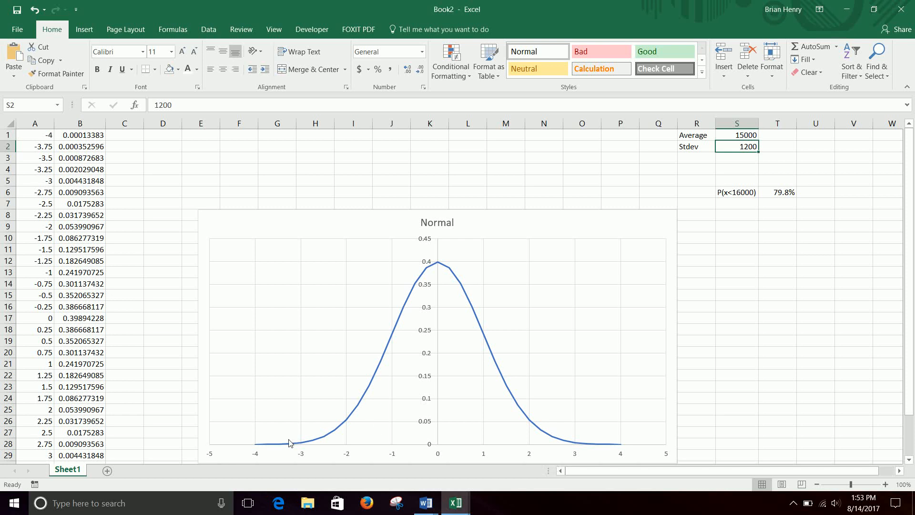
mouse_move(238, 393)
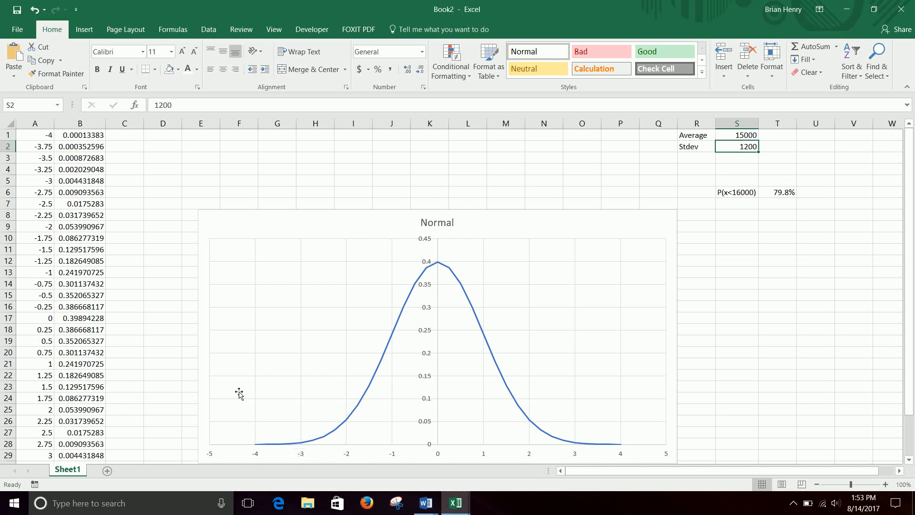
mouse_move(440, 390)
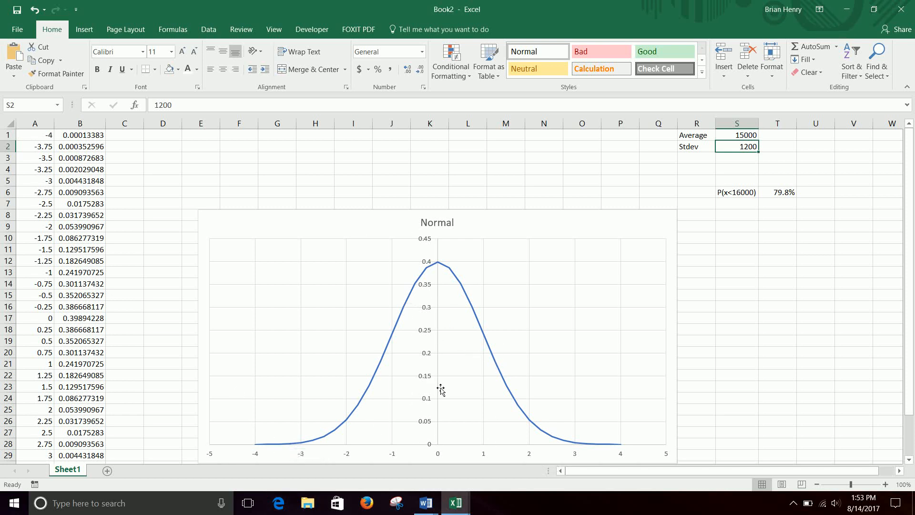
mouse_move(785, 192)
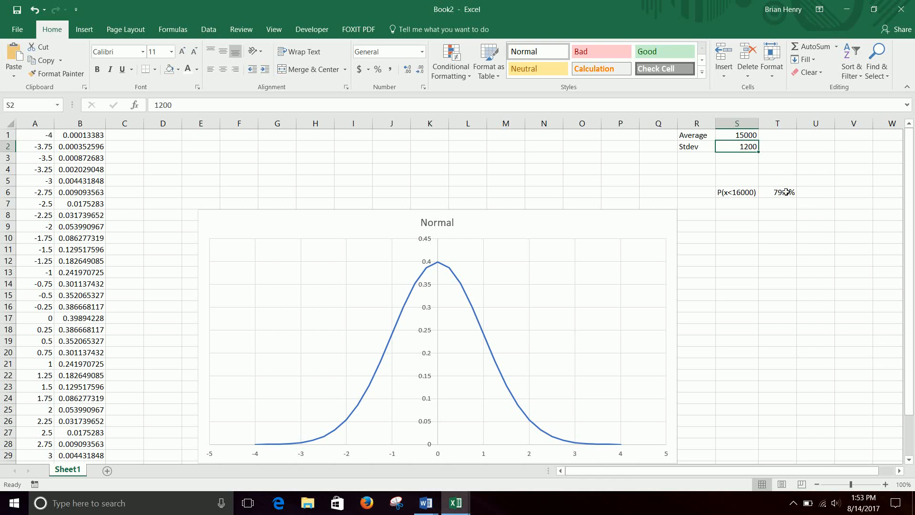
left_click(777, 192)
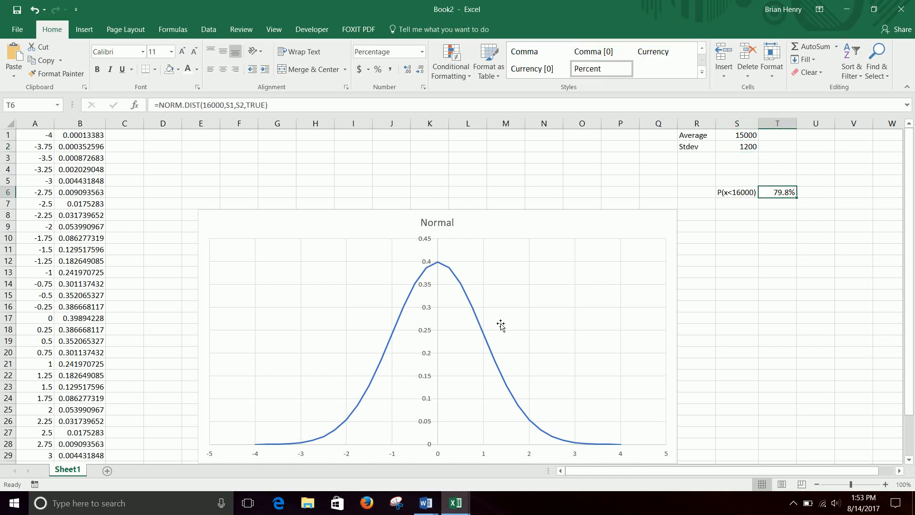
mouse_move(488, 312)
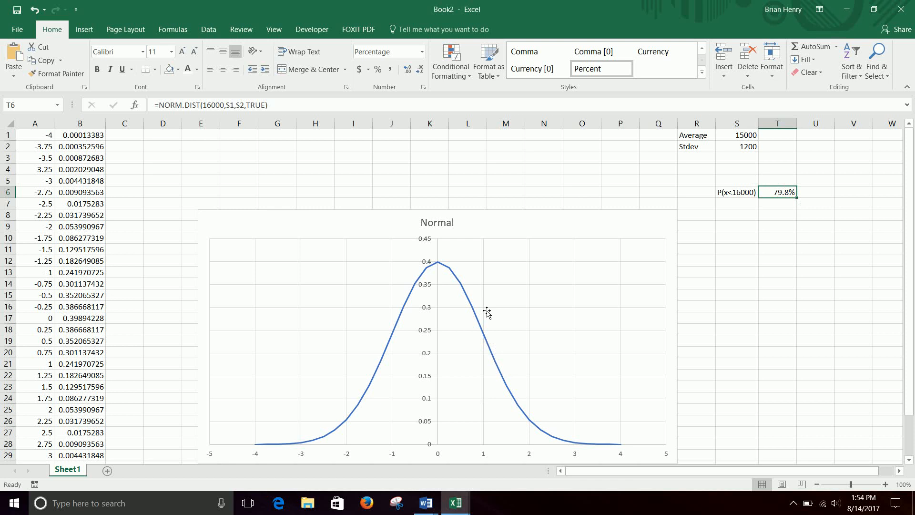
mouse_move(892, 365)
type("P(x>")
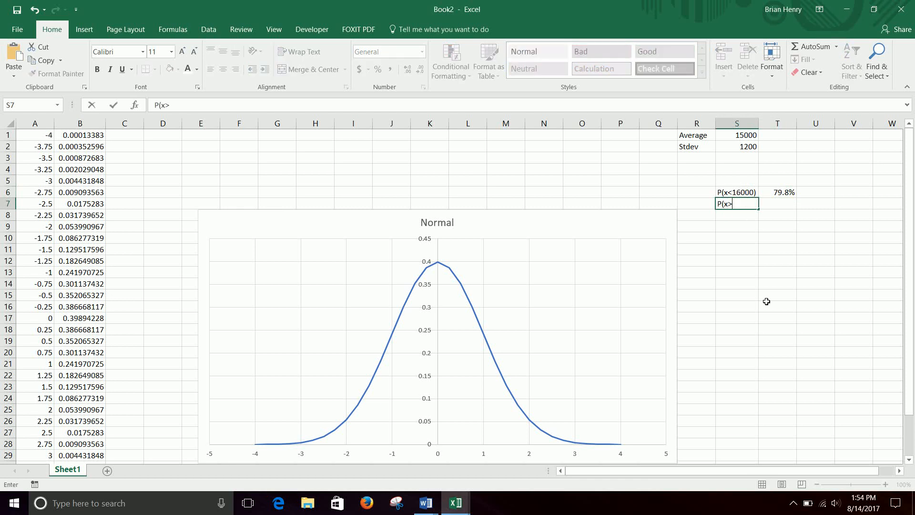
Enter the label P(x>16000) in S7 and review the P(x<16000) formula above
type("16000")
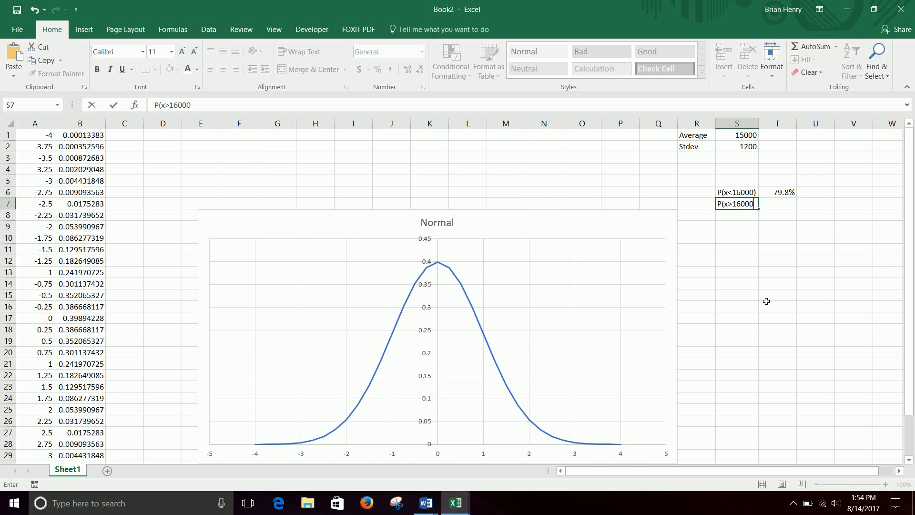
key("Return")
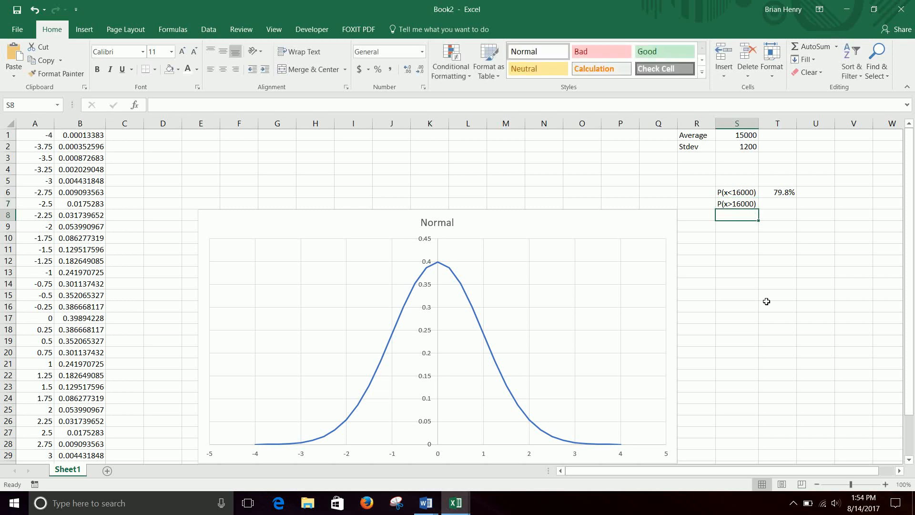
left_click(777, 203)
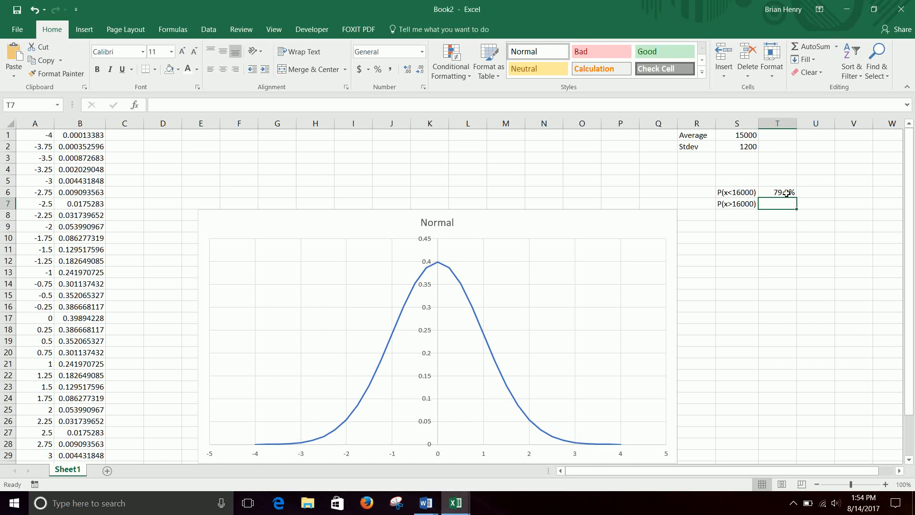
left_click(777, 191)
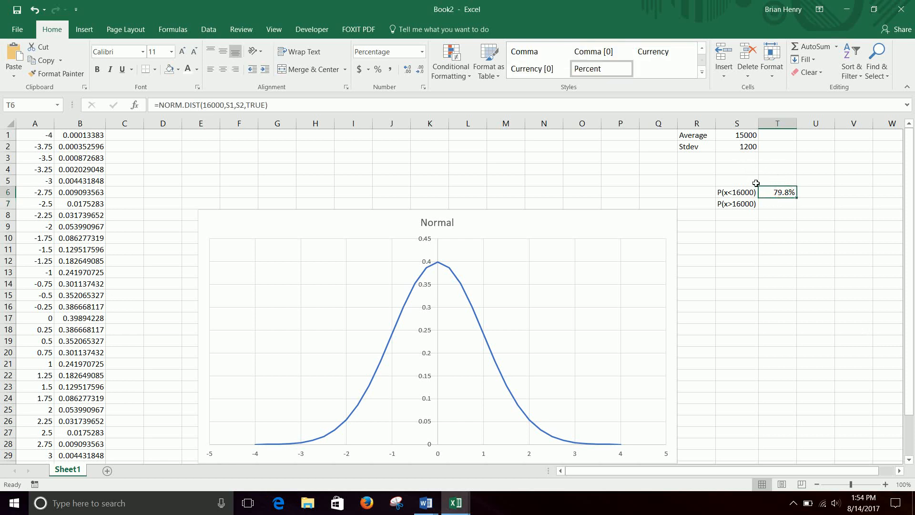
mouse_move(784, 202)
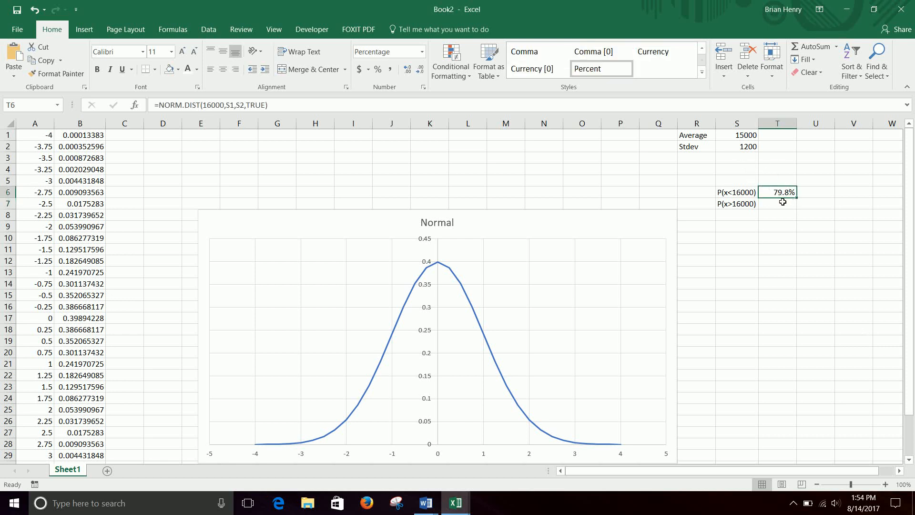
Make the S1 and S2 references absolute in T6 and copy the formula to T7, showing 79.8%
double_click(777, 192)
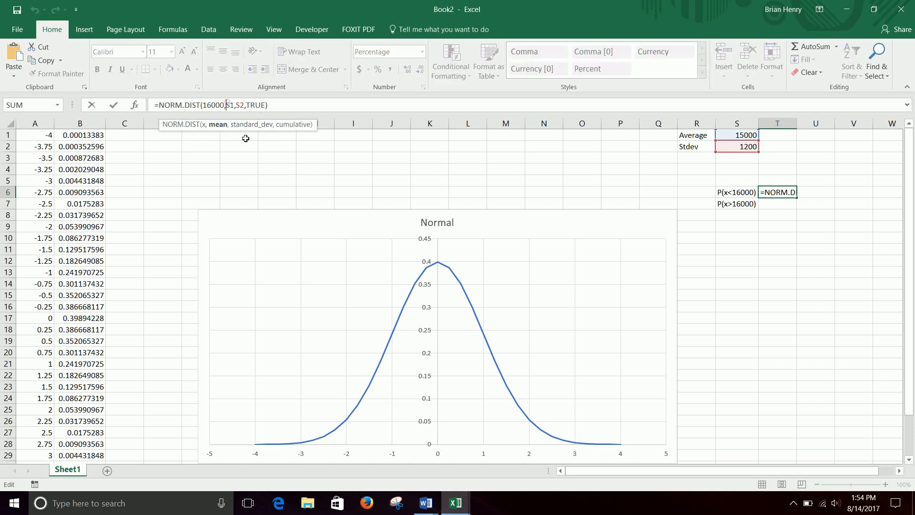
key("f4")
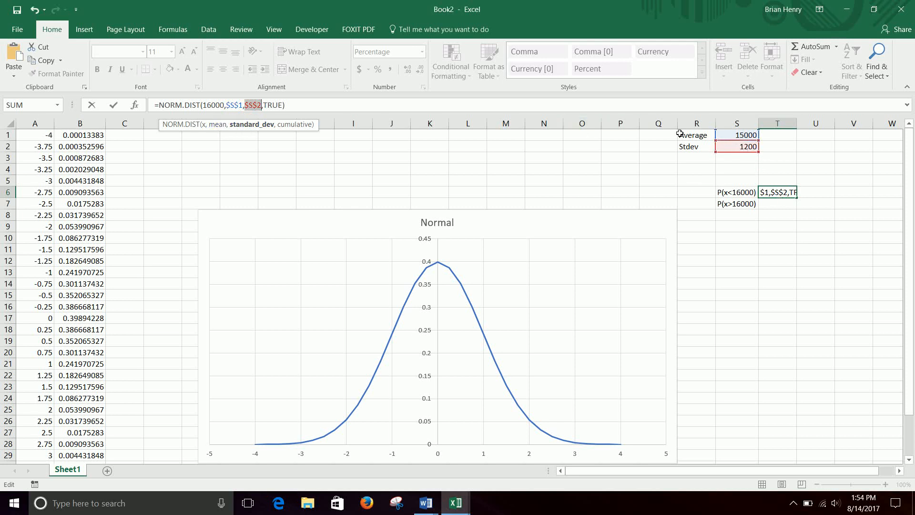
key("Return")
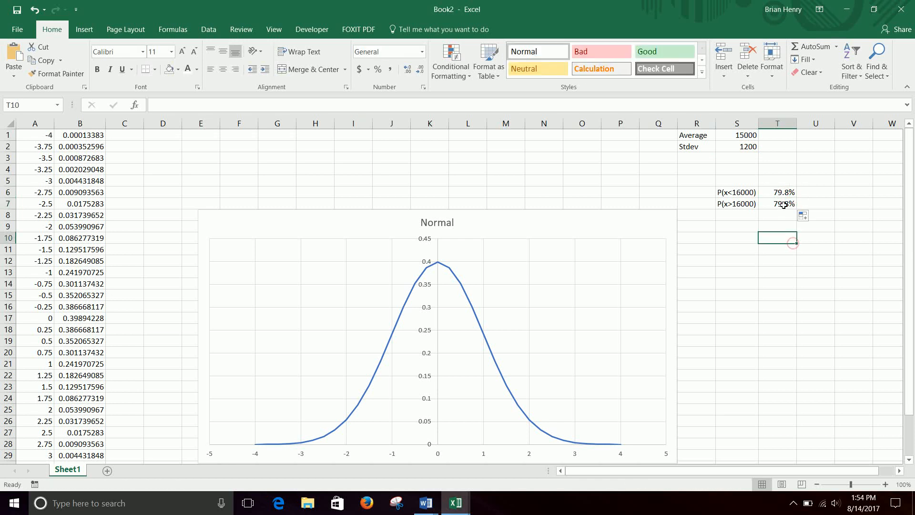
left_click(777, 203)
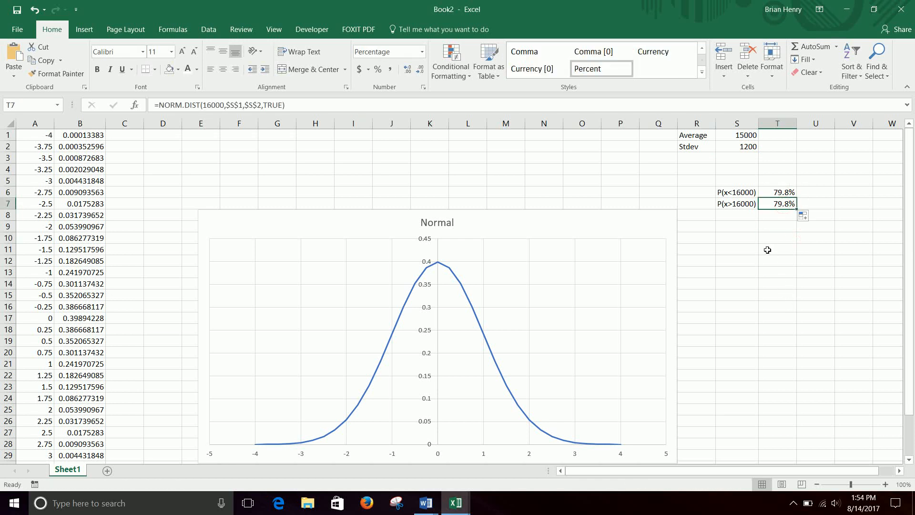
mouse_move(486, 370)
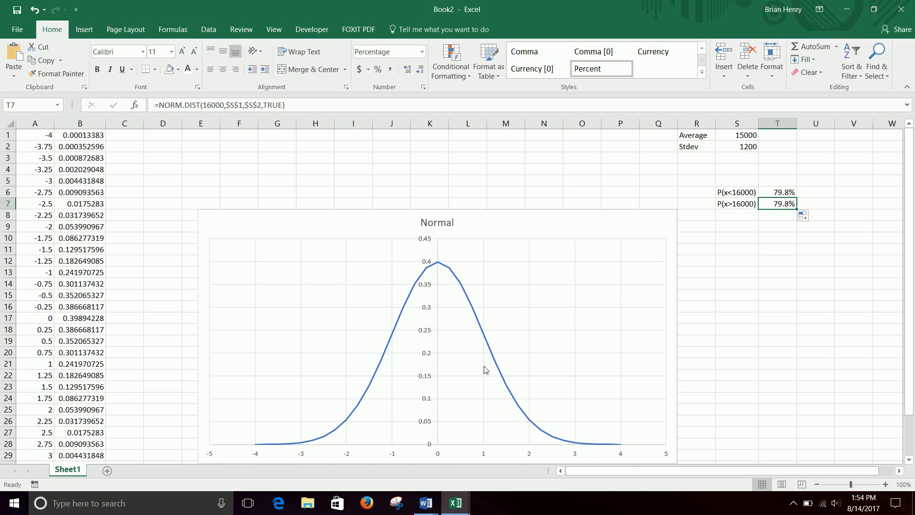
mouse_move(256, 225)
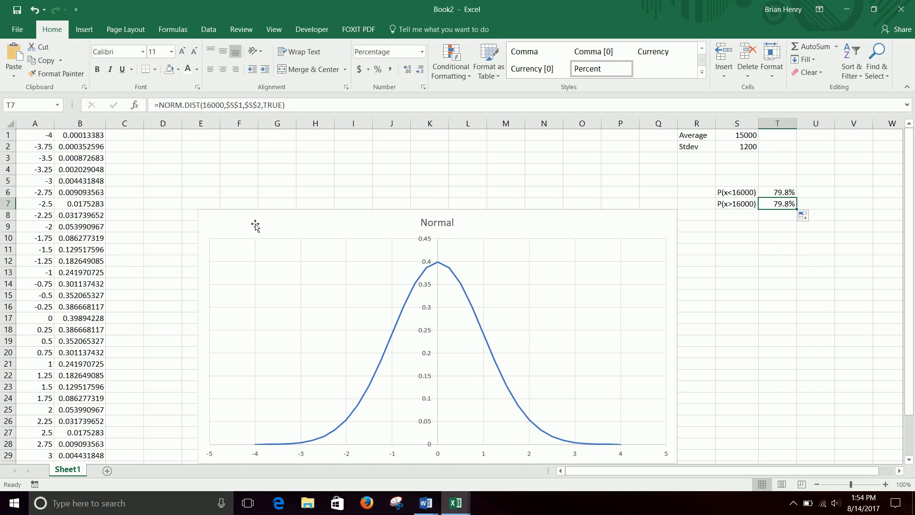
mouse_move(410, 267)
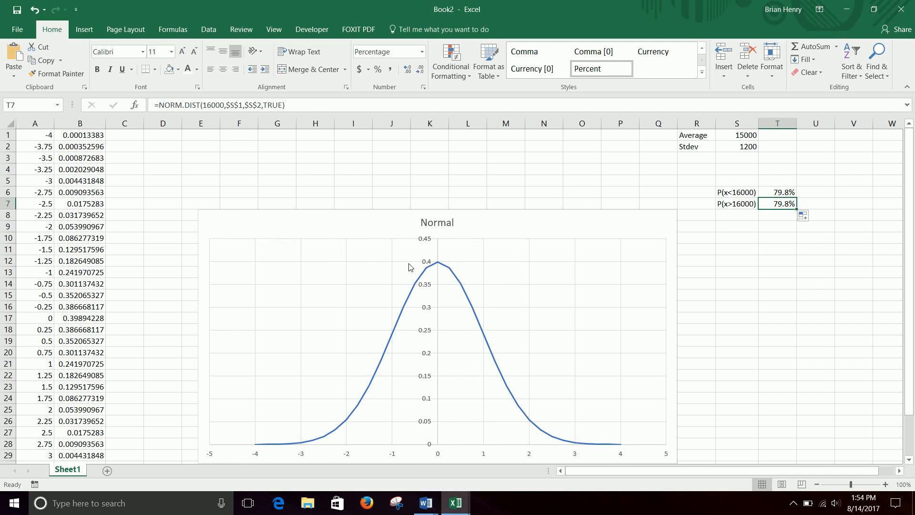
mouse_move(395, 241)
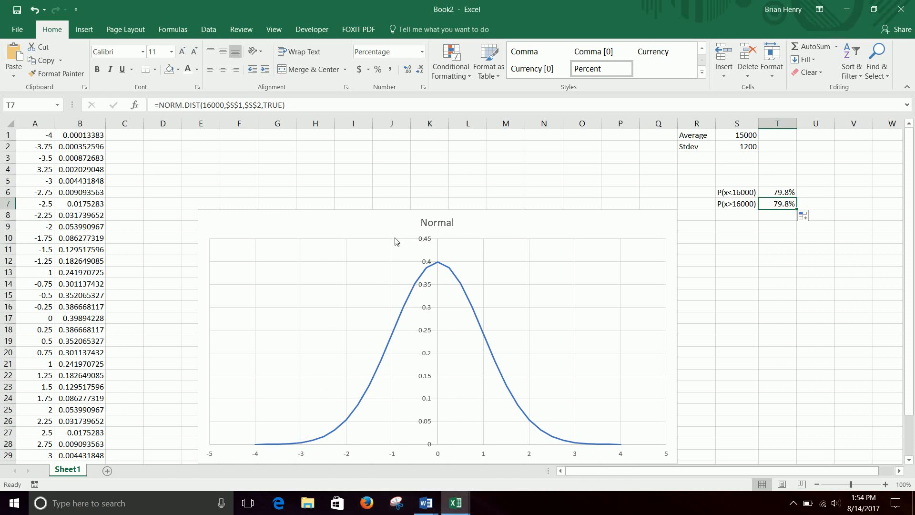
mouse_move(478, 439)
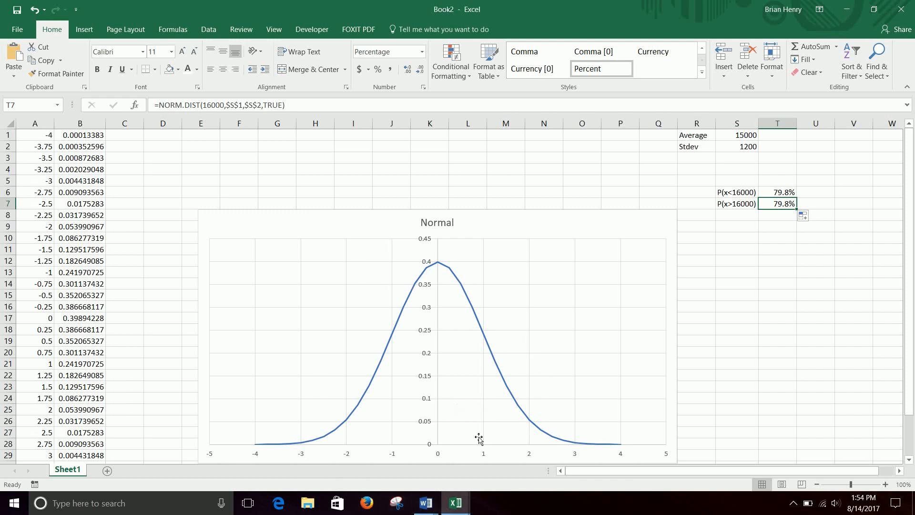
mouse_move(774, 255)
type("1-")
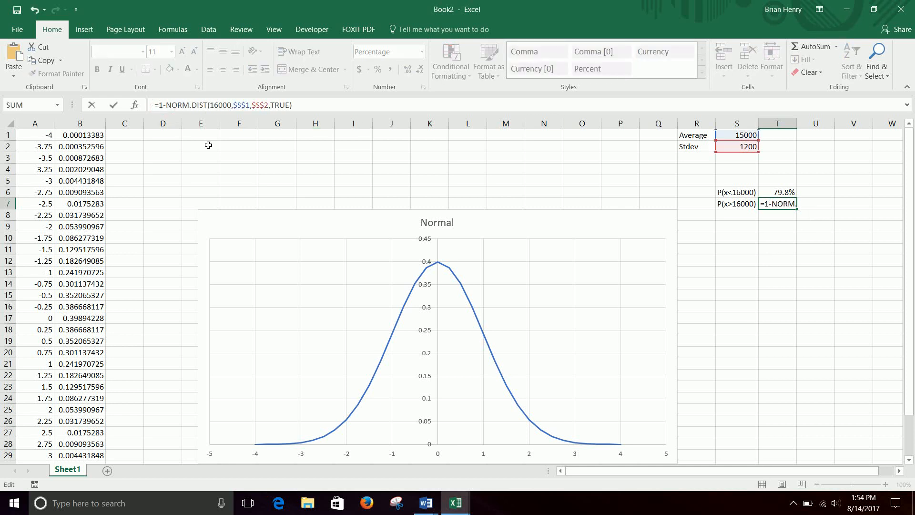
Change T7 to =1-NORM.DIST(16000,$S$1,$S$2,TRUE), giving P(x>16000) of 20.2%
key("Return")
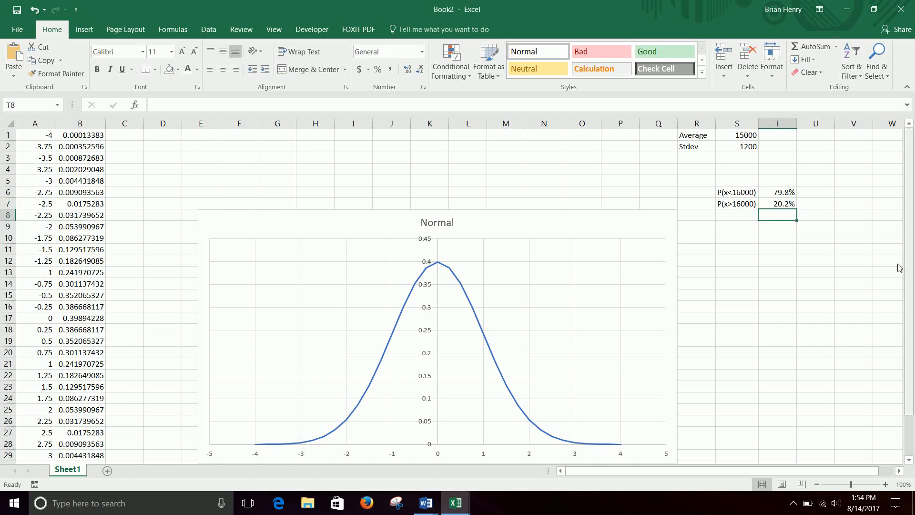
left_click(777, 204)
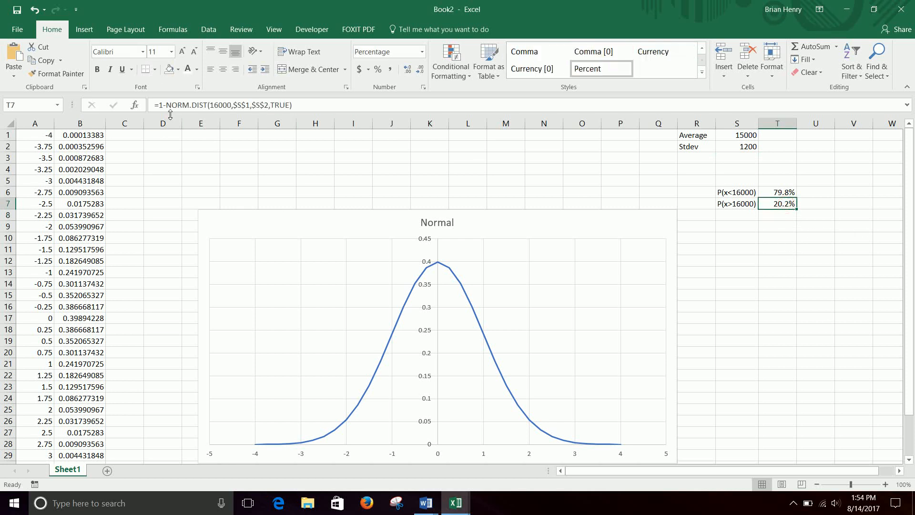
mouse_move(286, 170)
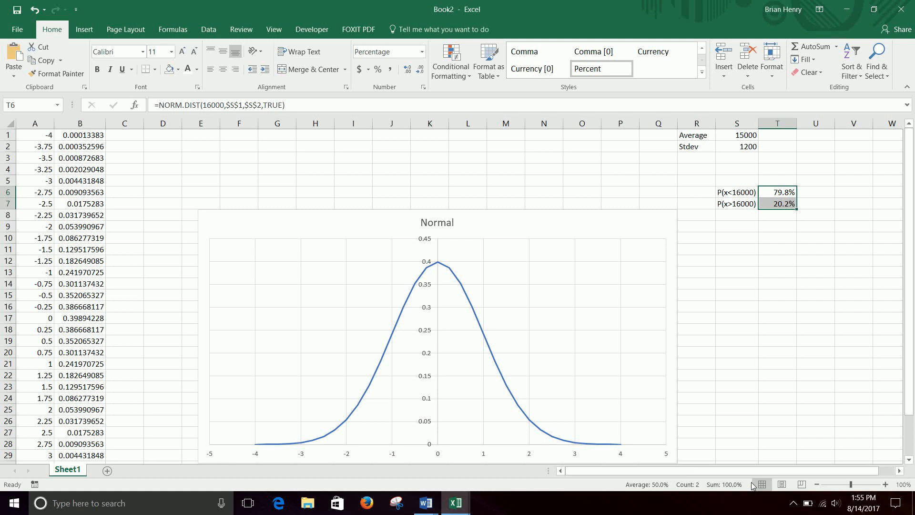
mouse_move(760, 402)
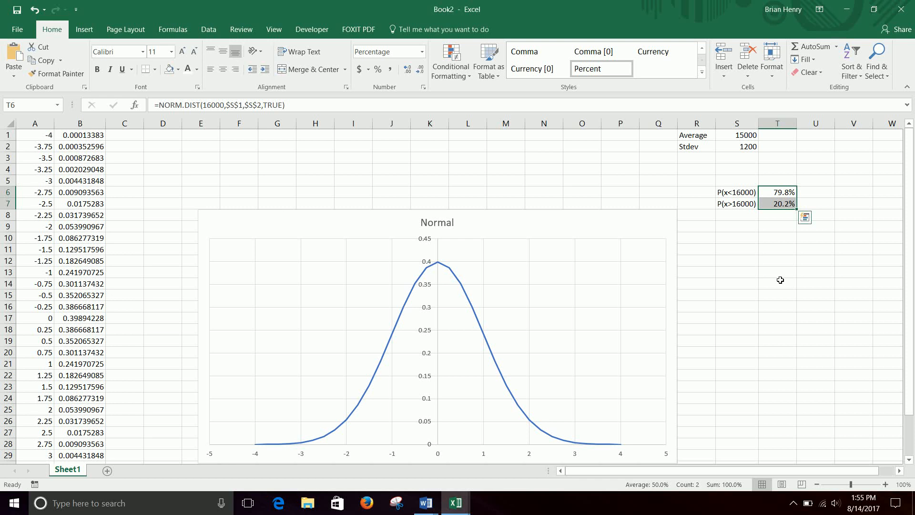
mouse_move(760, 303)
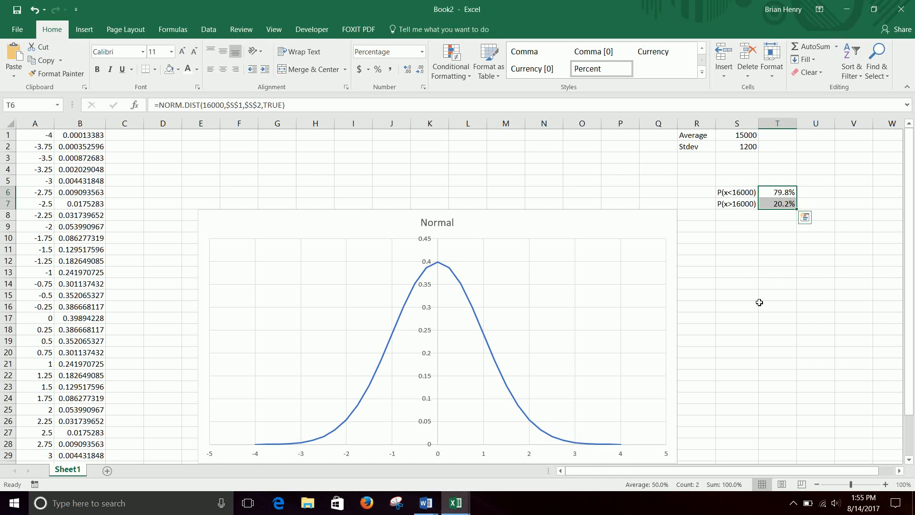
mouse_move(842, 350)
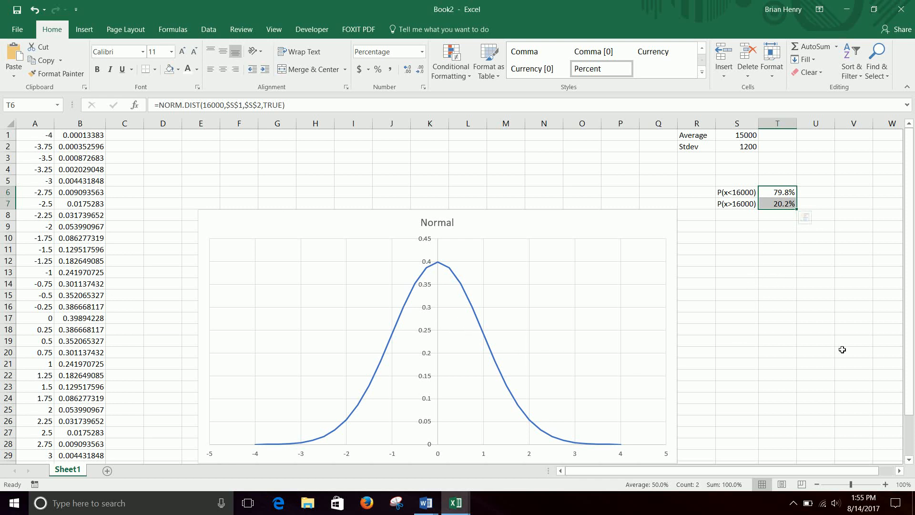
mouse_move(526, 276)
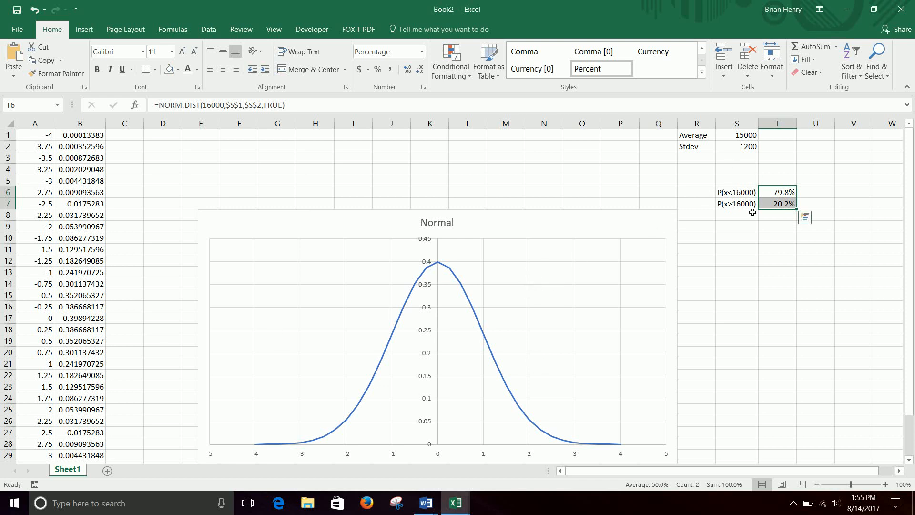
mouse_move(742, 234)
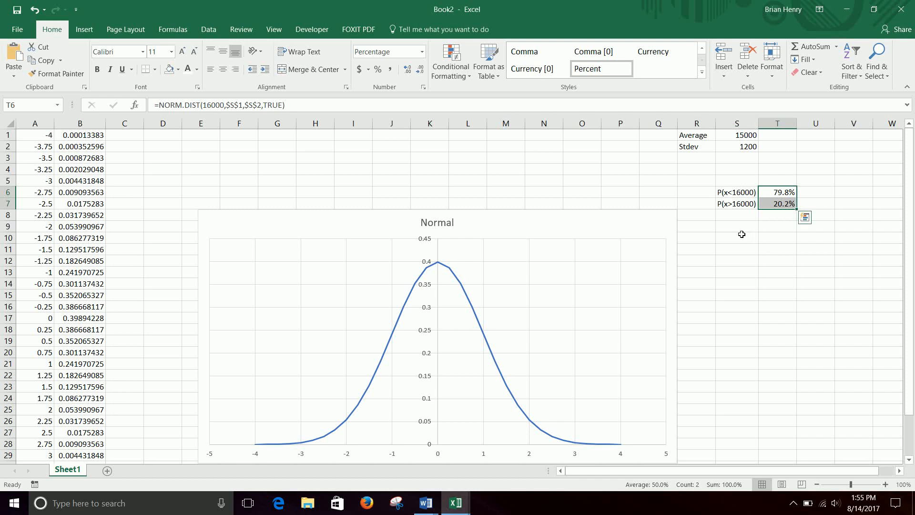
Enter the label P(14500<x<15500) in S9 below the other probability labels
left_click(737, 226)
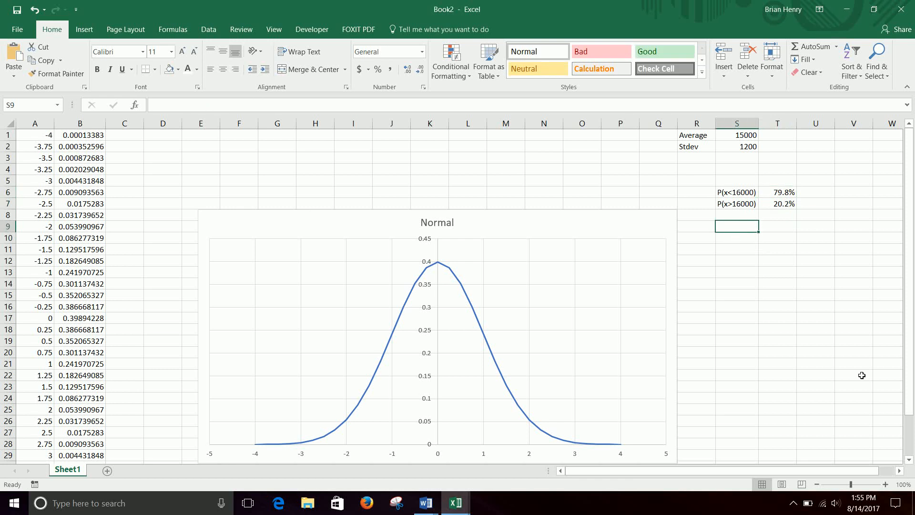
type("P")
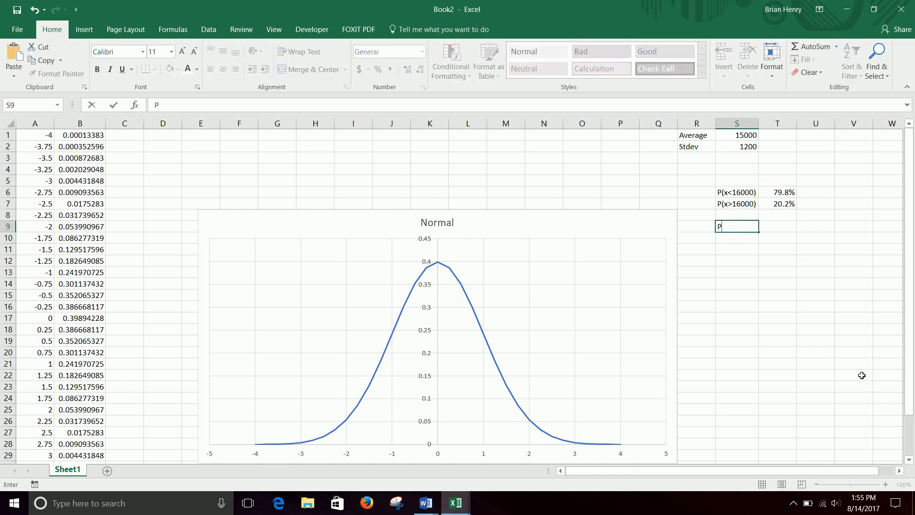
type("(")
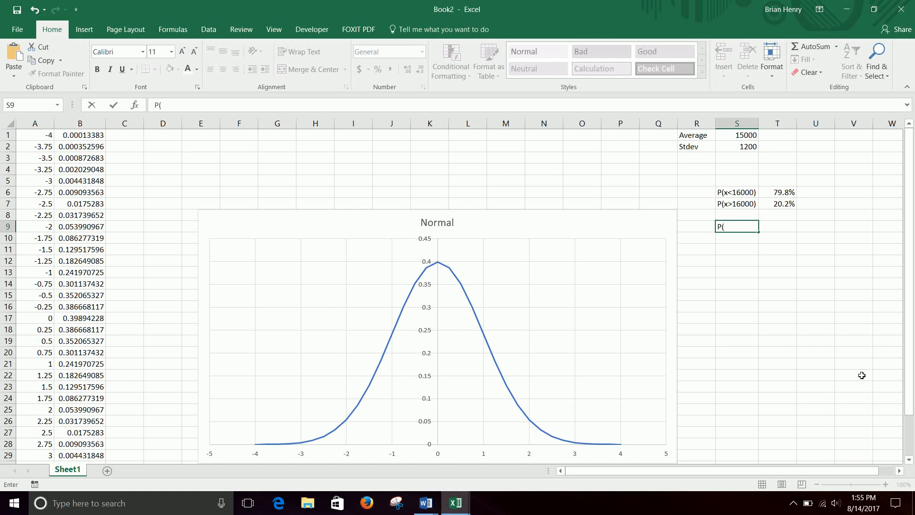
type("14")
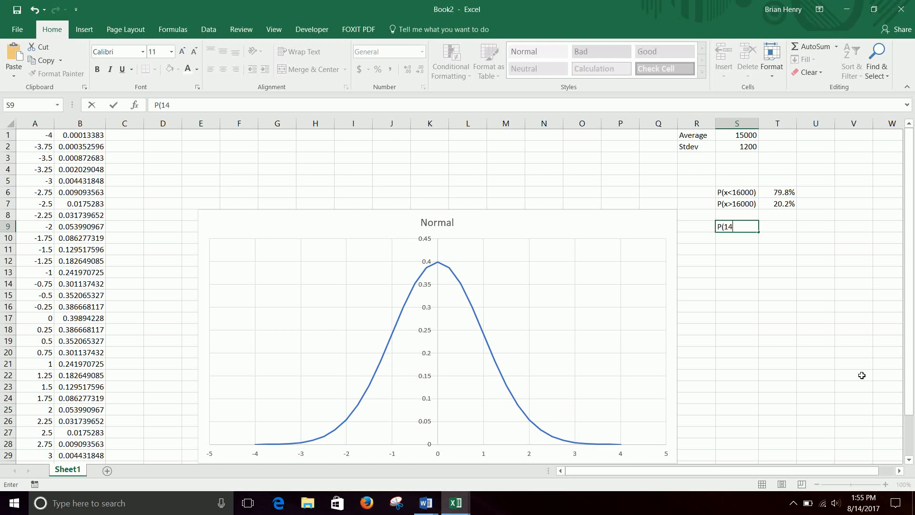
type("500")
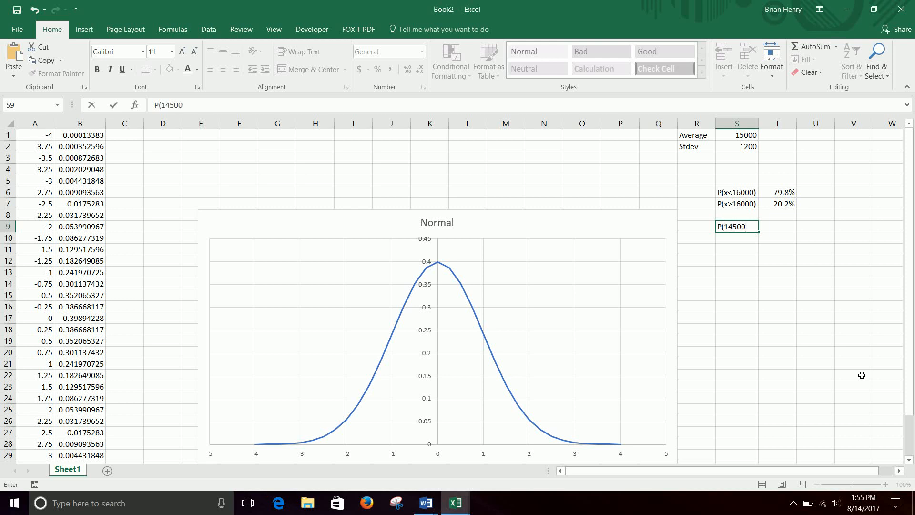
type("<x")
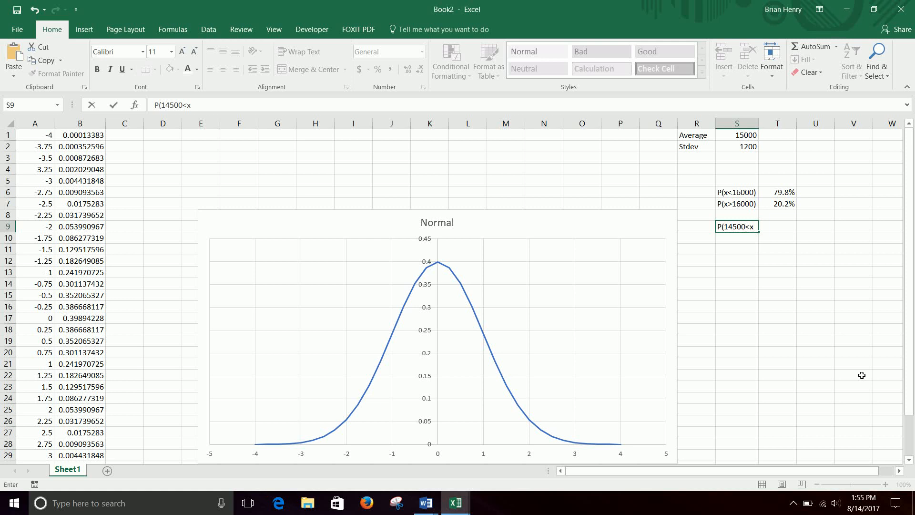
type("<")
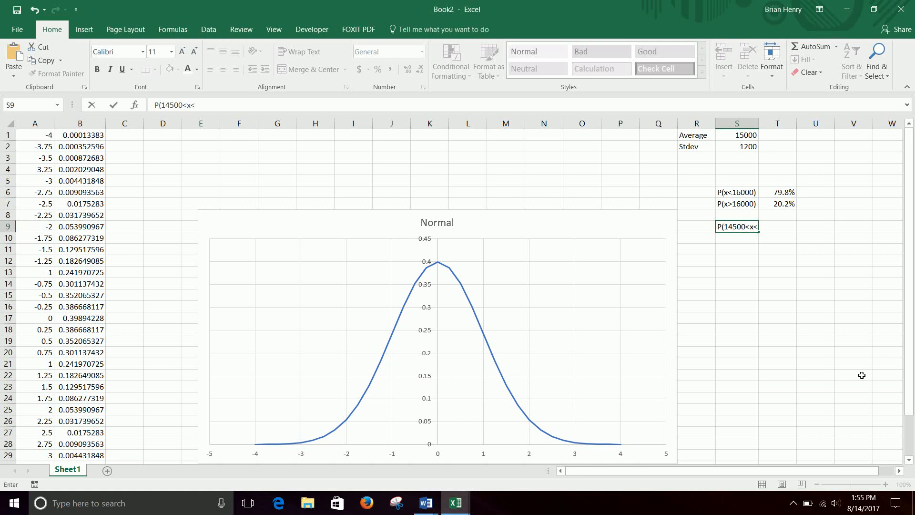
type("15")
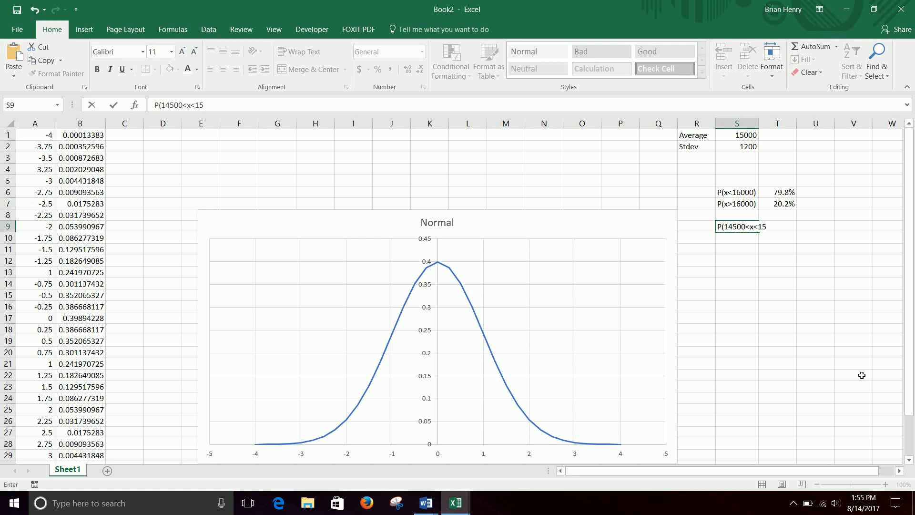
type("500)")
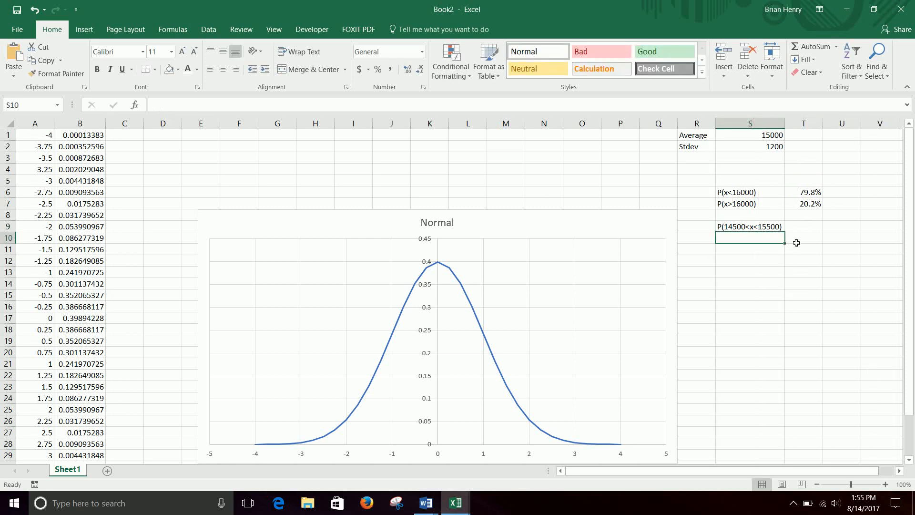
left_click(750, 227)
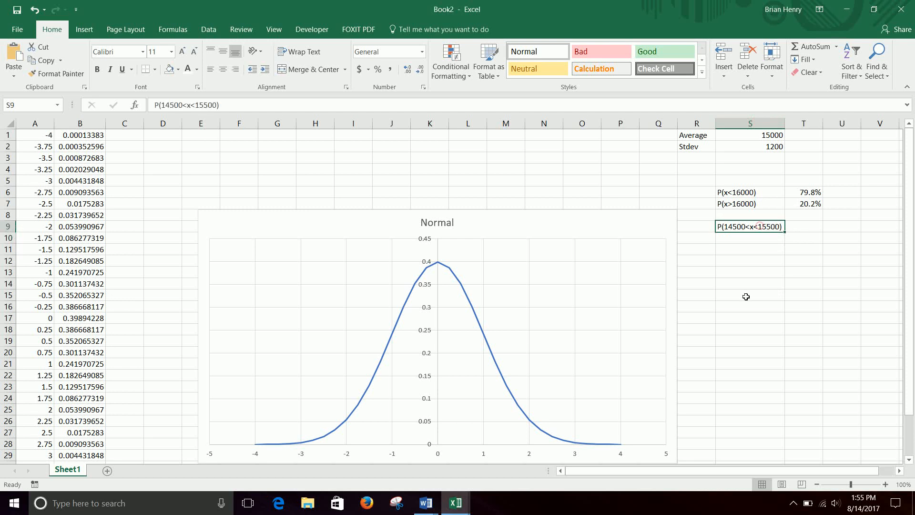
mouse_move(758, 284)
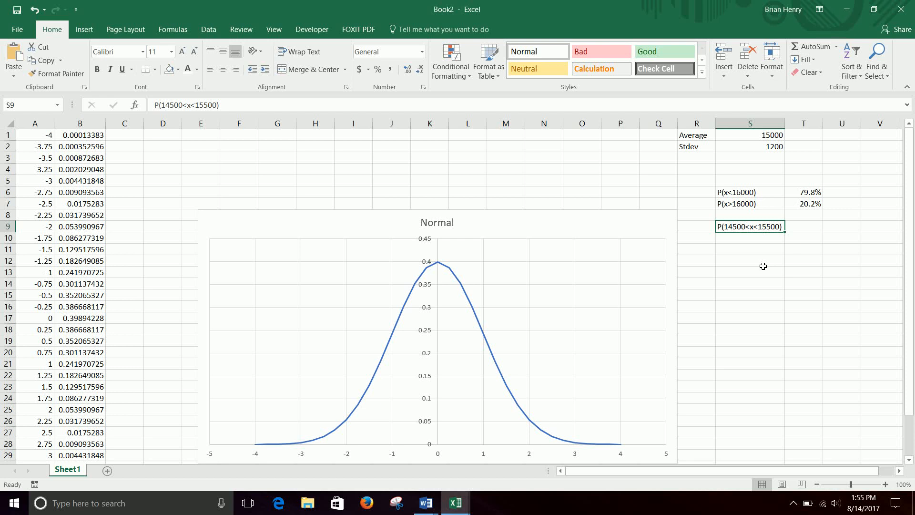
mouse_move(810, 229)
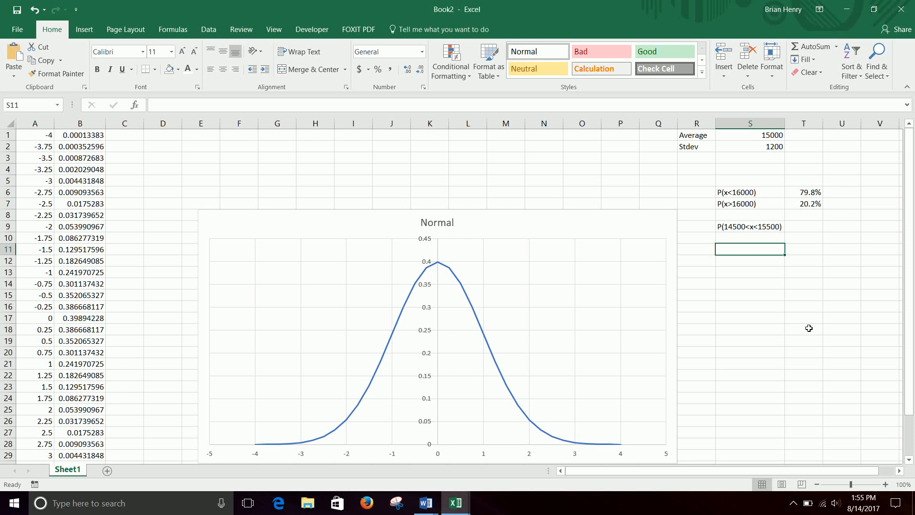
Enter the helper labels <15500 in S11 and <14500 in S12
type("<1")
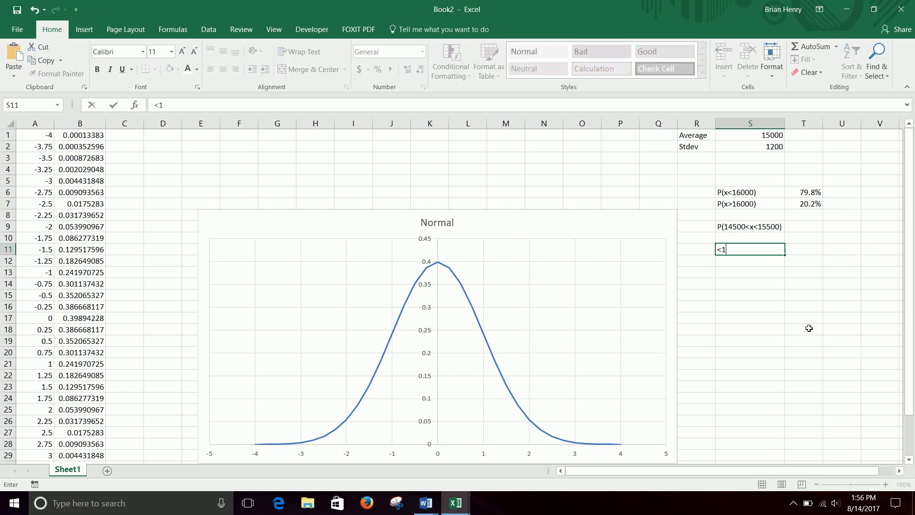
type("5500")
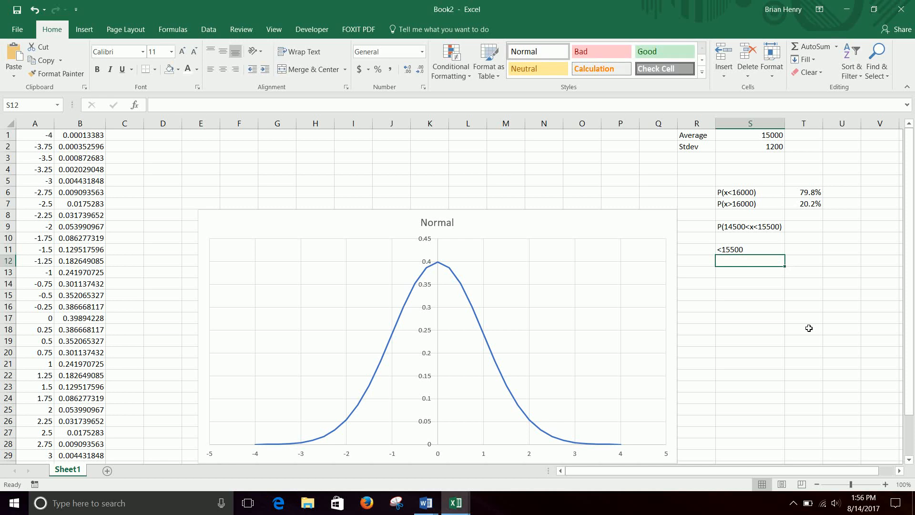
type("<14500")
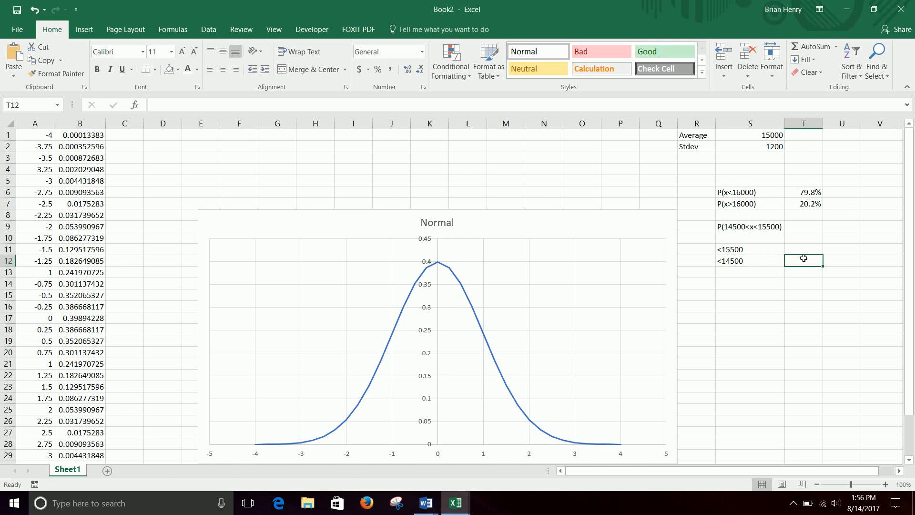
left_click(803, 227)
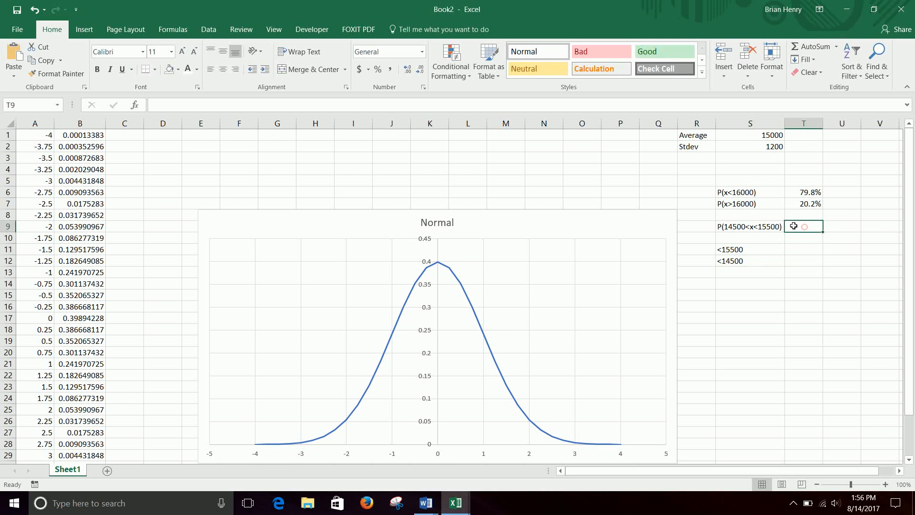
left_click(803, 249)
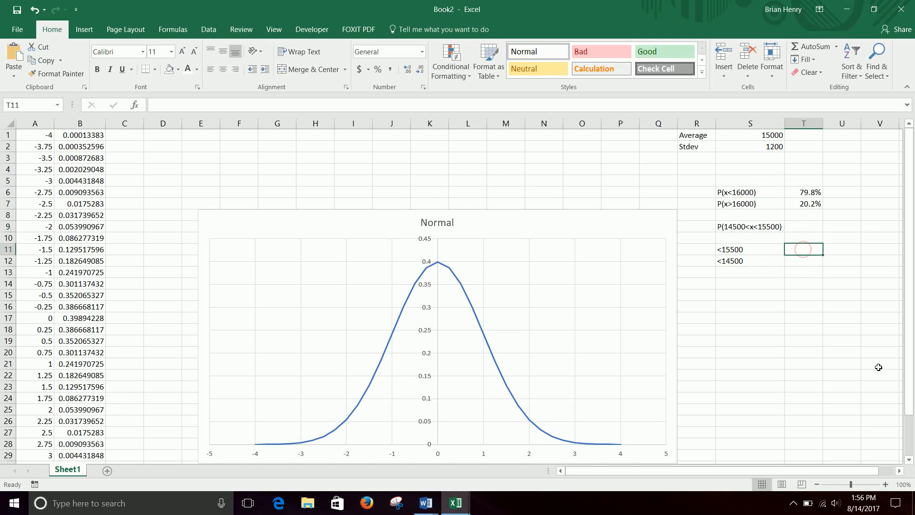
Copy the NORM.DIST formula to T11 and T12 with x of 15500 and 14500, giving 66.2% and 33.8%
left_click(803, 204)
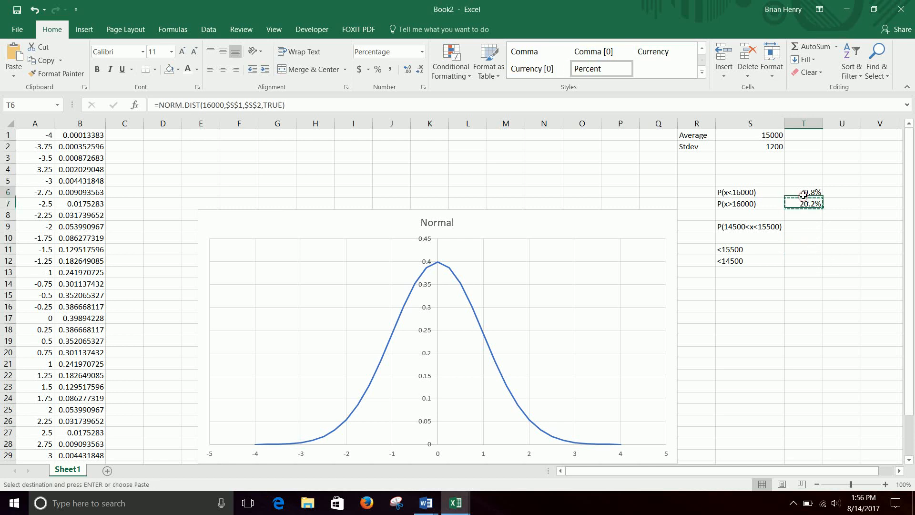
left_click(803, 248)
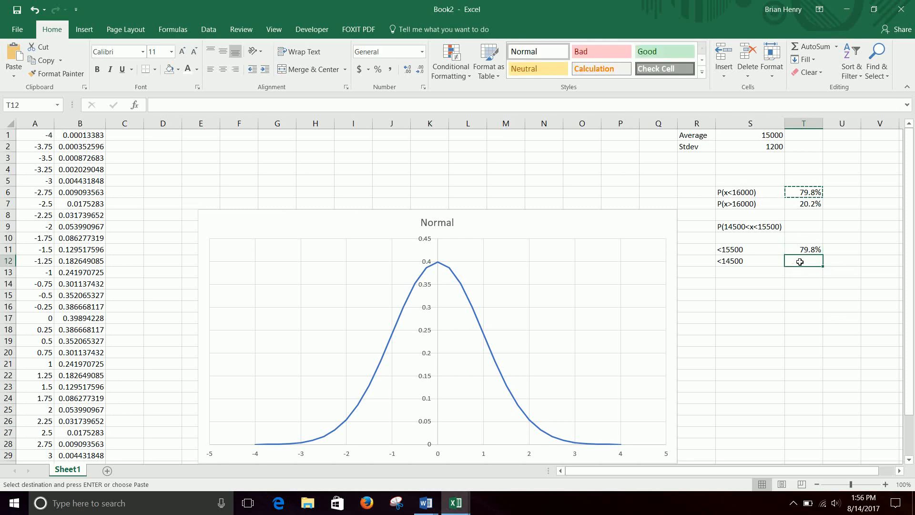
left_click(803, 260)
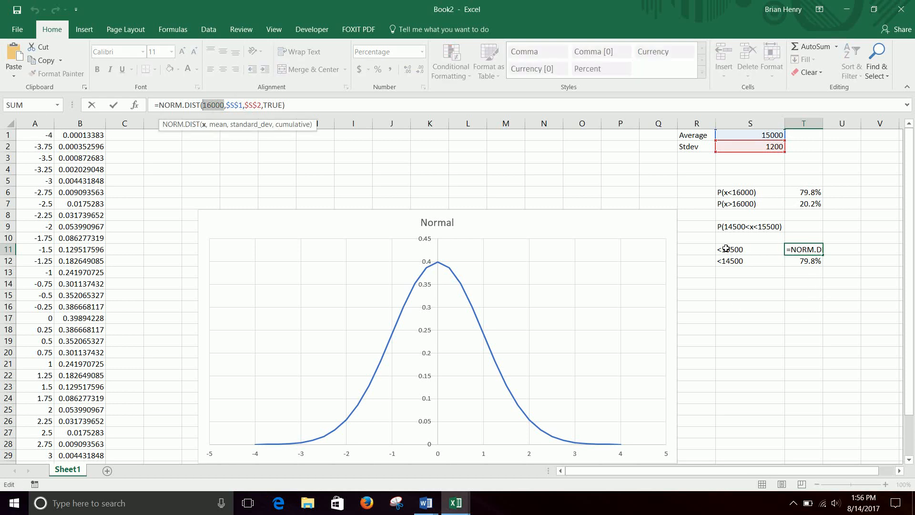
key("Return")
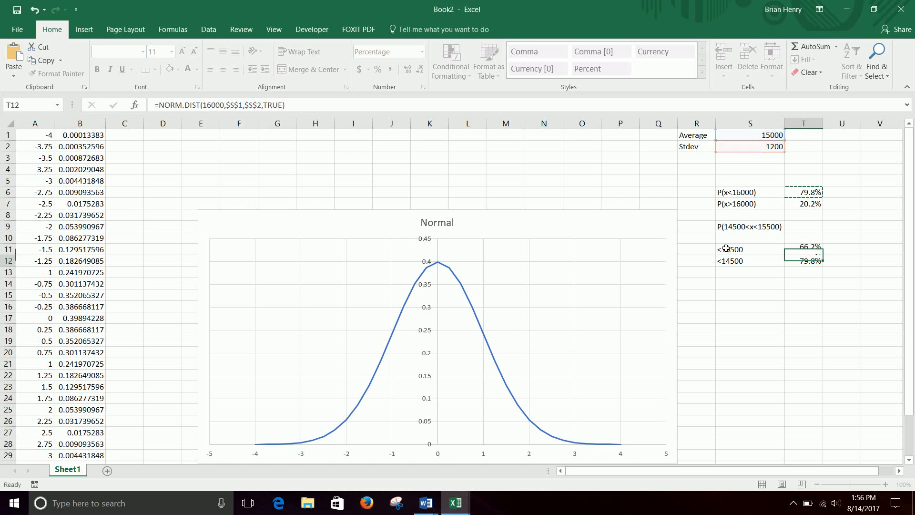
left_click(803, 260)
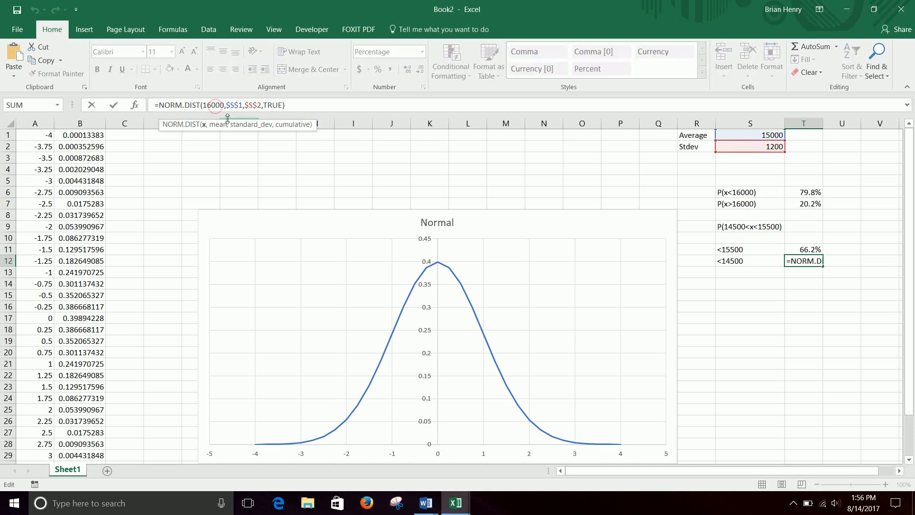
type("100")
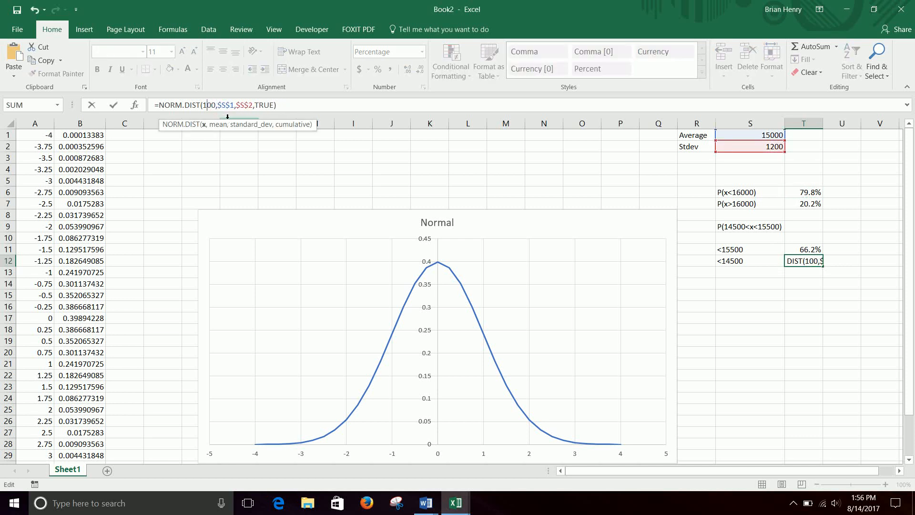
key("Return")
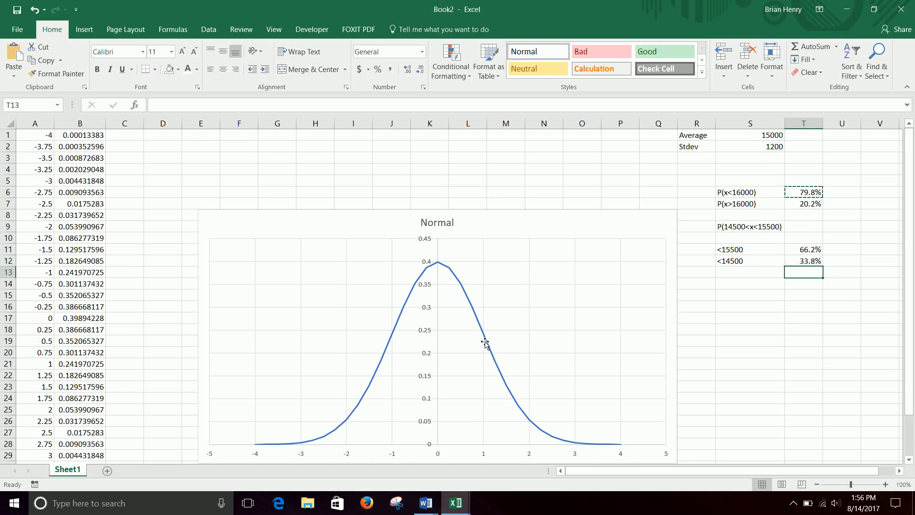
mouse_move(368, 478)
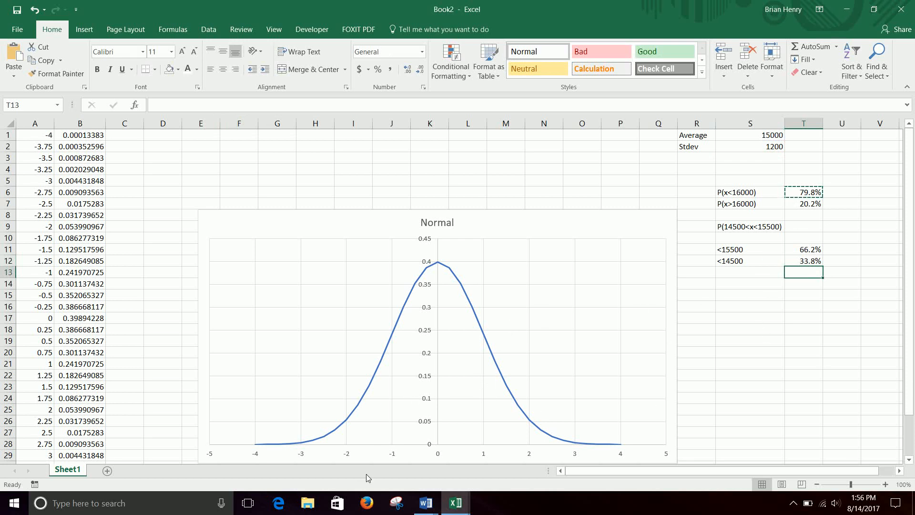
mouse_move(420, 432)
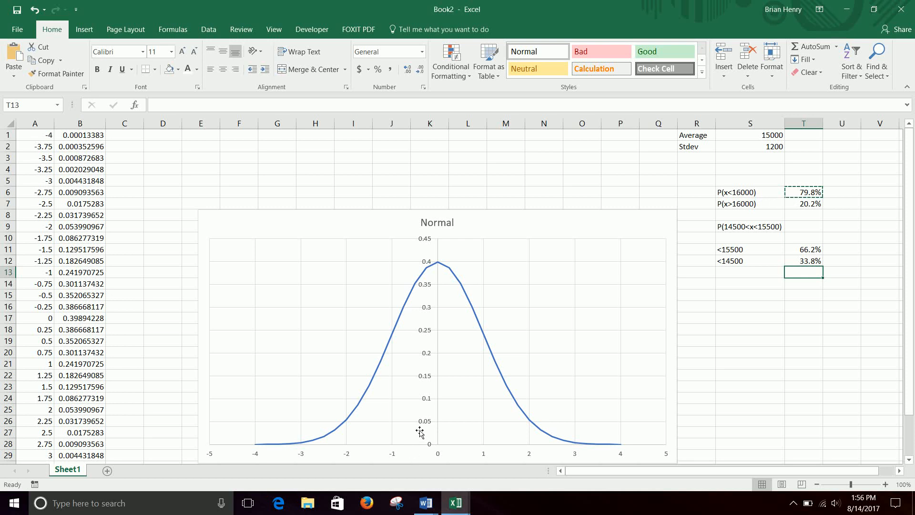
mouse_move(420, 452)
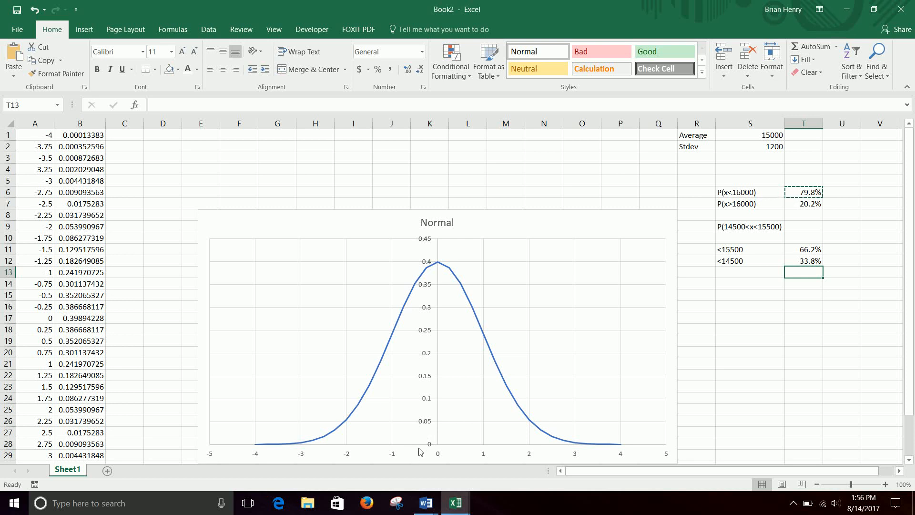
mouse_move(417, 280)
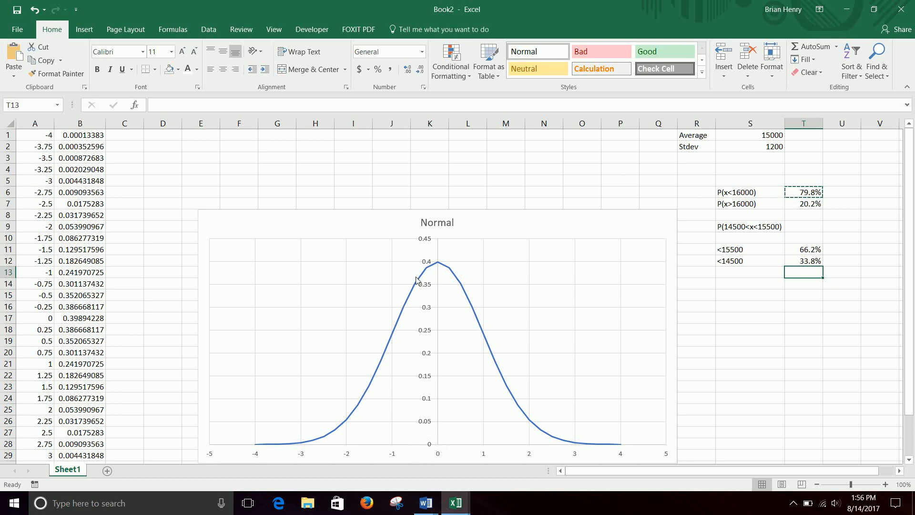
mouse_move(391, 297)
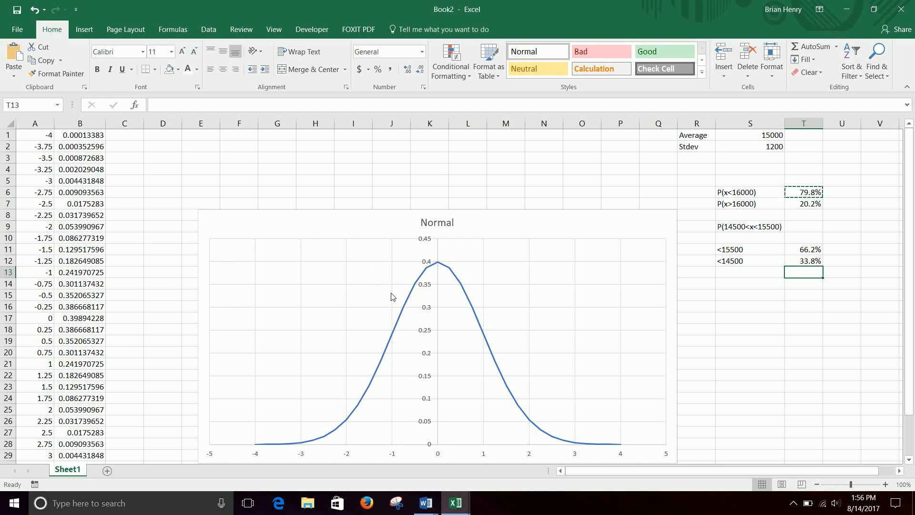
mouse_move(350, 420)
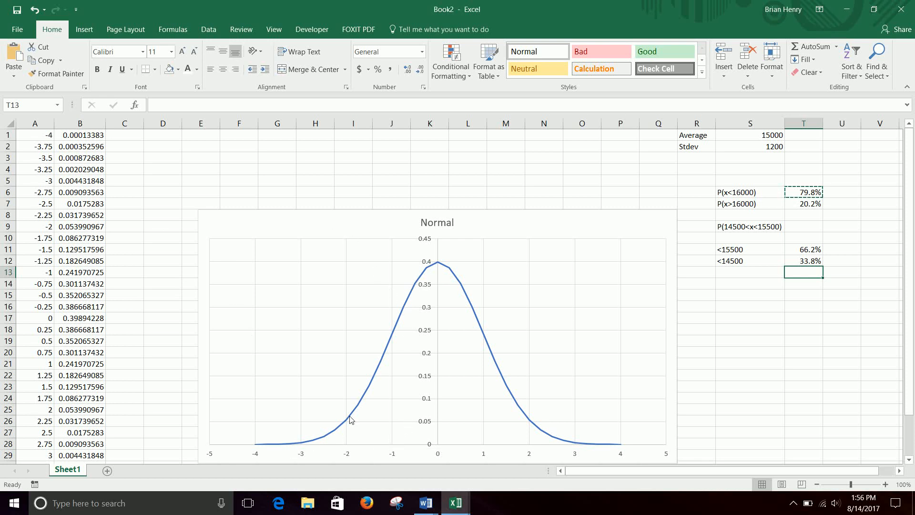
mouse_move(321, 449)
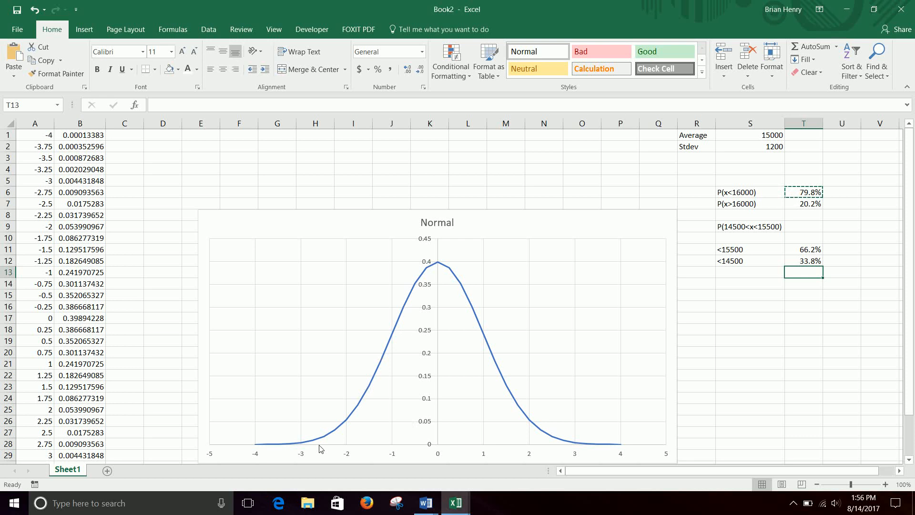
mouse_move(511, 479)
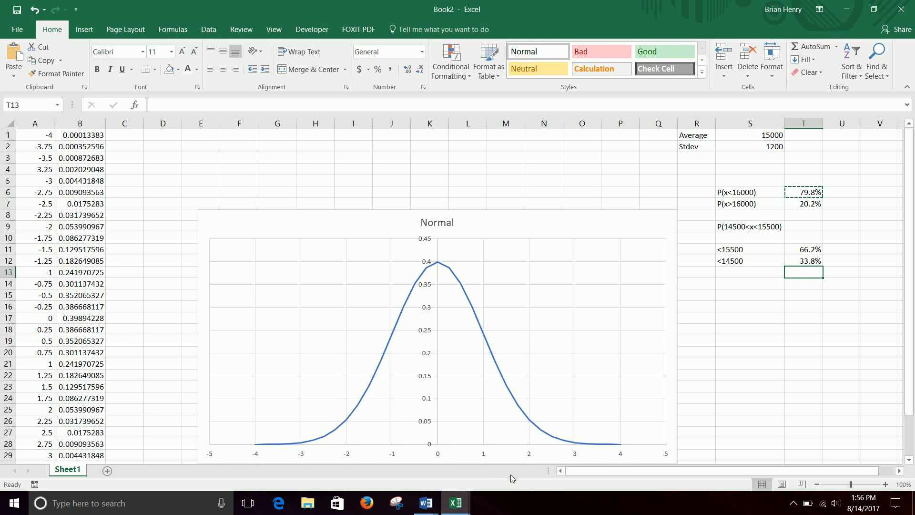
mouse_move(462, 426)
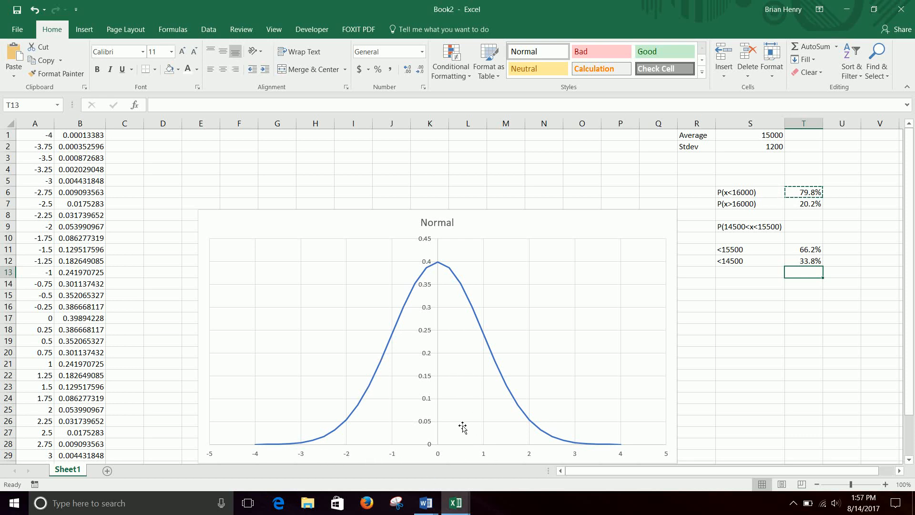
mouse_move(426, 384)
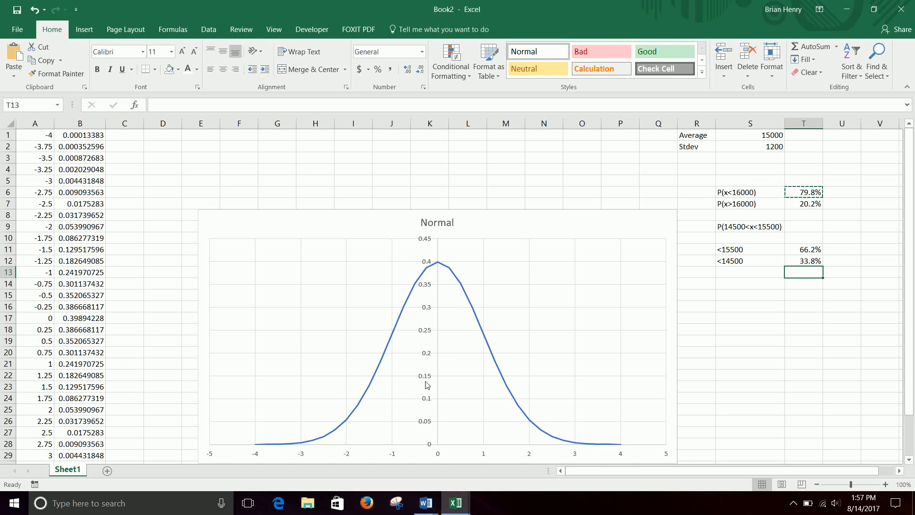
left_click(750, 260)
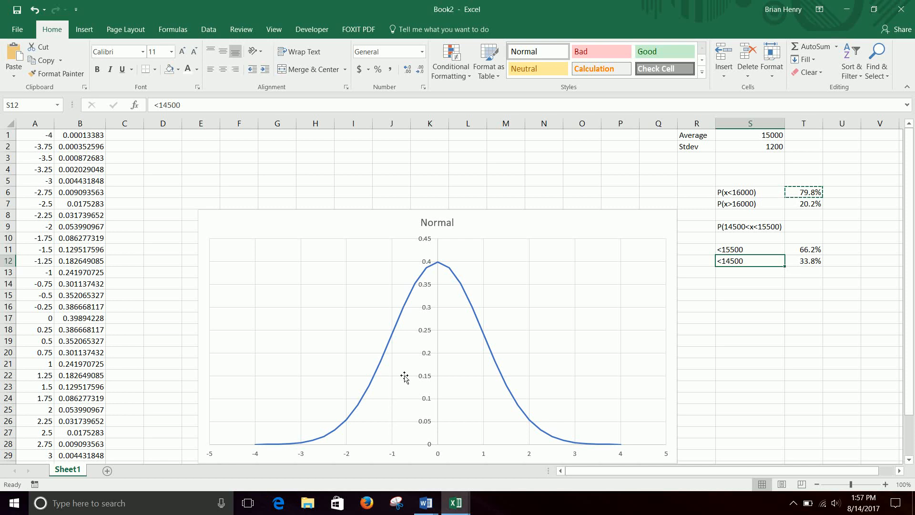
left_click(751, 249)
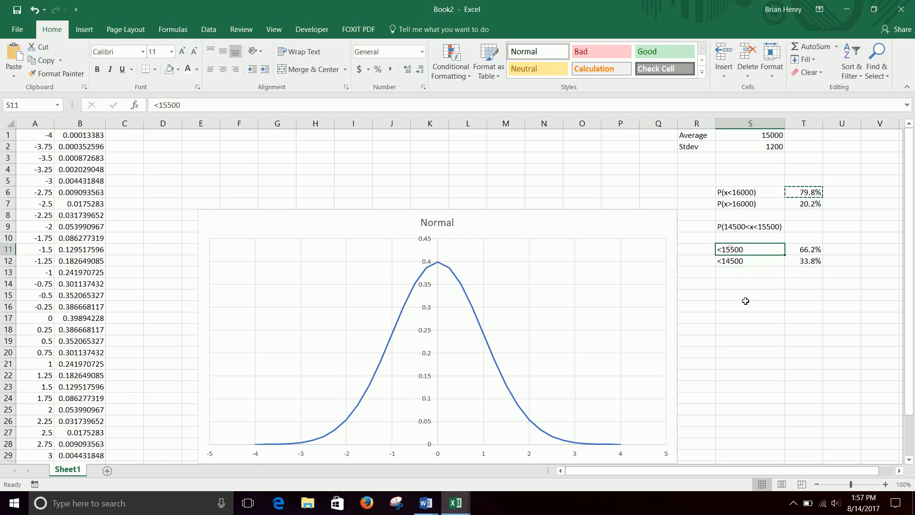
mouse_move(468, 427)
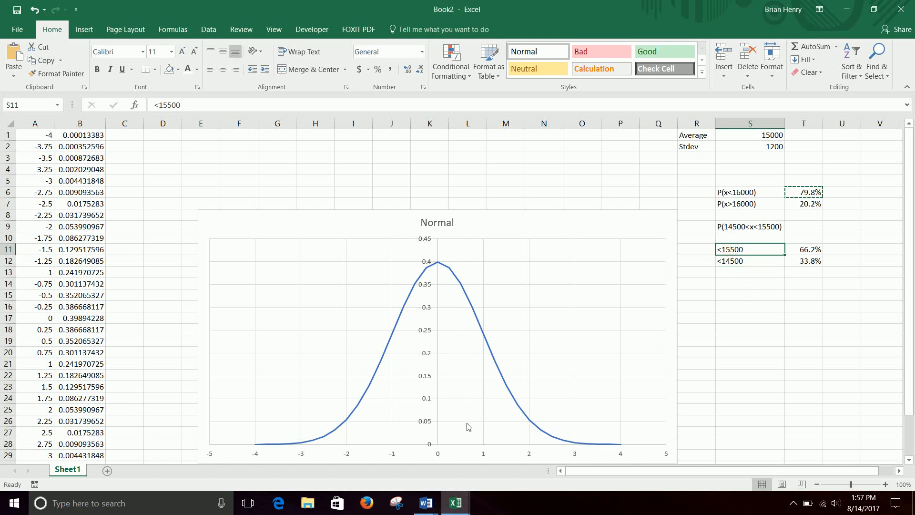
mouse_move(577, 269)
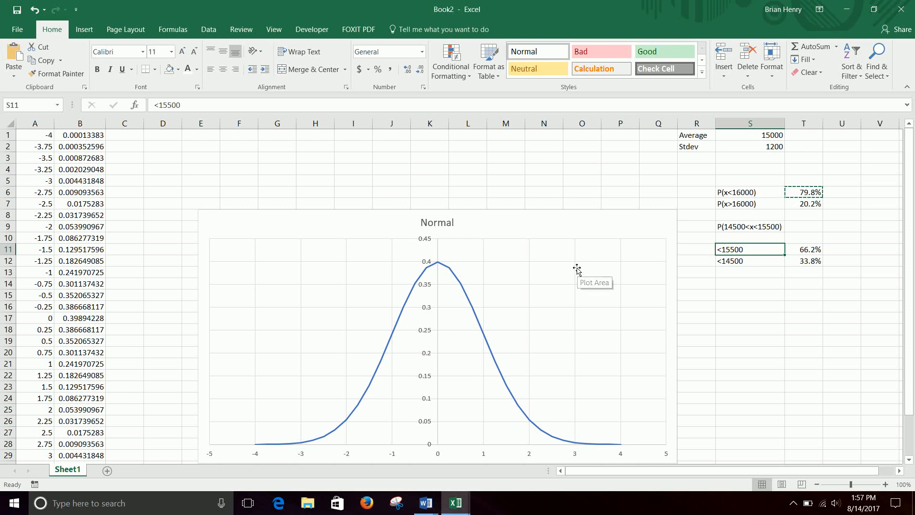
Enter =T11-T12 in T13, subtracting the <14500 result from the <15500 result to get 32.3%
left_click(803, 272)
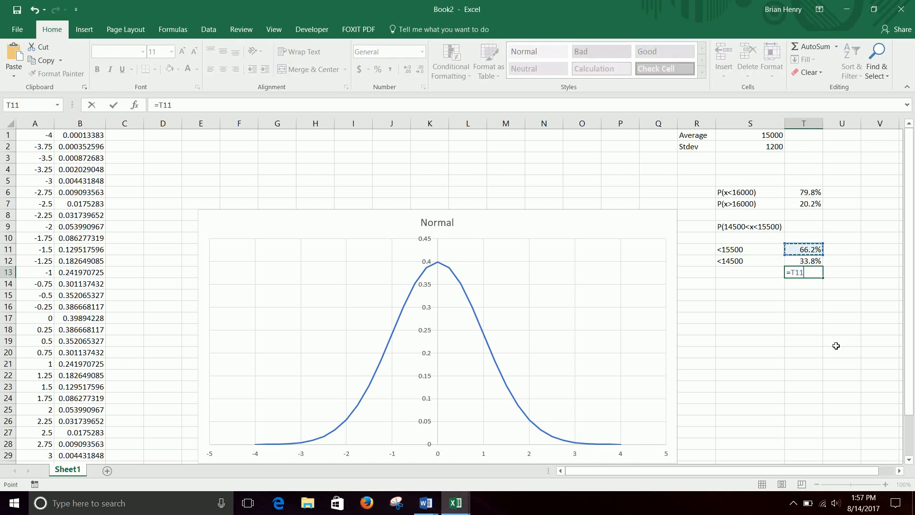
type("-")
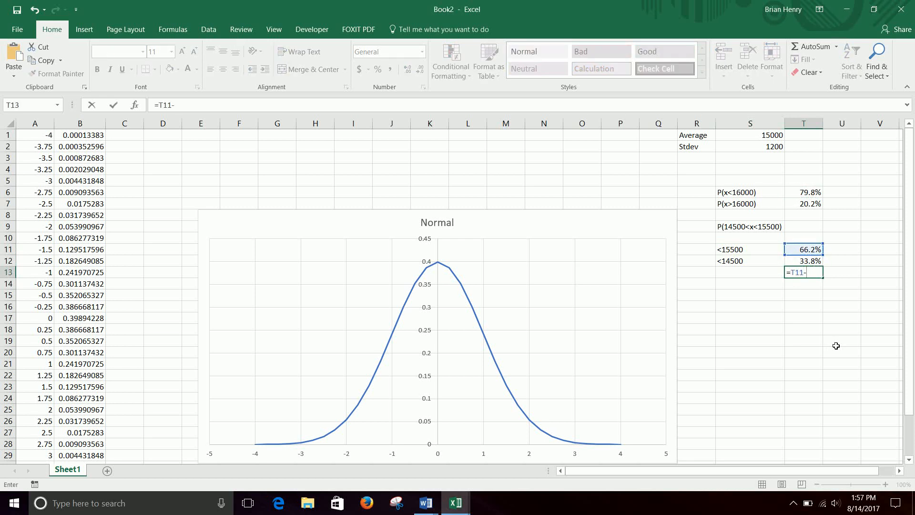
left_click(803, 261)
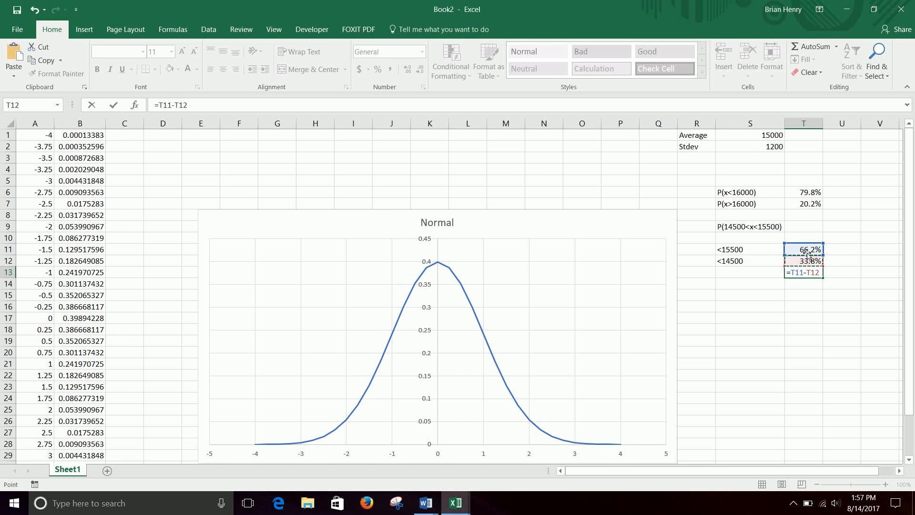
mouse_move(763, 400)
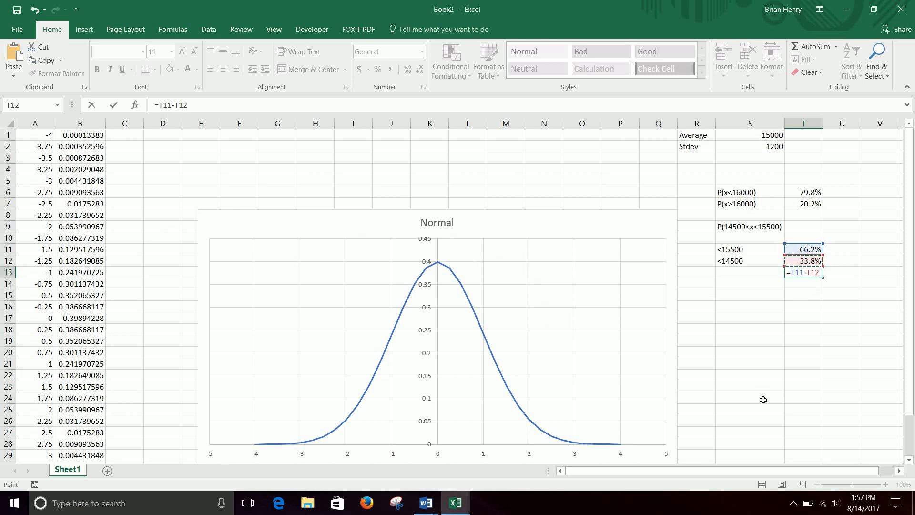
mouse_move(801, 249)
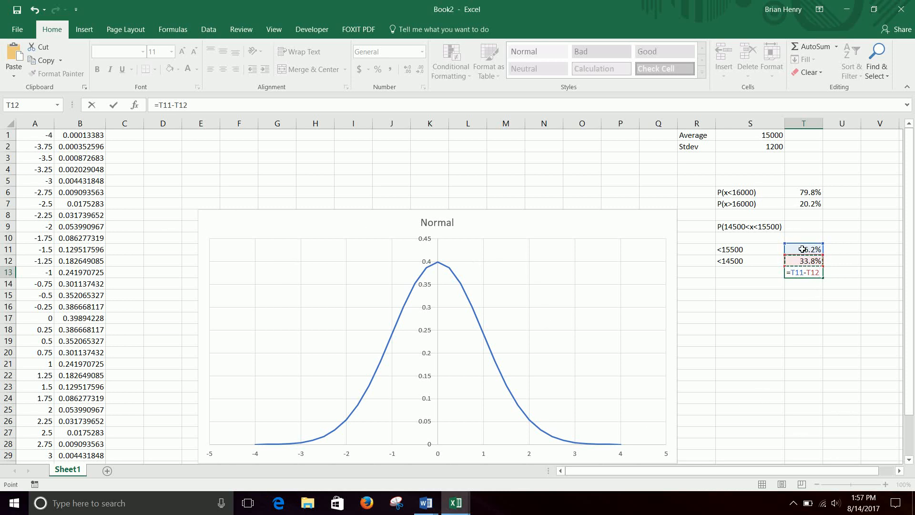
key("Return")
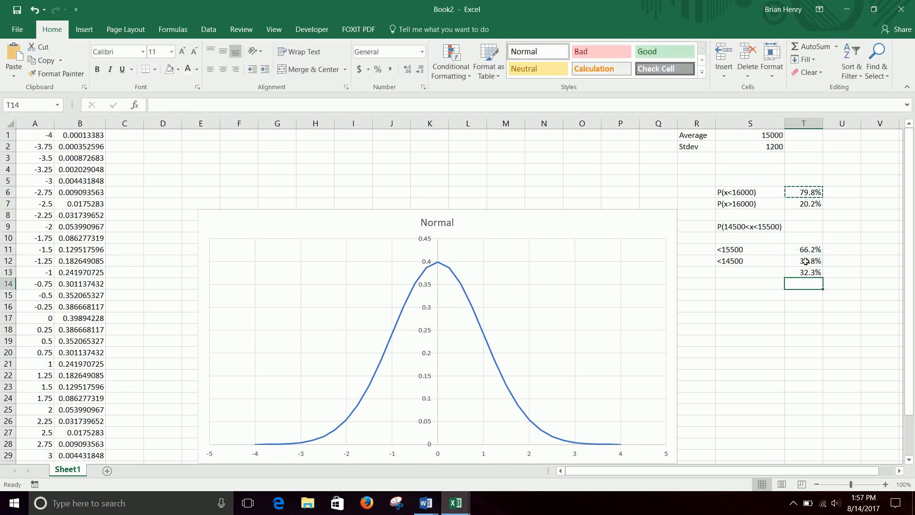
left_click(803, 272)
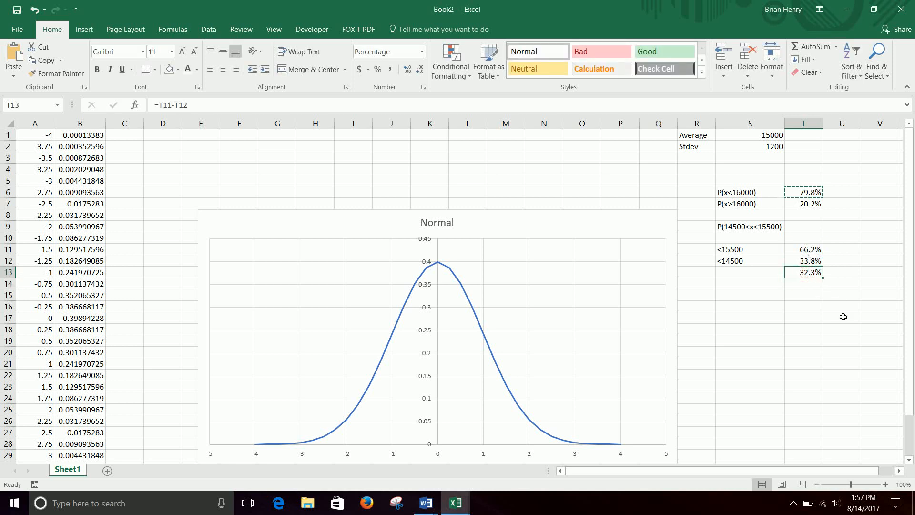
mouse_move(802, 225)
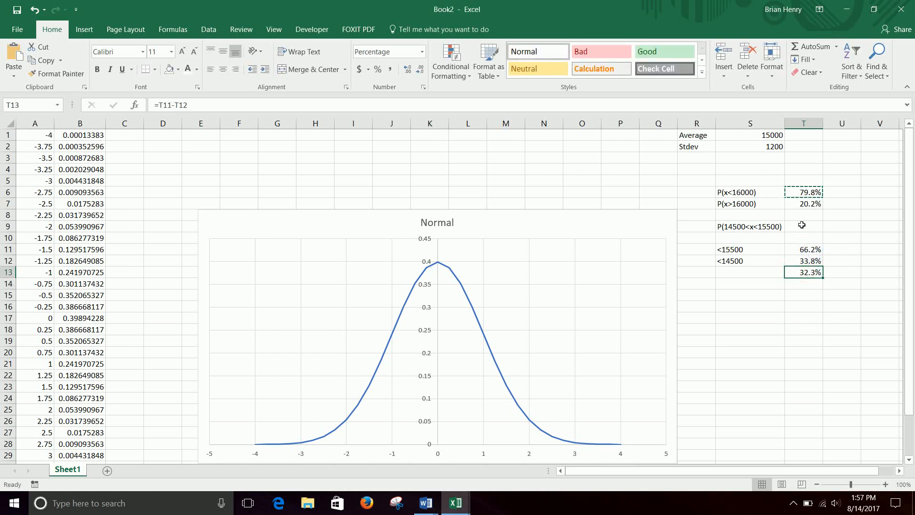
Enter =NORMDIST(15500,S1,S2,TRUE)-NORMDIST(14500,S1,S2,TRUE) in T9 as a single combined formula
left_click(803, 227)
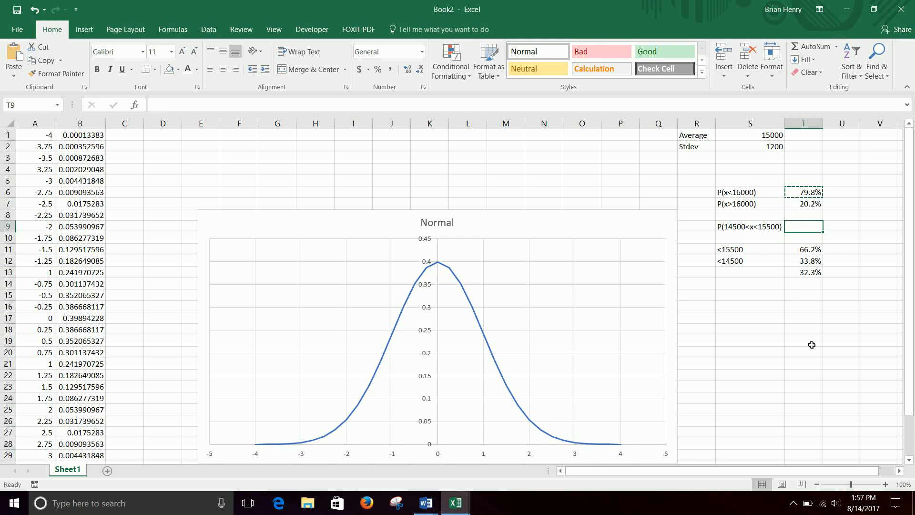
type("=normdist(")
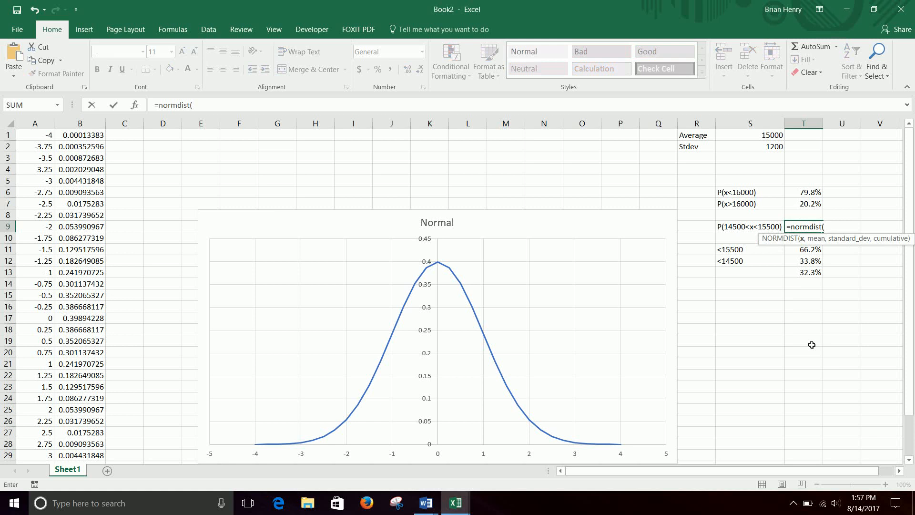
type("15")
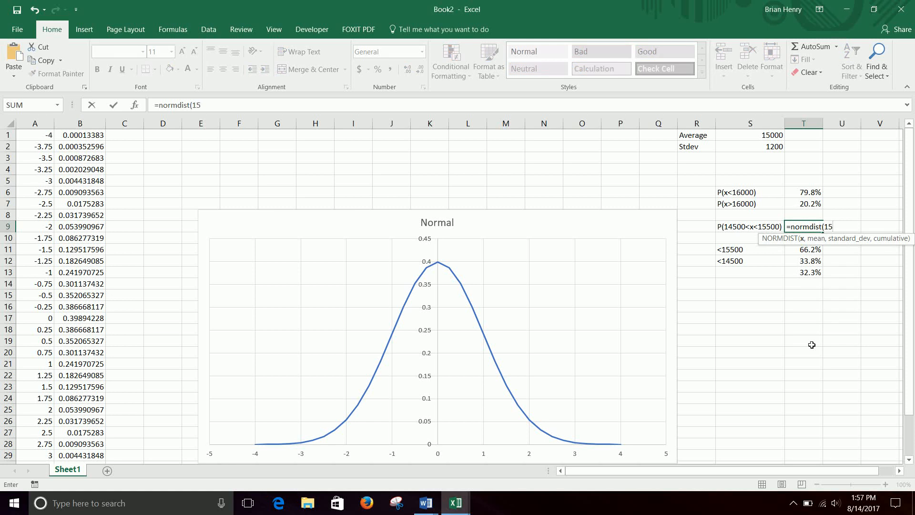
type("500,")
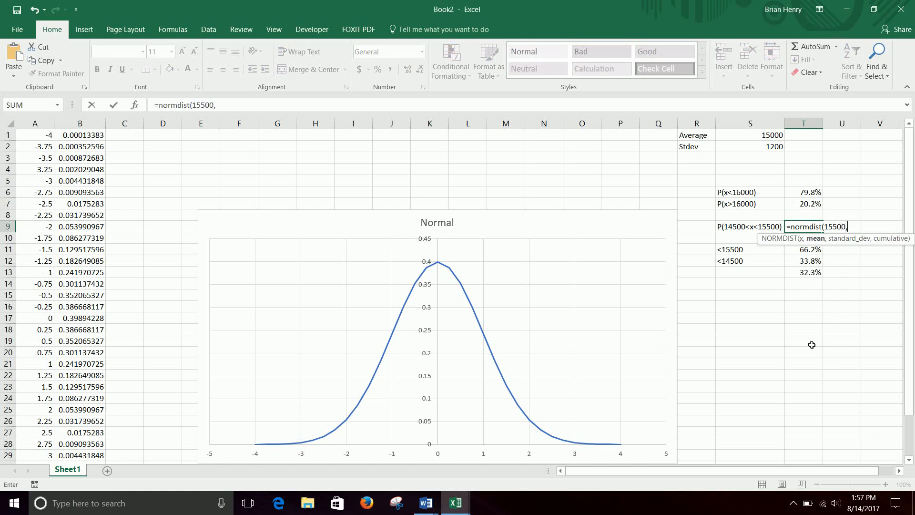
type("s1,")
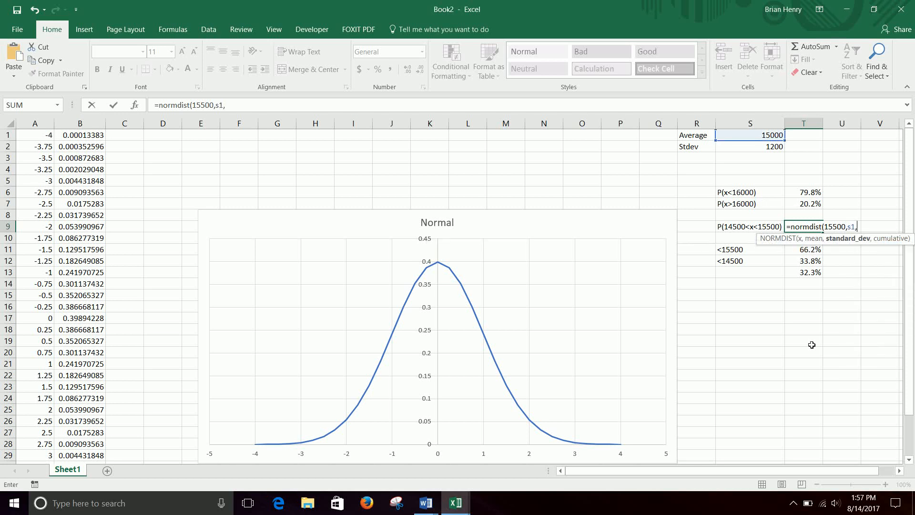
type("s2,TRUE)")
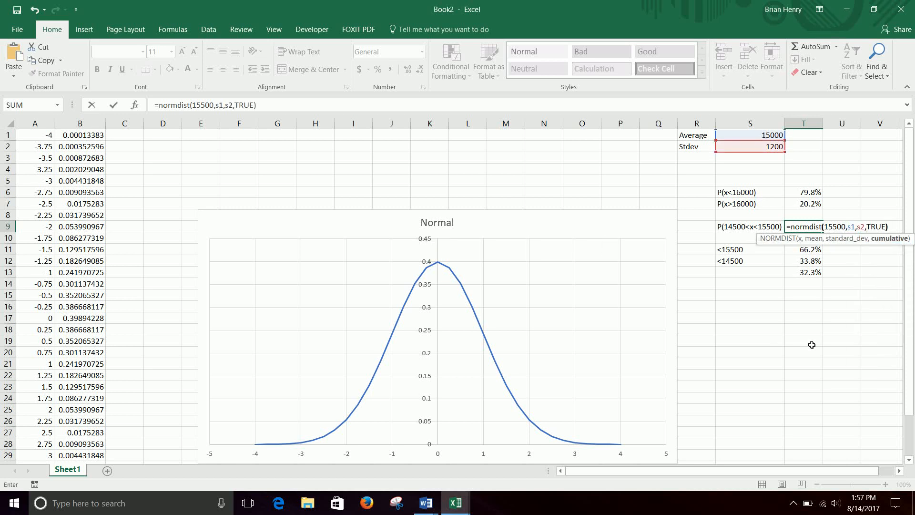
type("-normd")
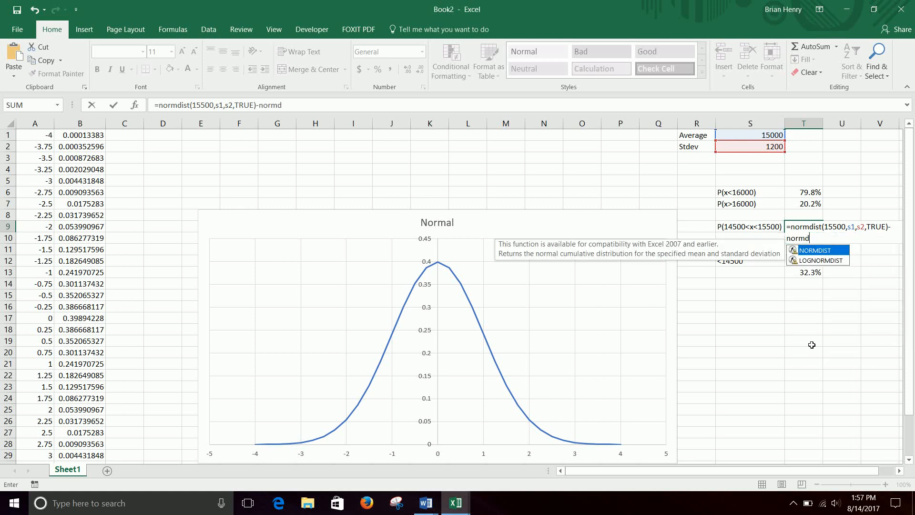
type("ist(15")
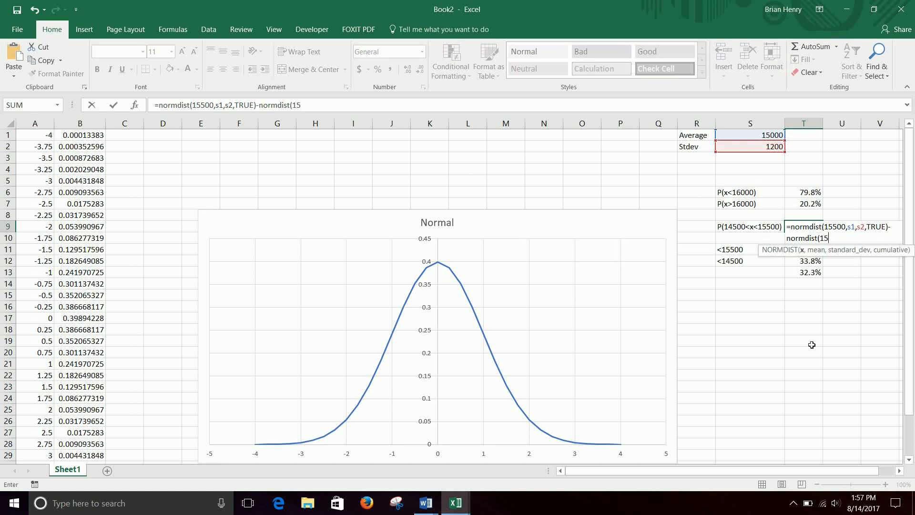
type("0")
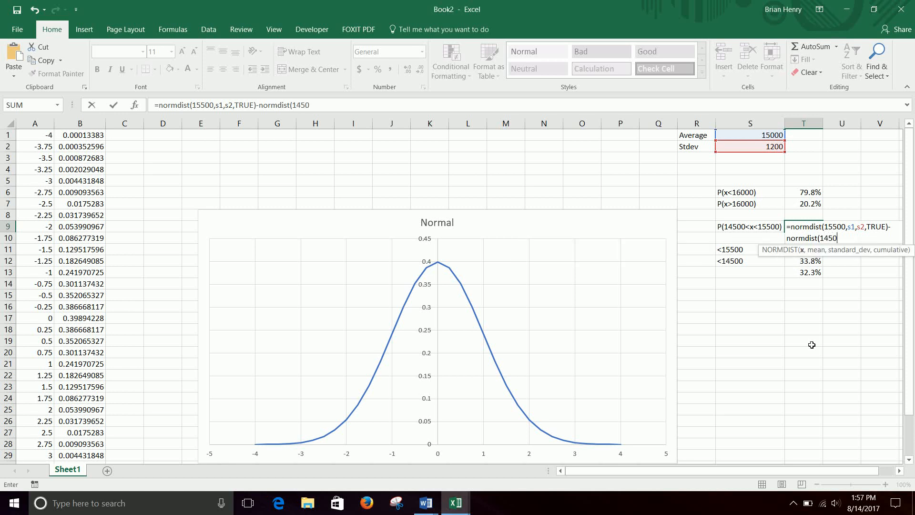
type("0,s1,s2,TRUE")
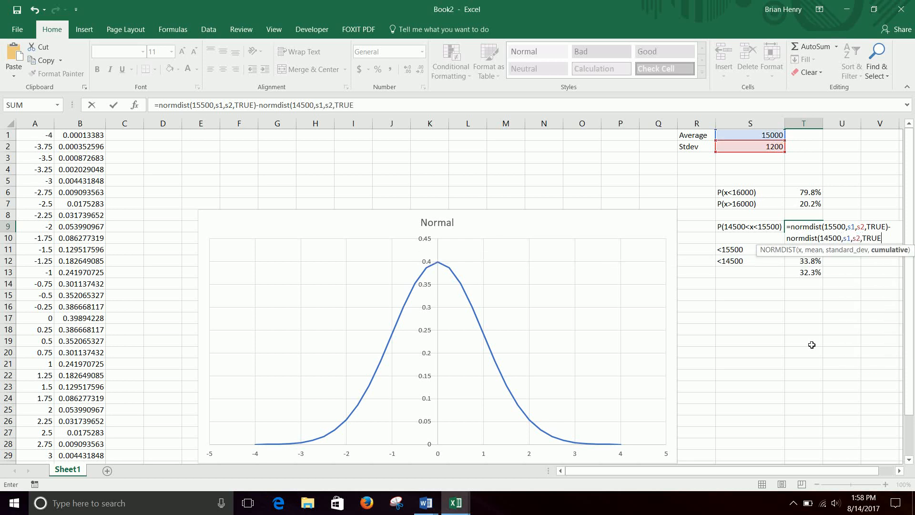
key("Return")
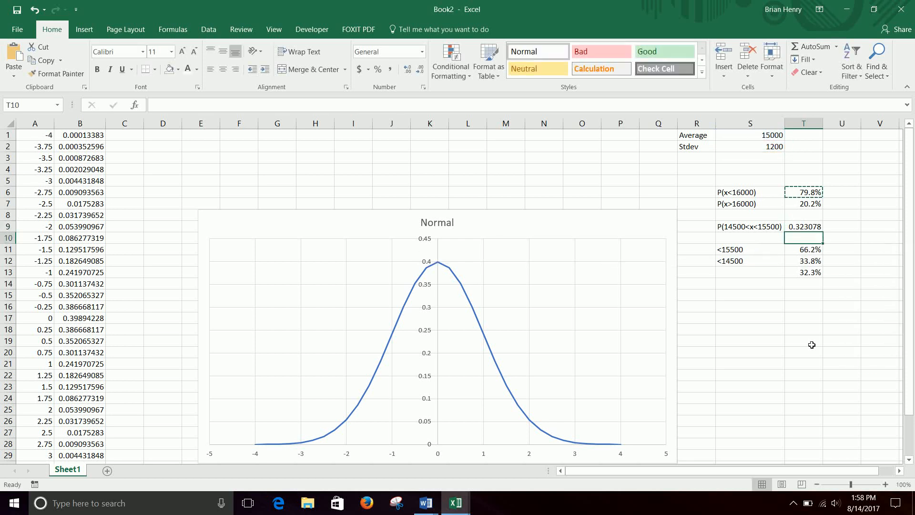
Format the T9 result as a percentage so it shows 32.3%
left_click(803, 227)
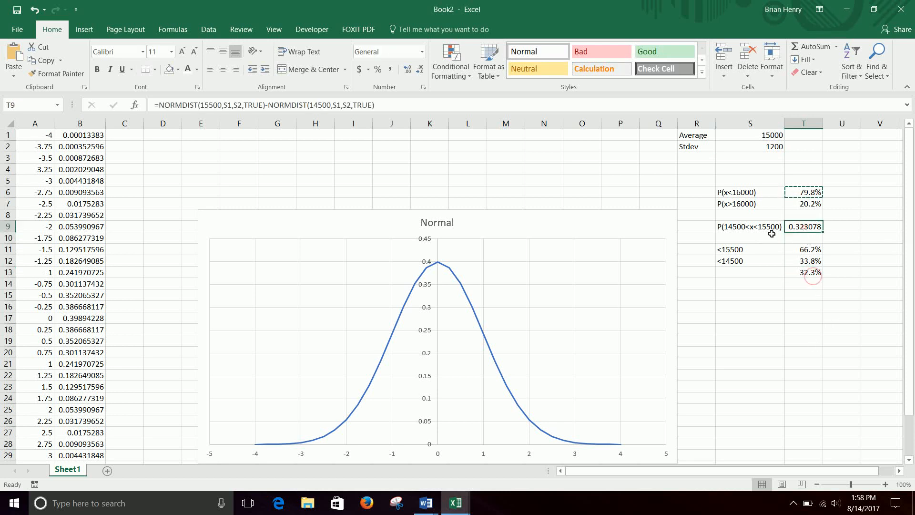
left_click(378, 69)
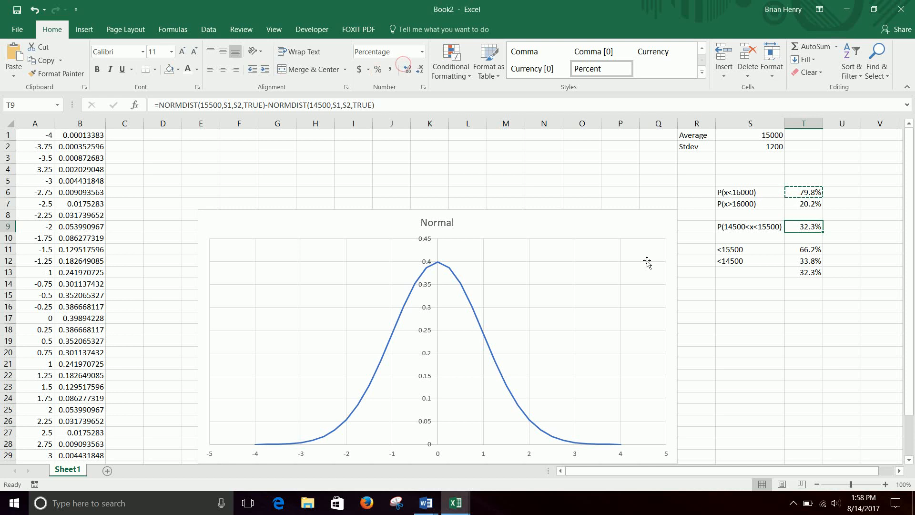
mouse_move(283, 225)
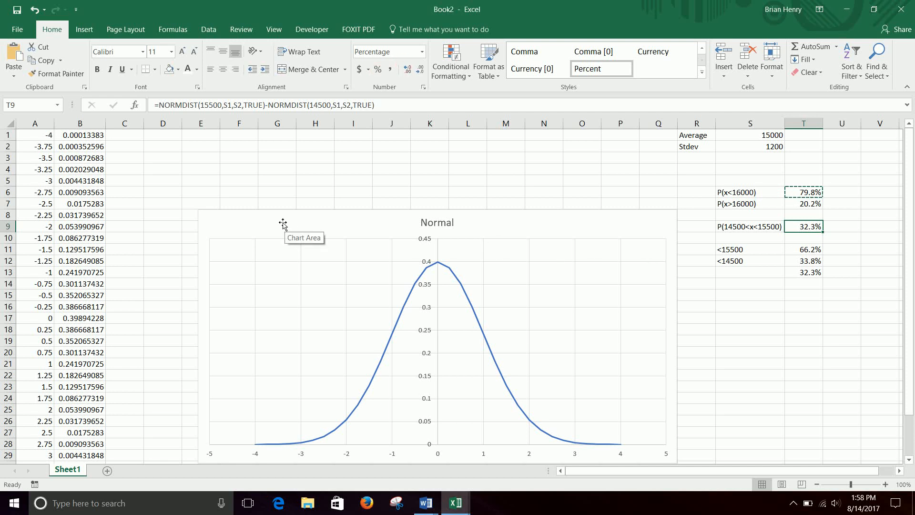
mouse_move(513, 187)
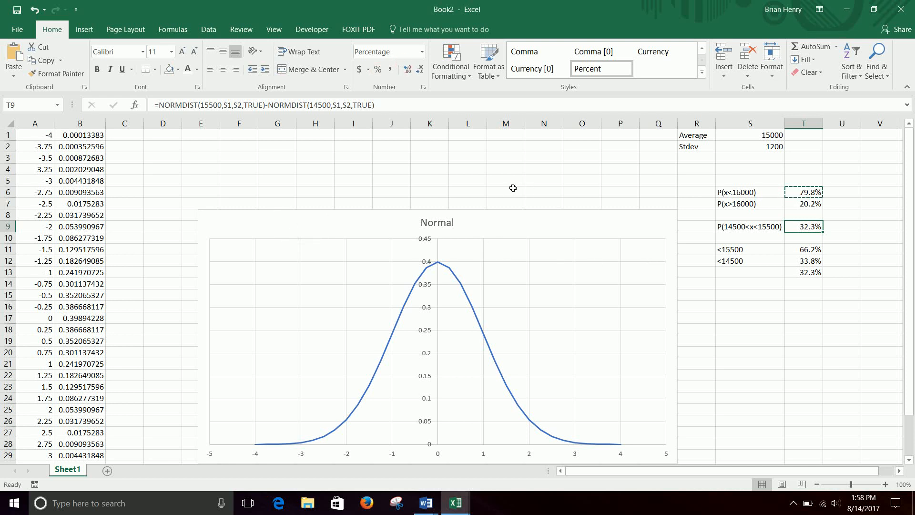
mouse_move(562, 288)
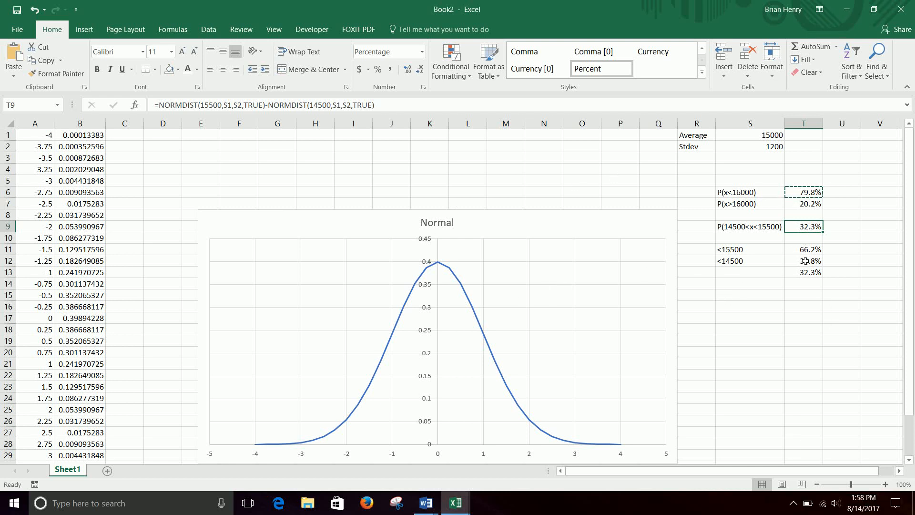
left_click(803, 260)
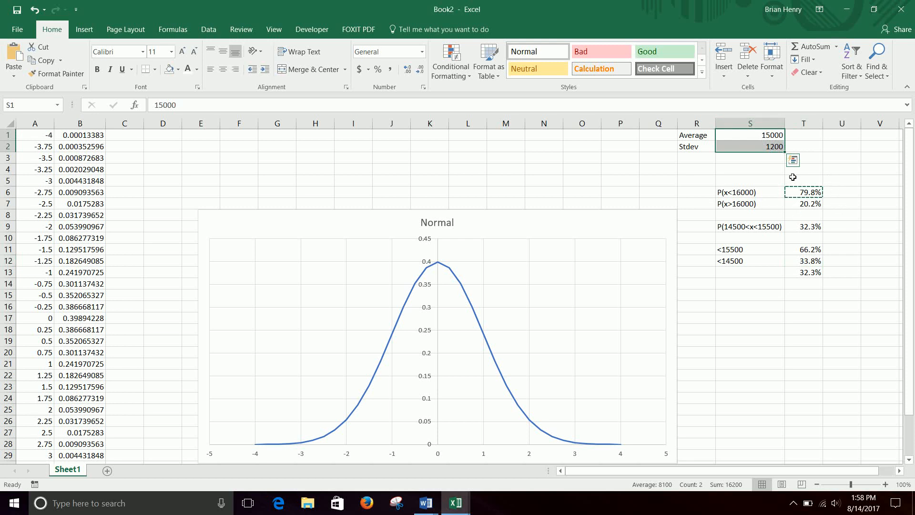
mouse_move(839, 267)
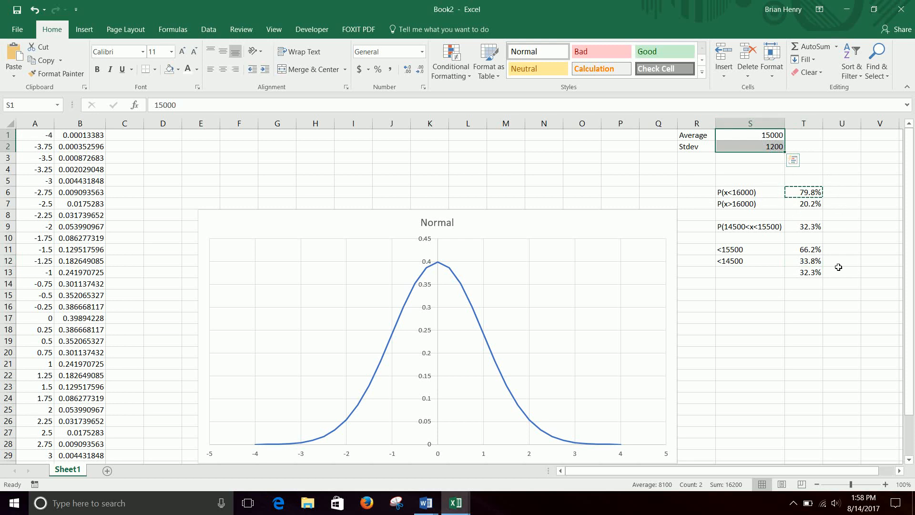
mouse_move(405, 439)
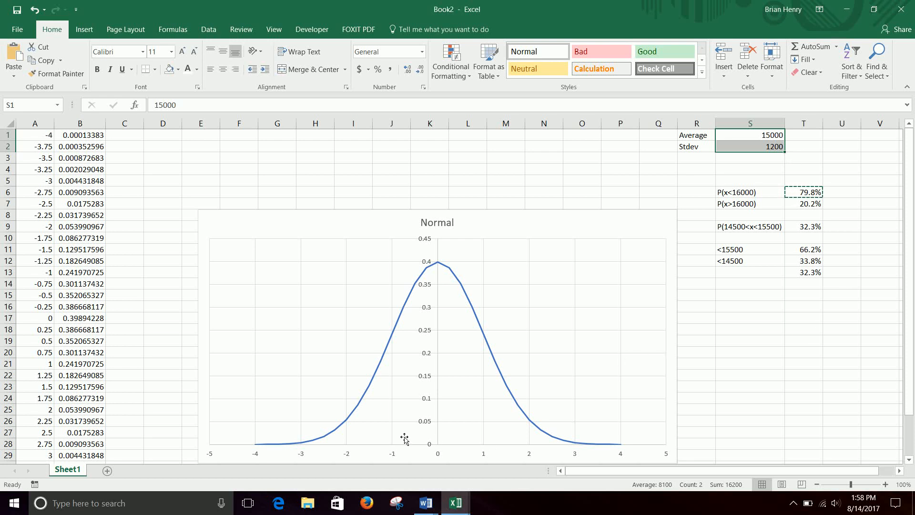
mouse_move(564, 454)
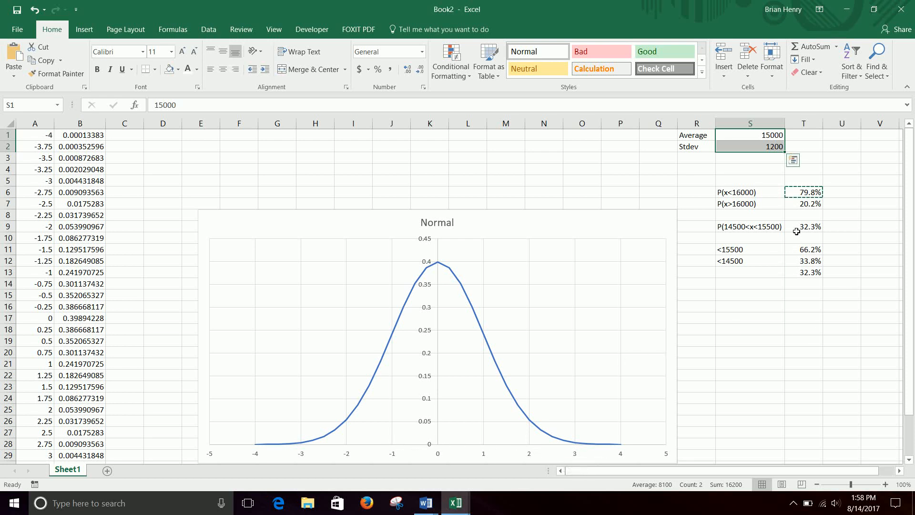
left_click(803, 227)
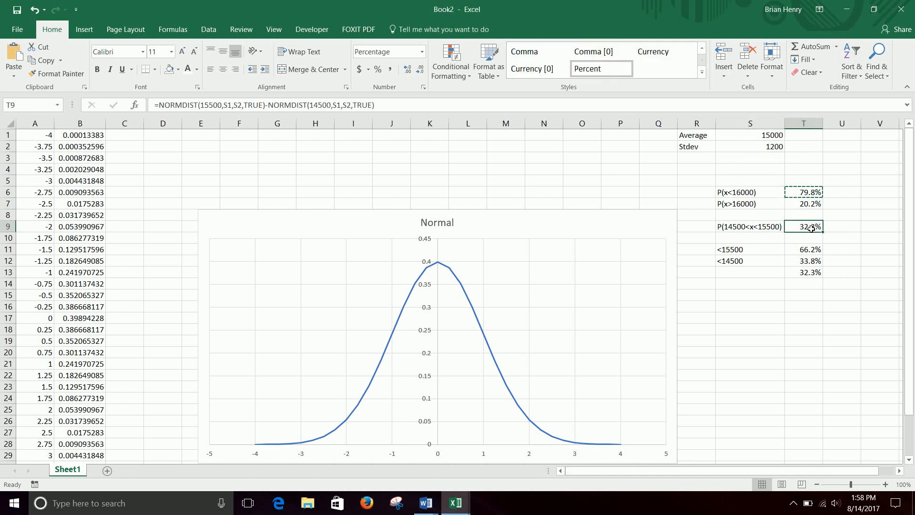
mouse_move(528, 356)
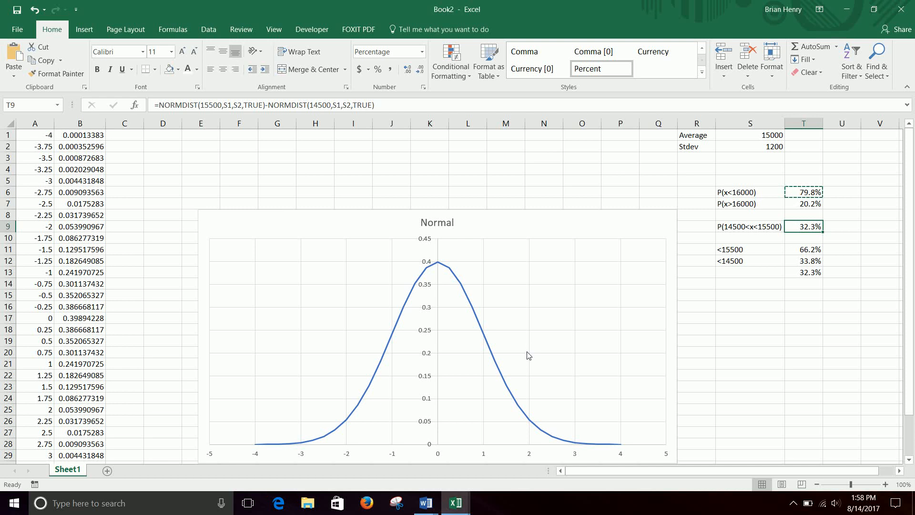
mouse_move(542, 341)
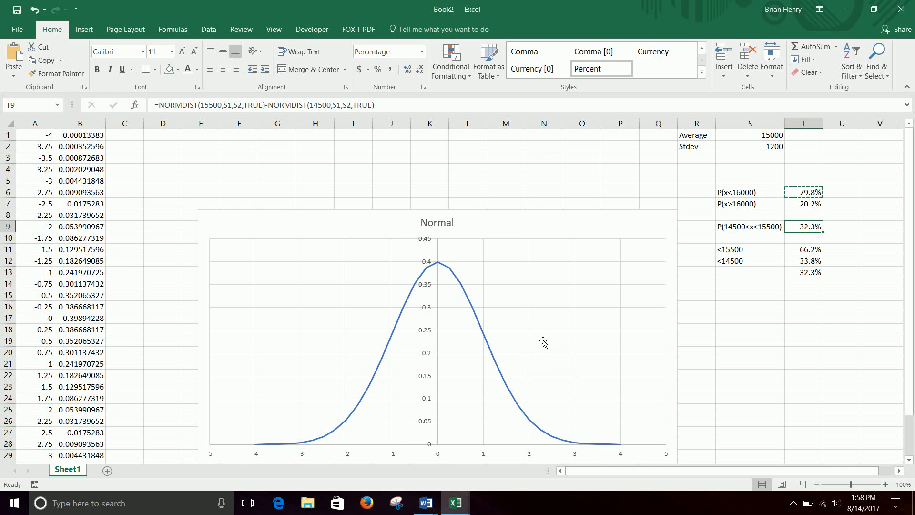
mouse_move(322, 382)
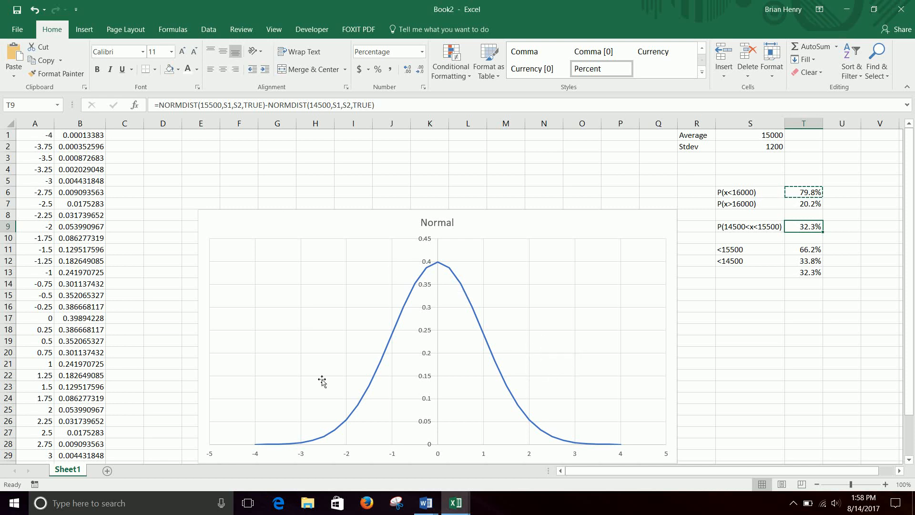
mouse_move(806, 168)
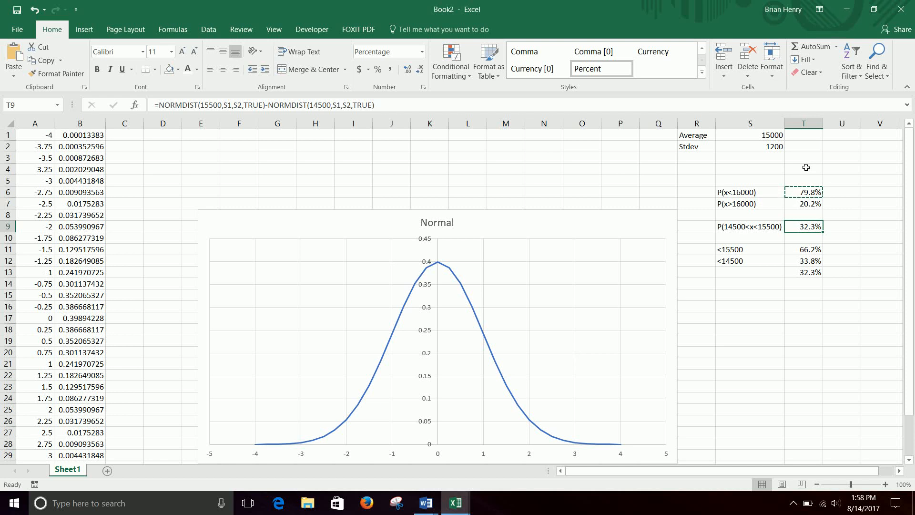